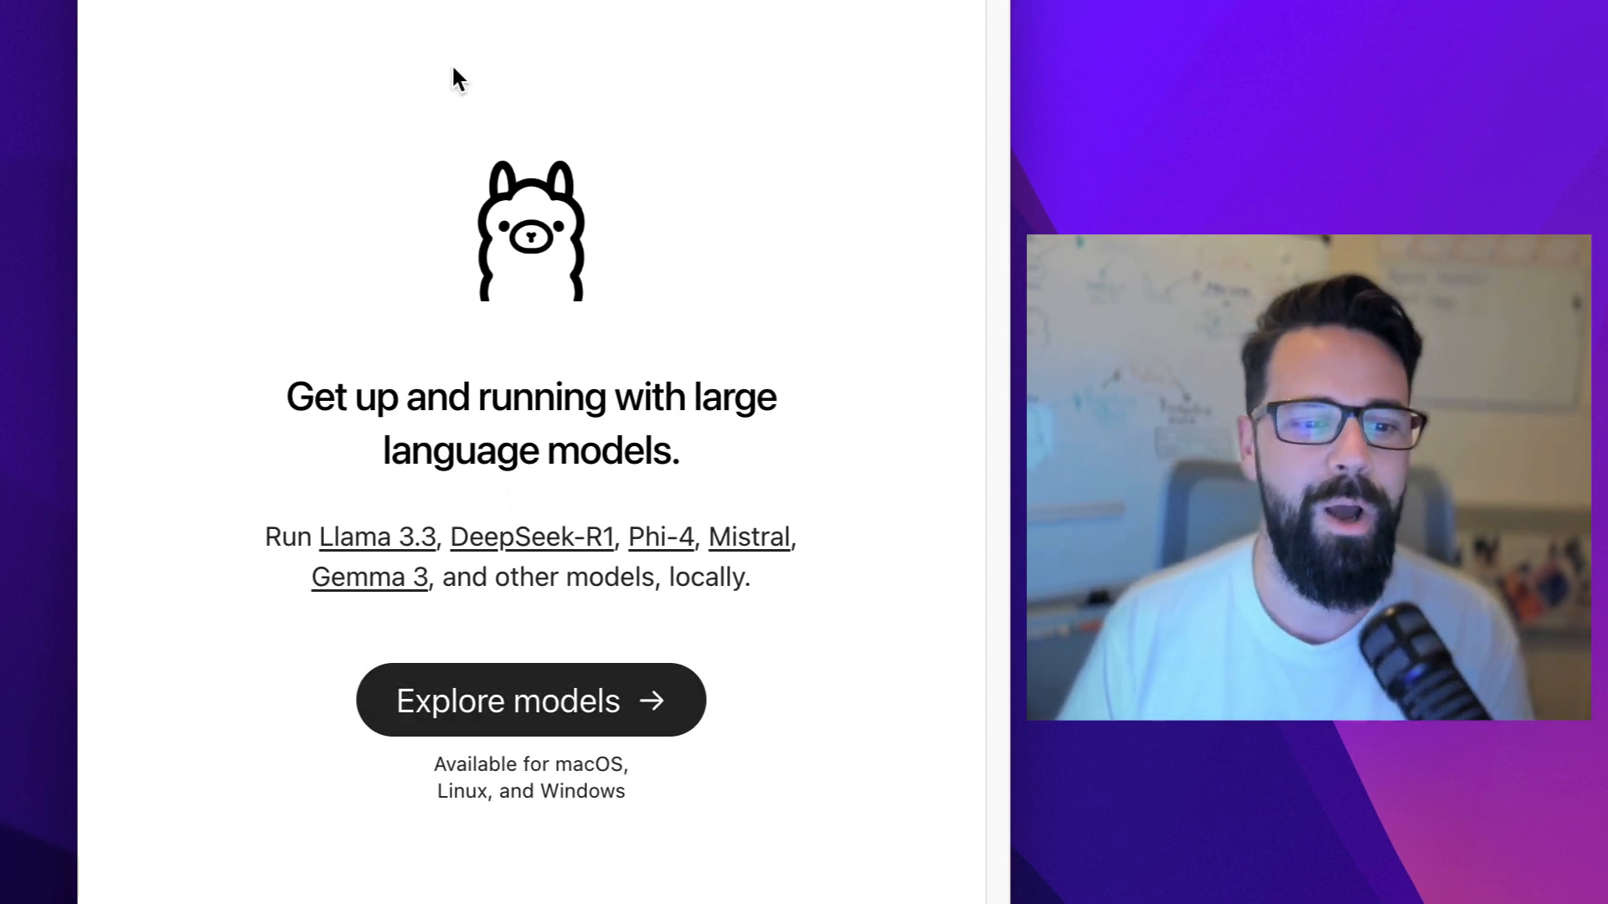
Step: Search Ollama models for phi, then granite3.2, and view granite3.2's 2b and 8b sizes
click(526, 700)
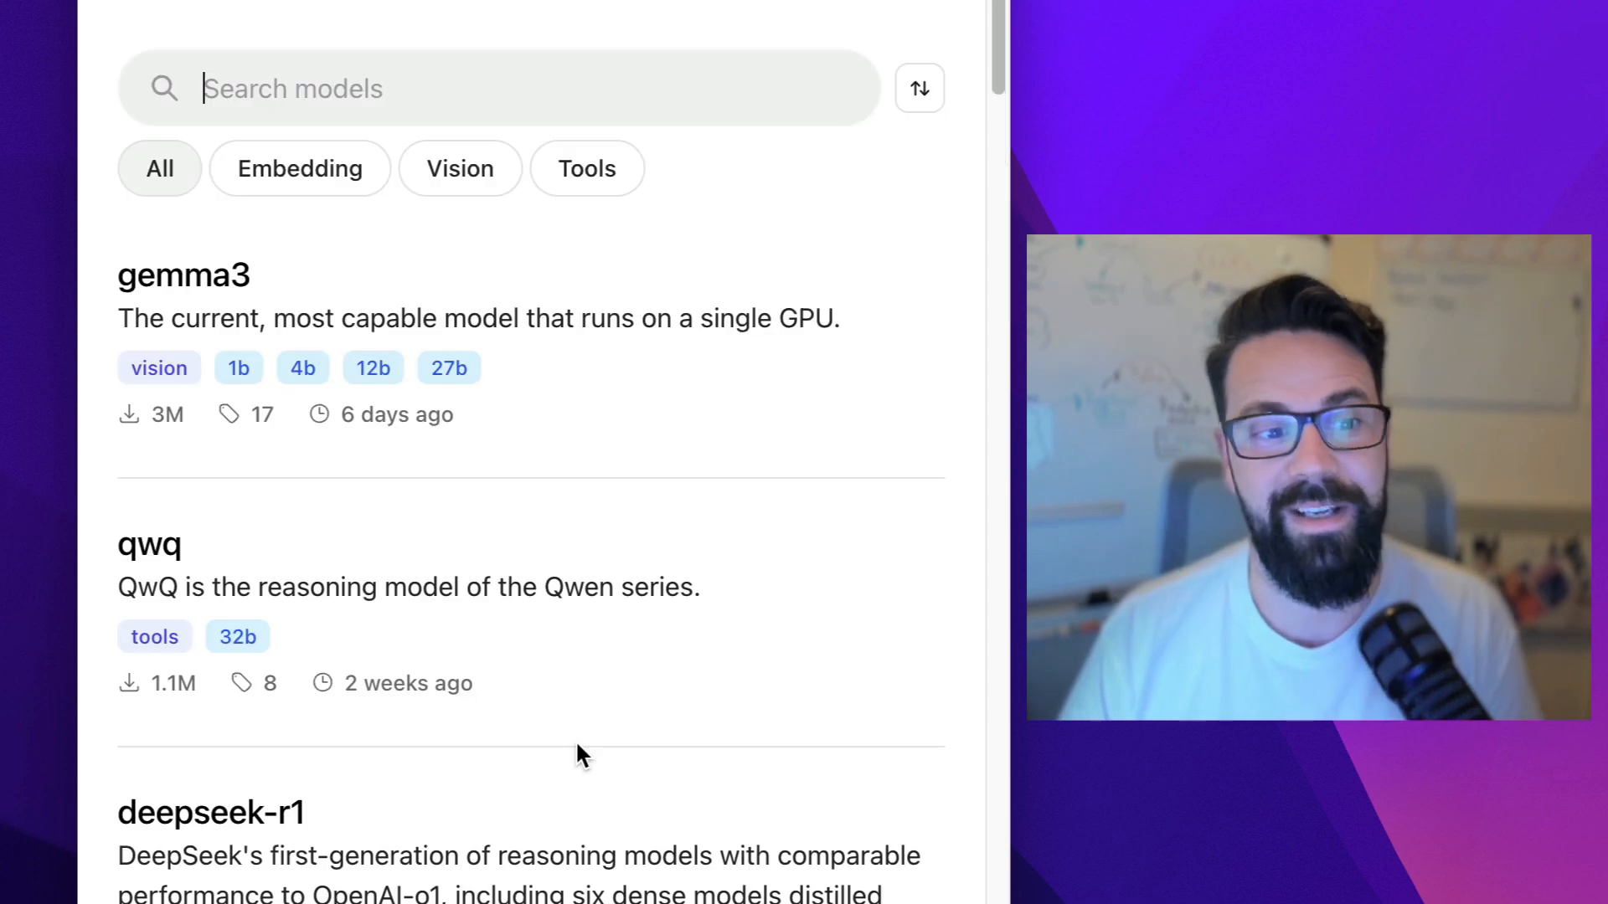
mouse_move(576, 107)
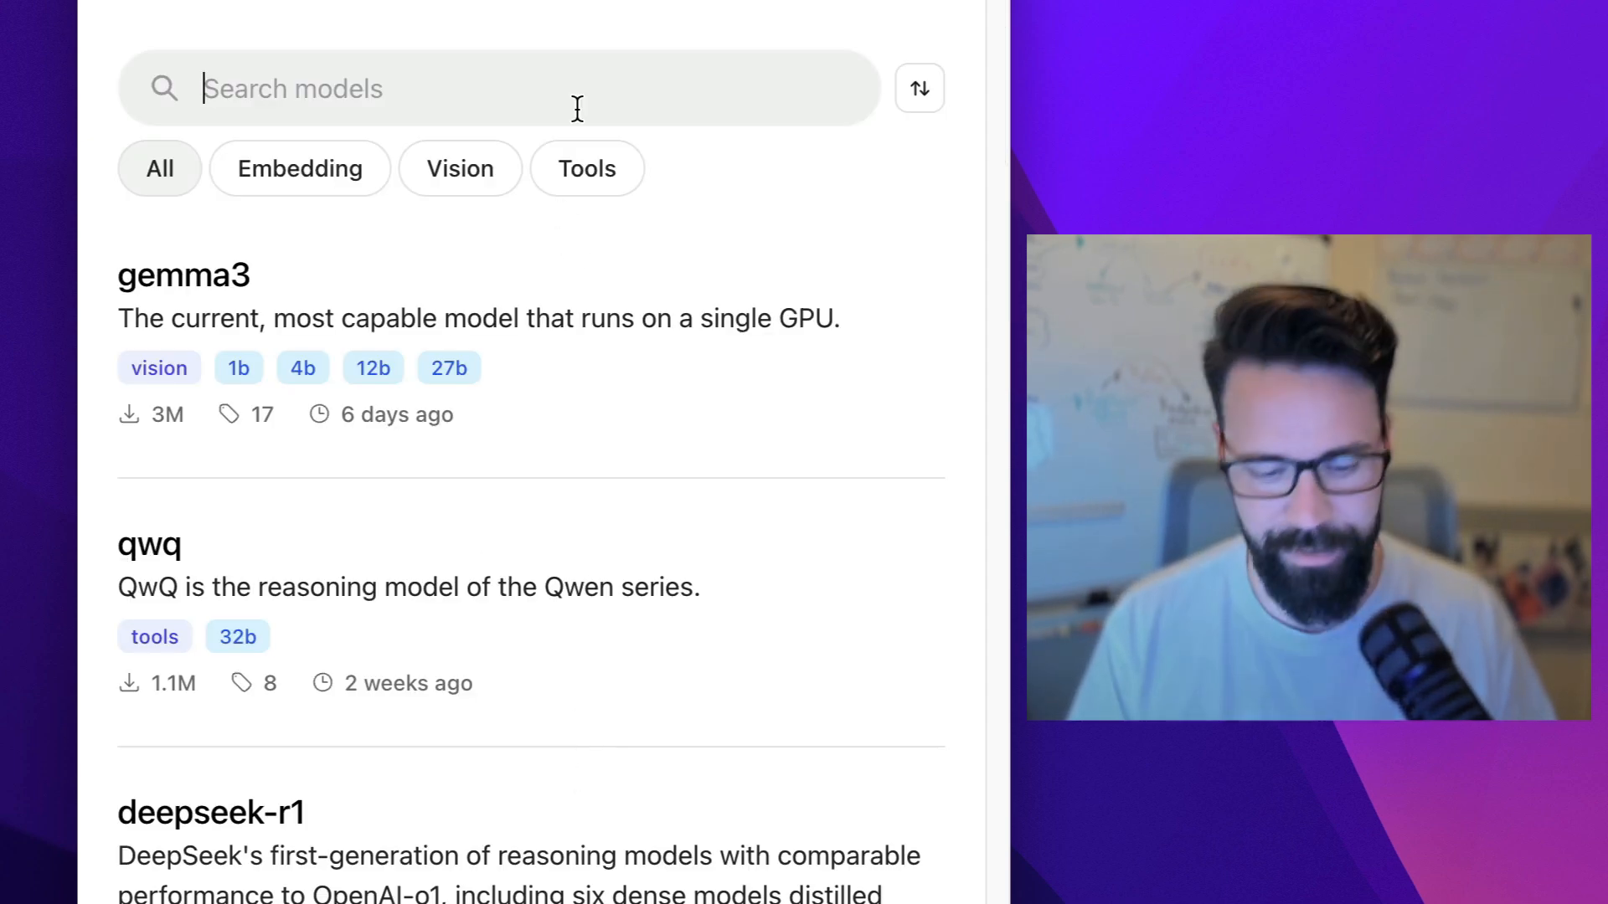
text(phi)
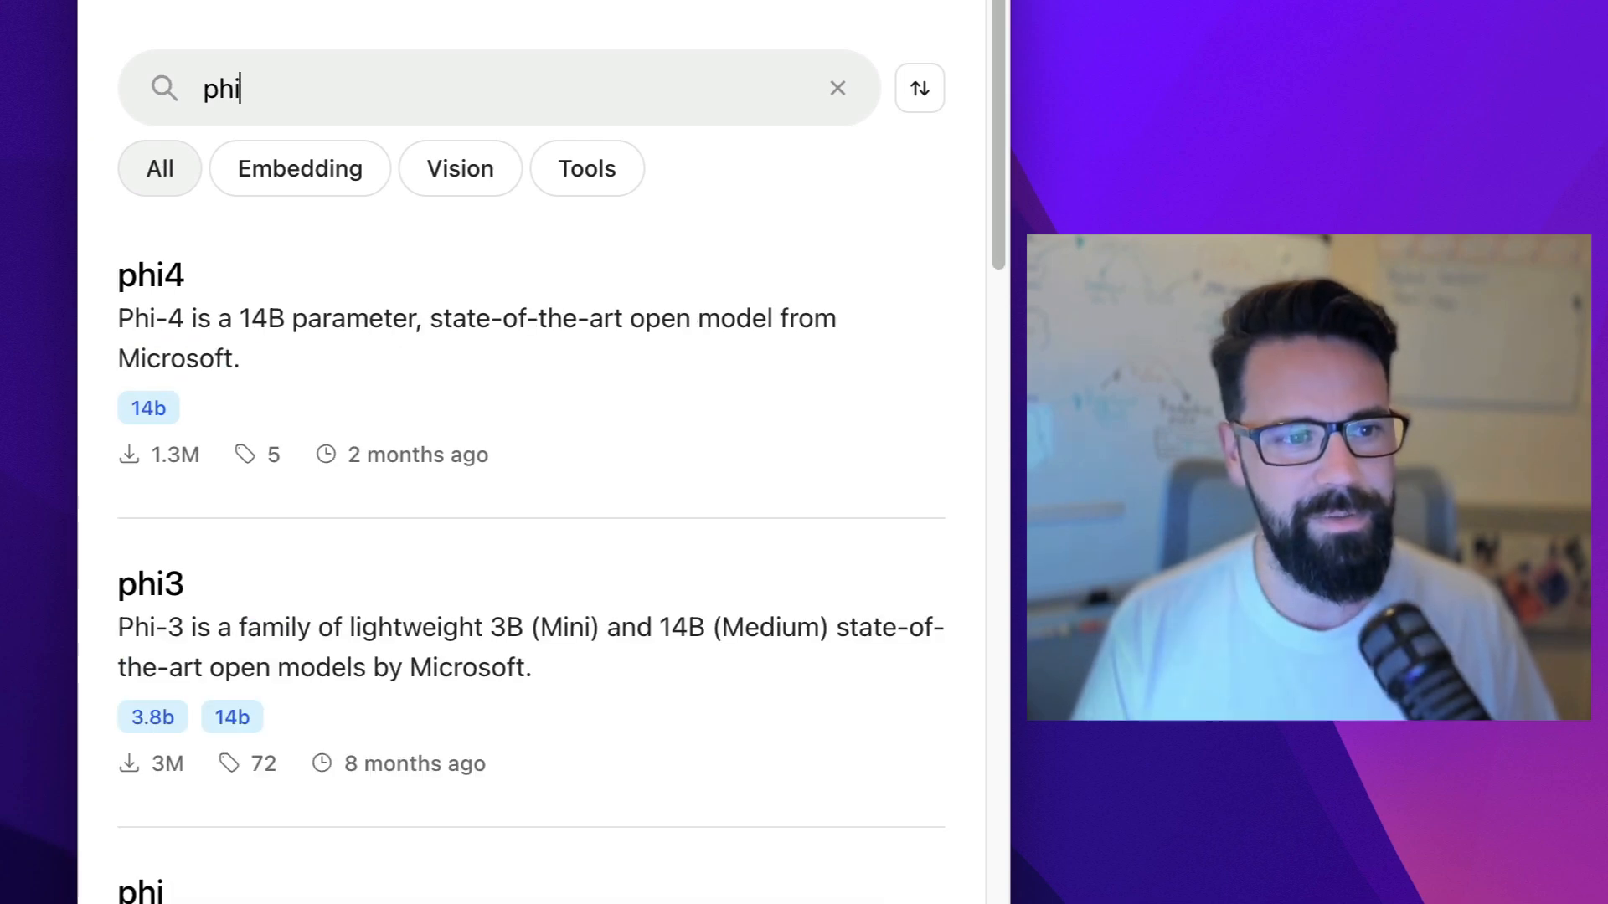
mouse_move(548, 513)
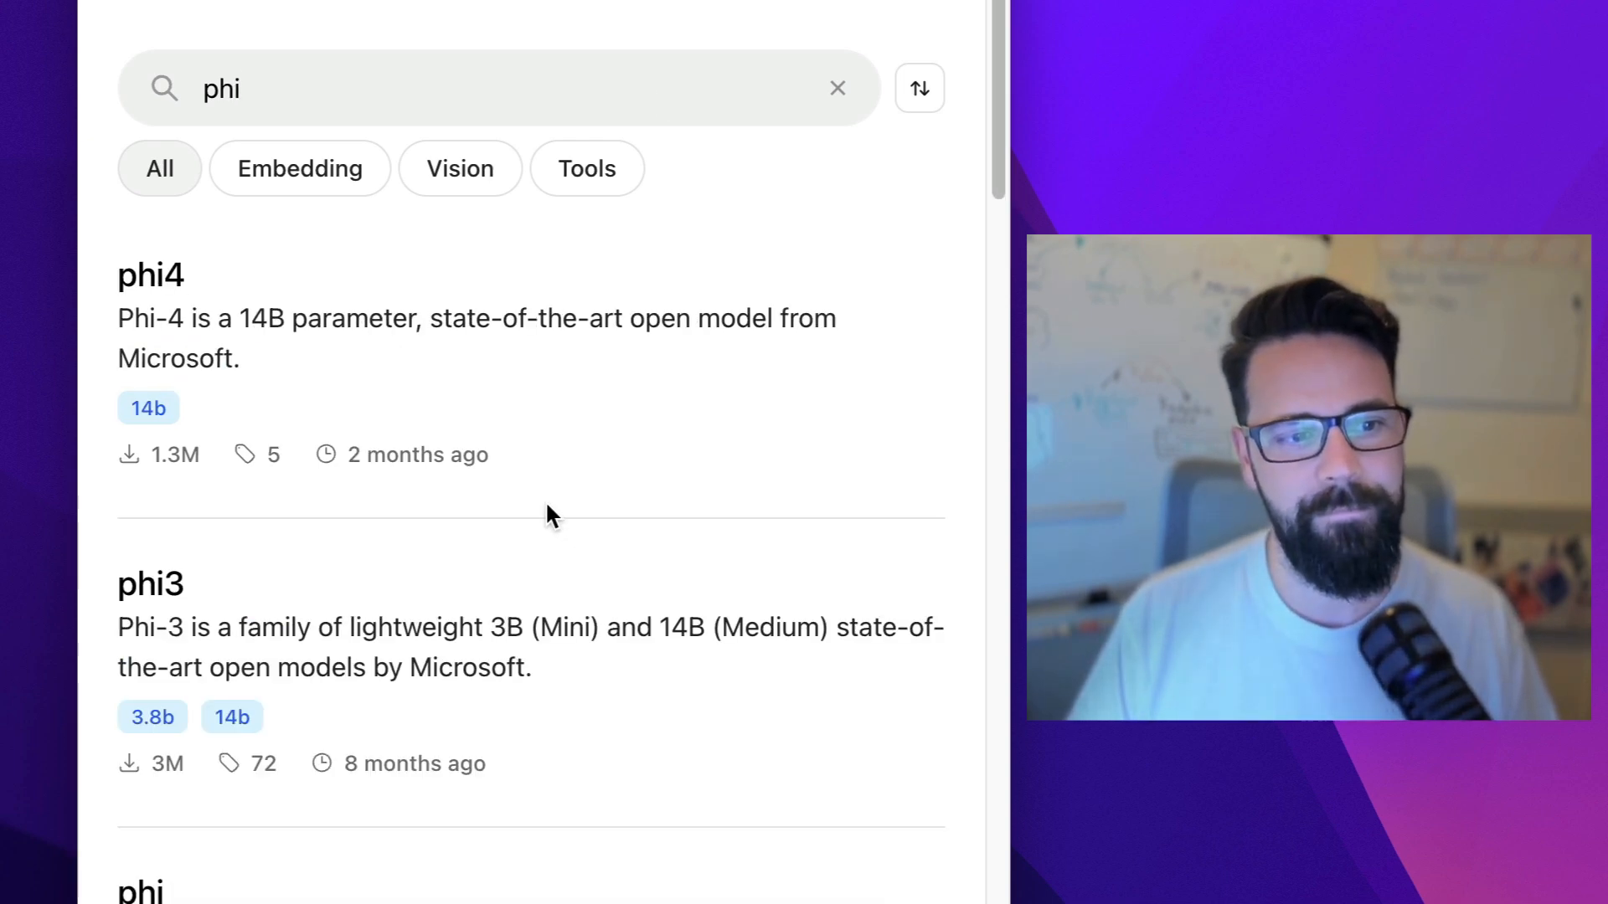
text(granite3.2)
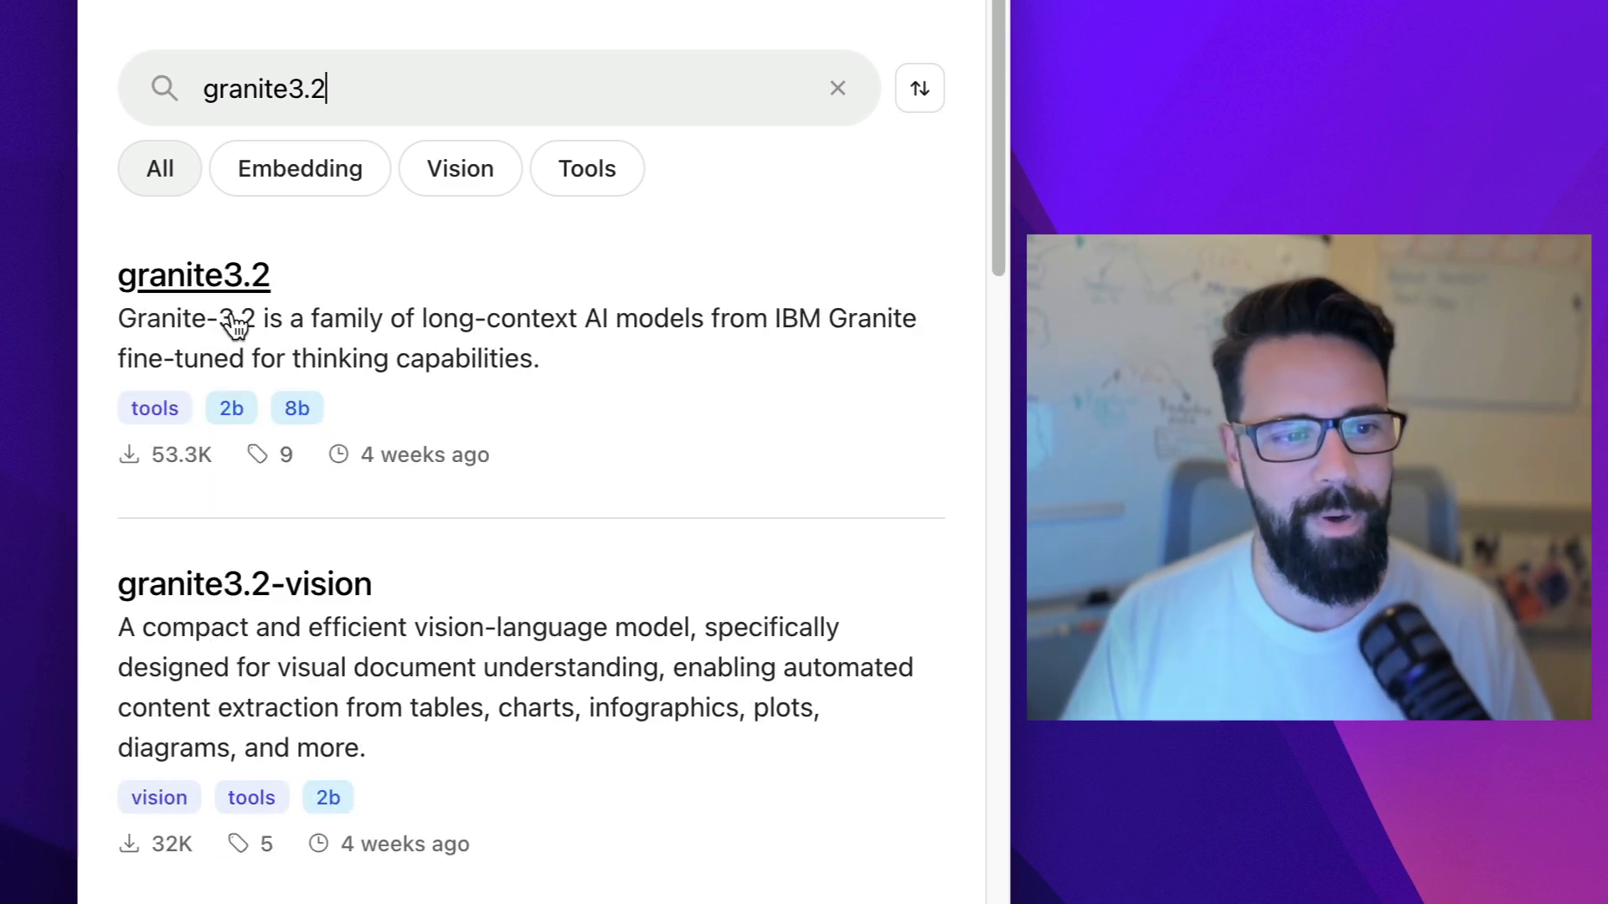
click(195, 275)
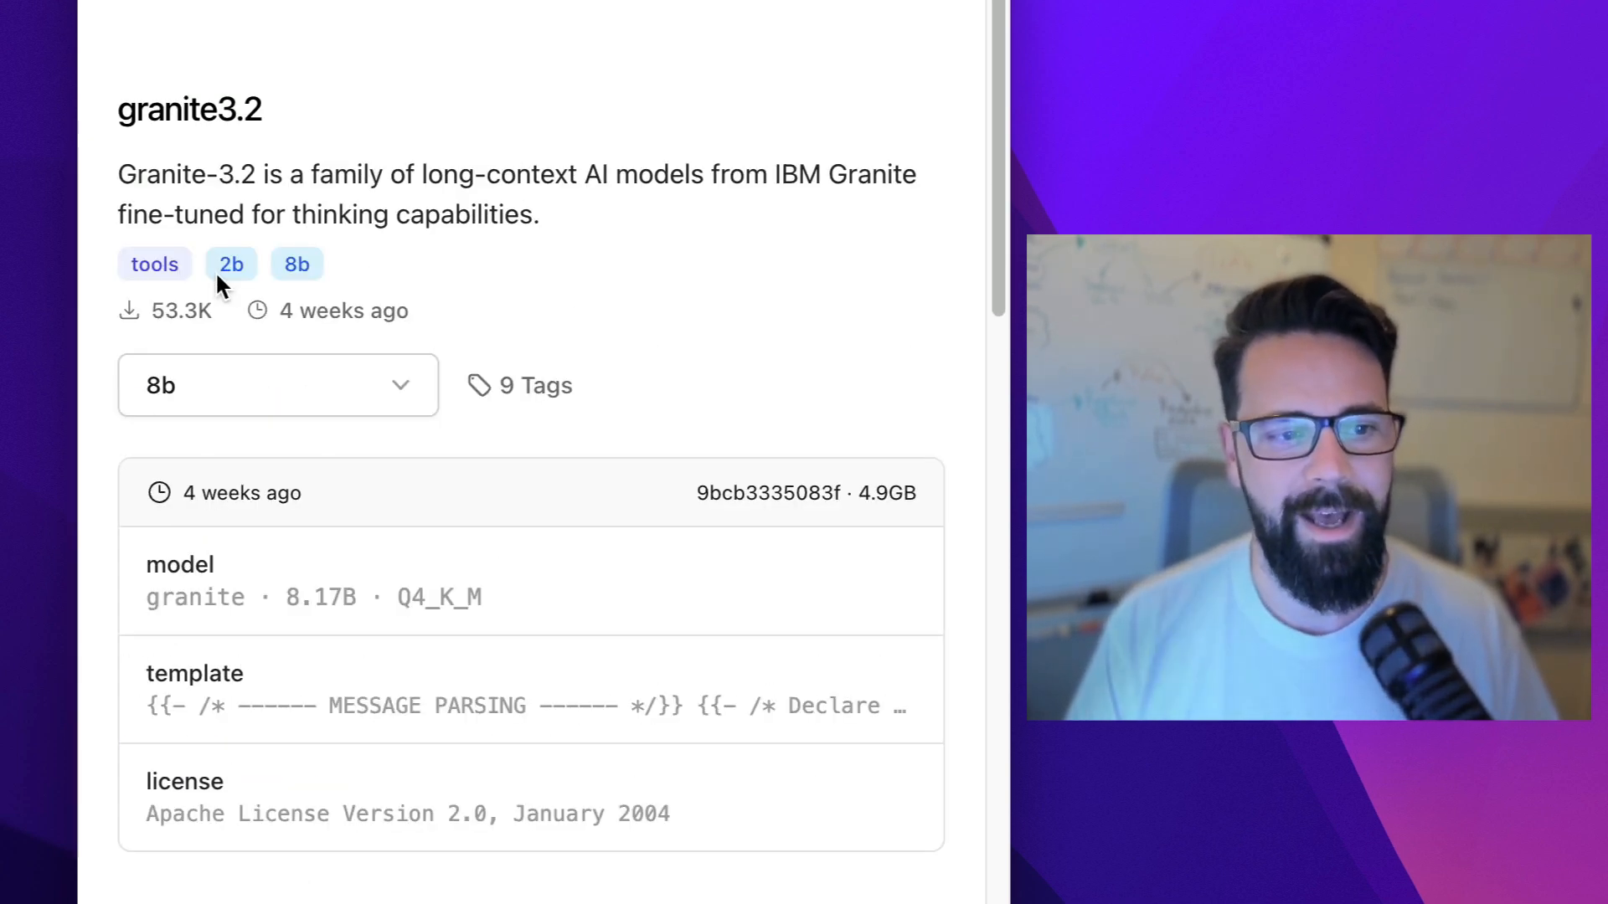
mouse_move(426, 374)
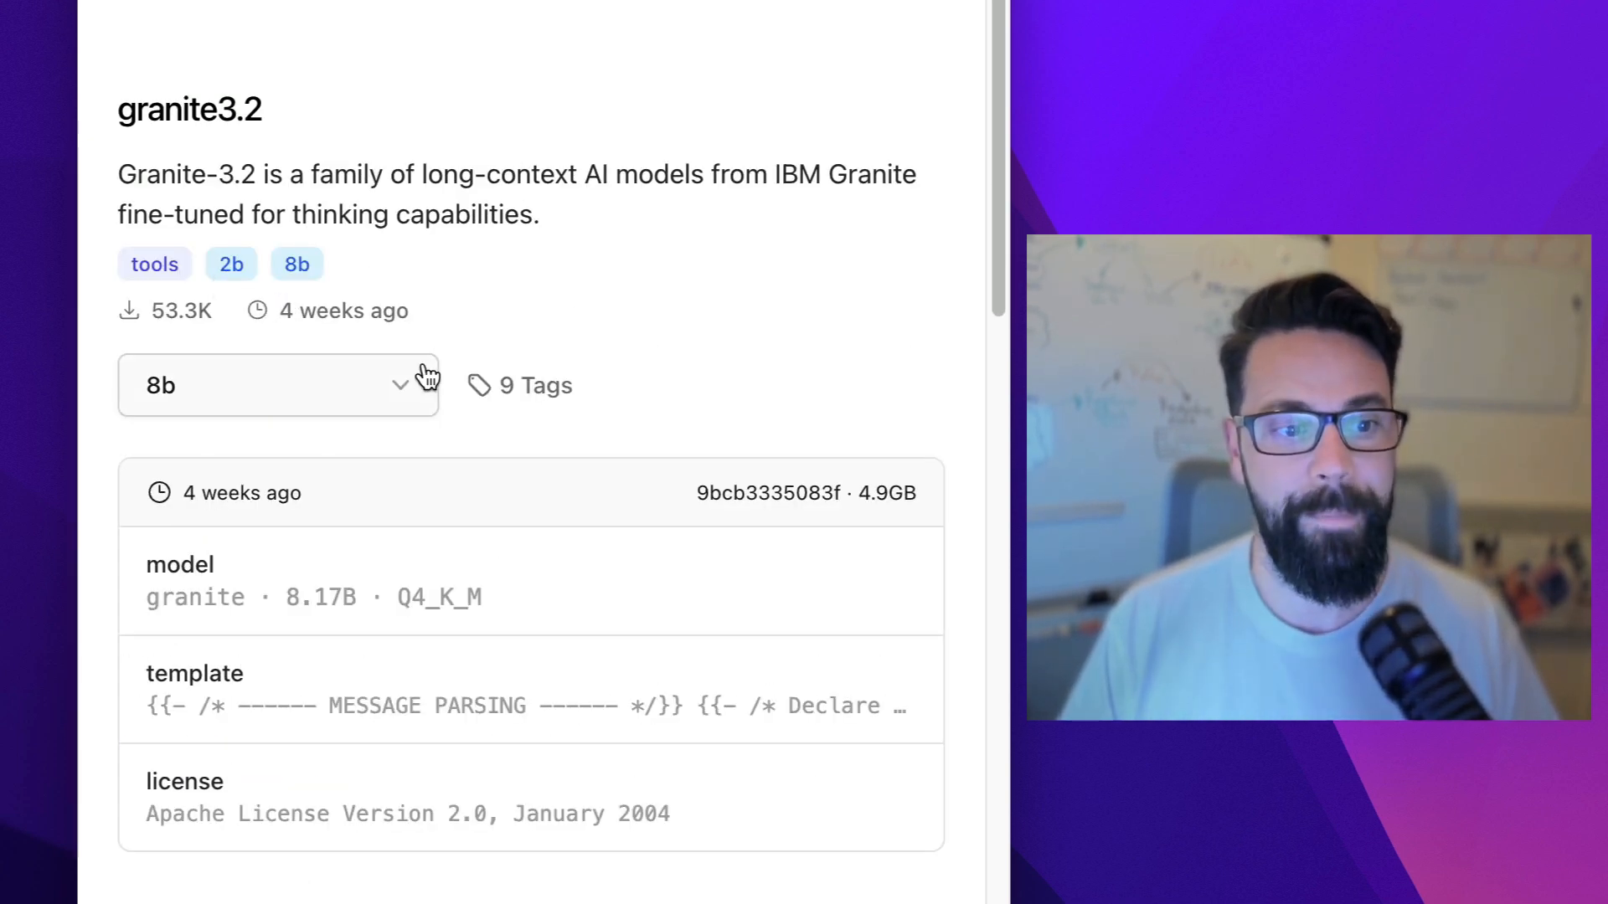
click(278, 385)
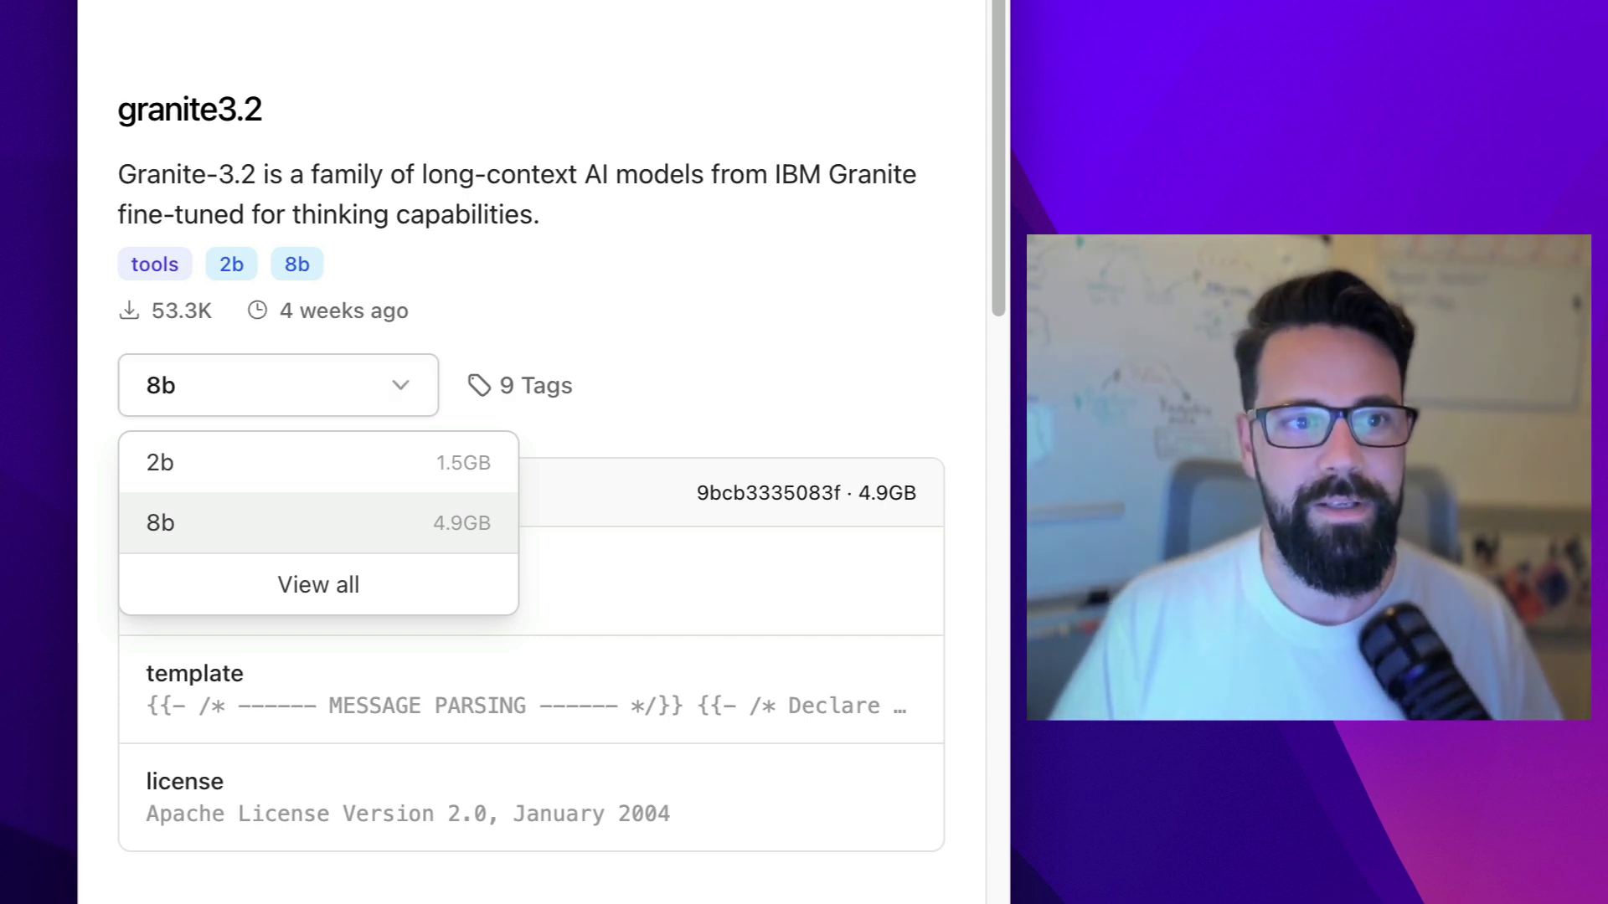
mouse_move(387, 90)
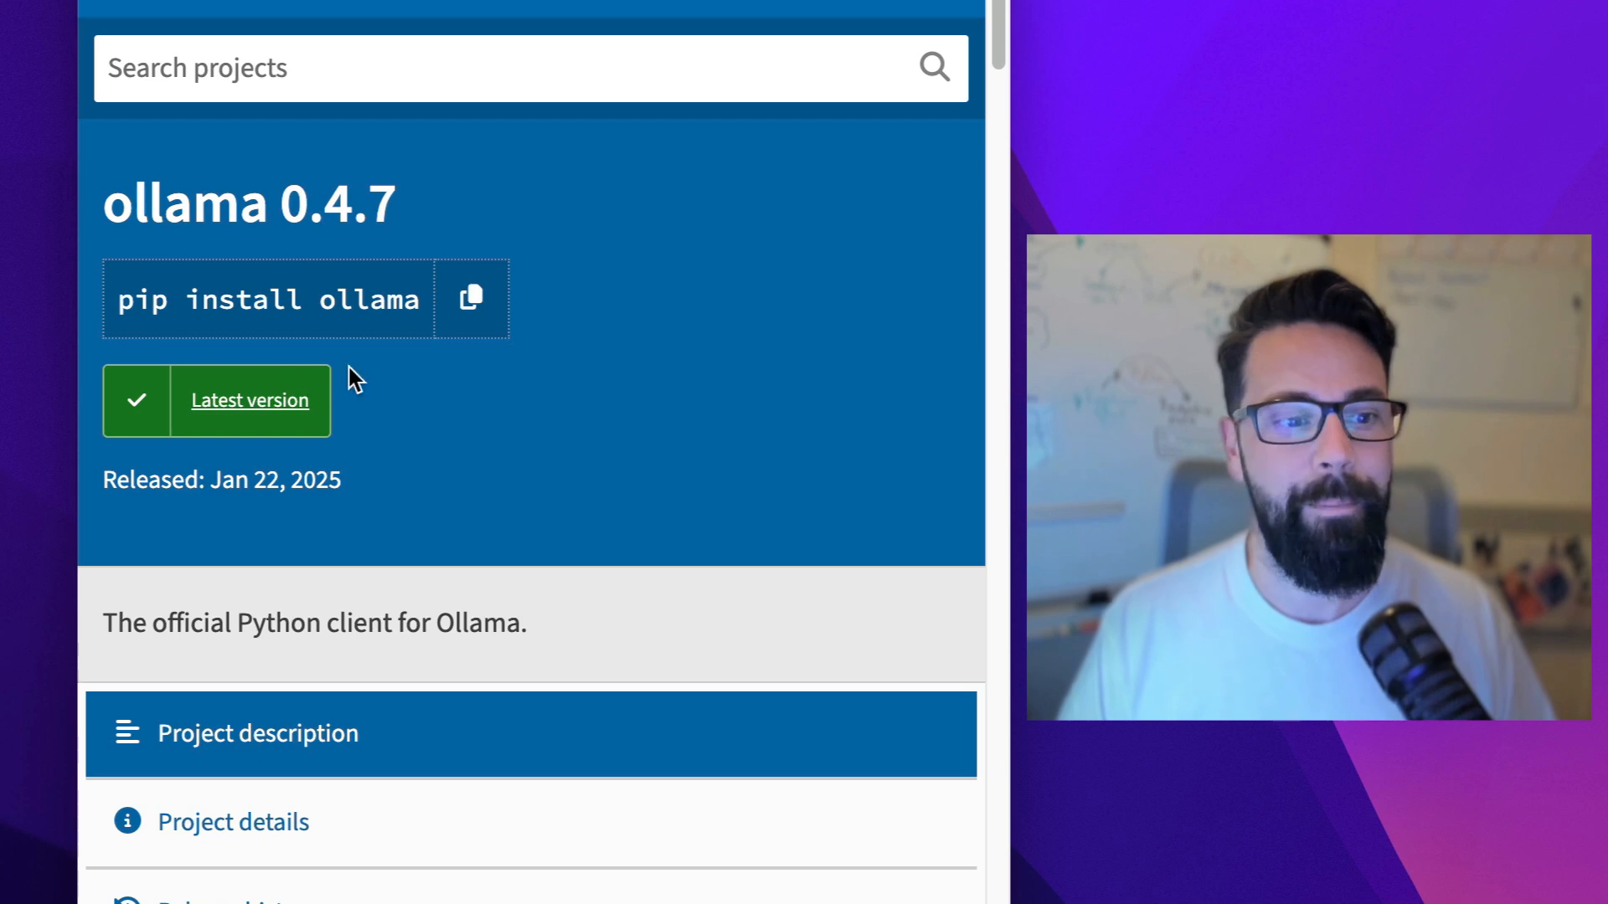
mouse_move(318, 215)
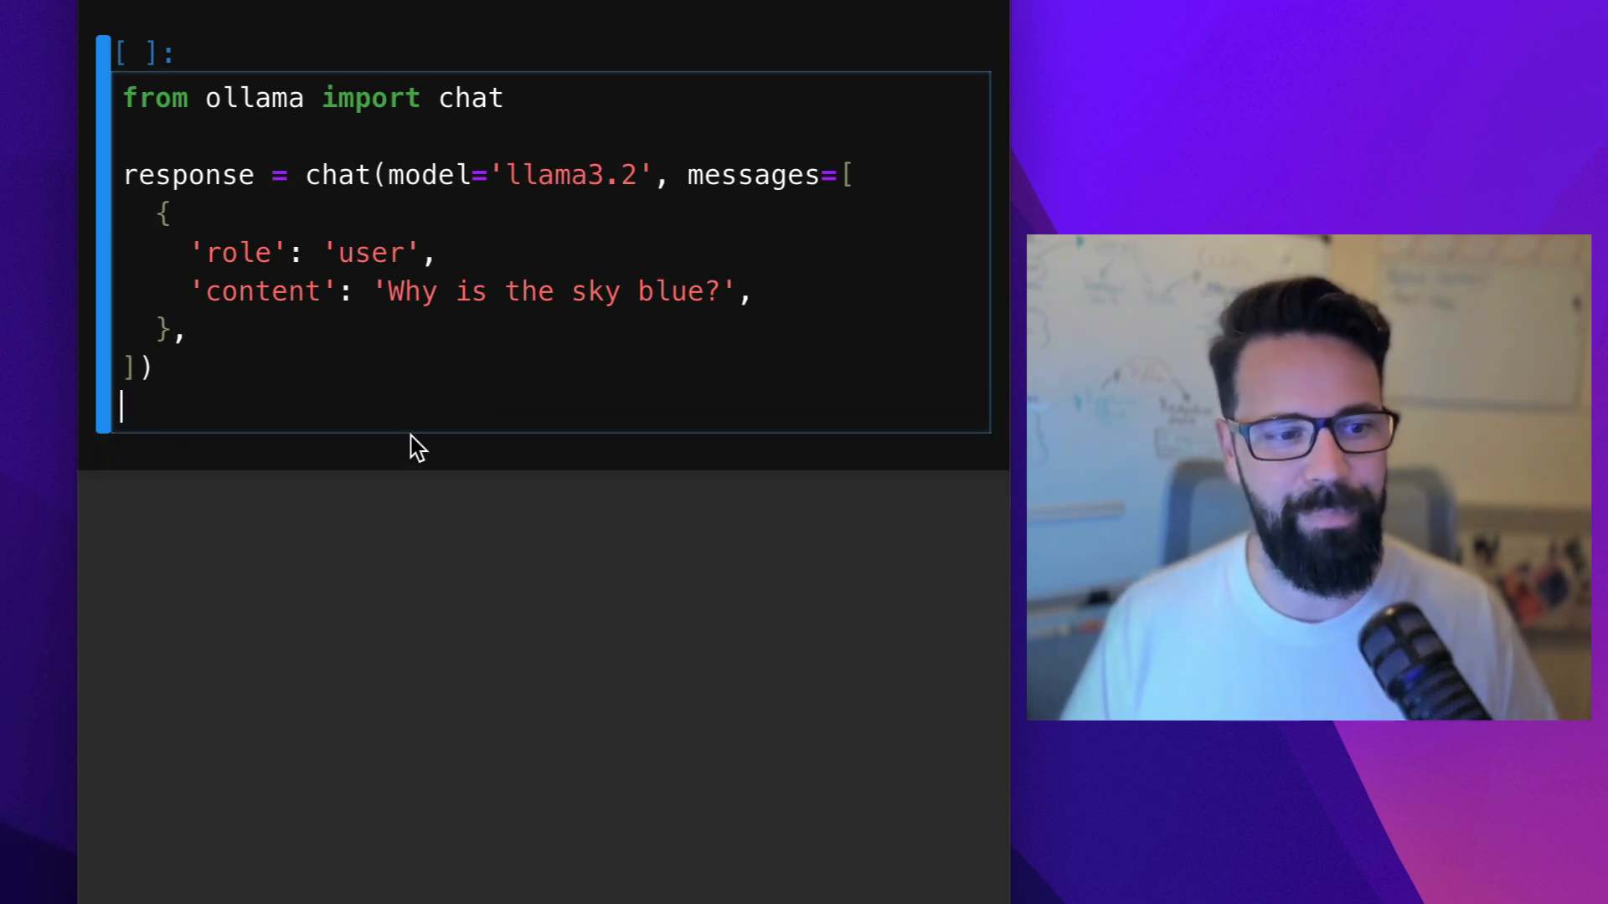
Step: Split the pasted ollama example into separate import, chat-call and print cells
key(Shift+Enter)
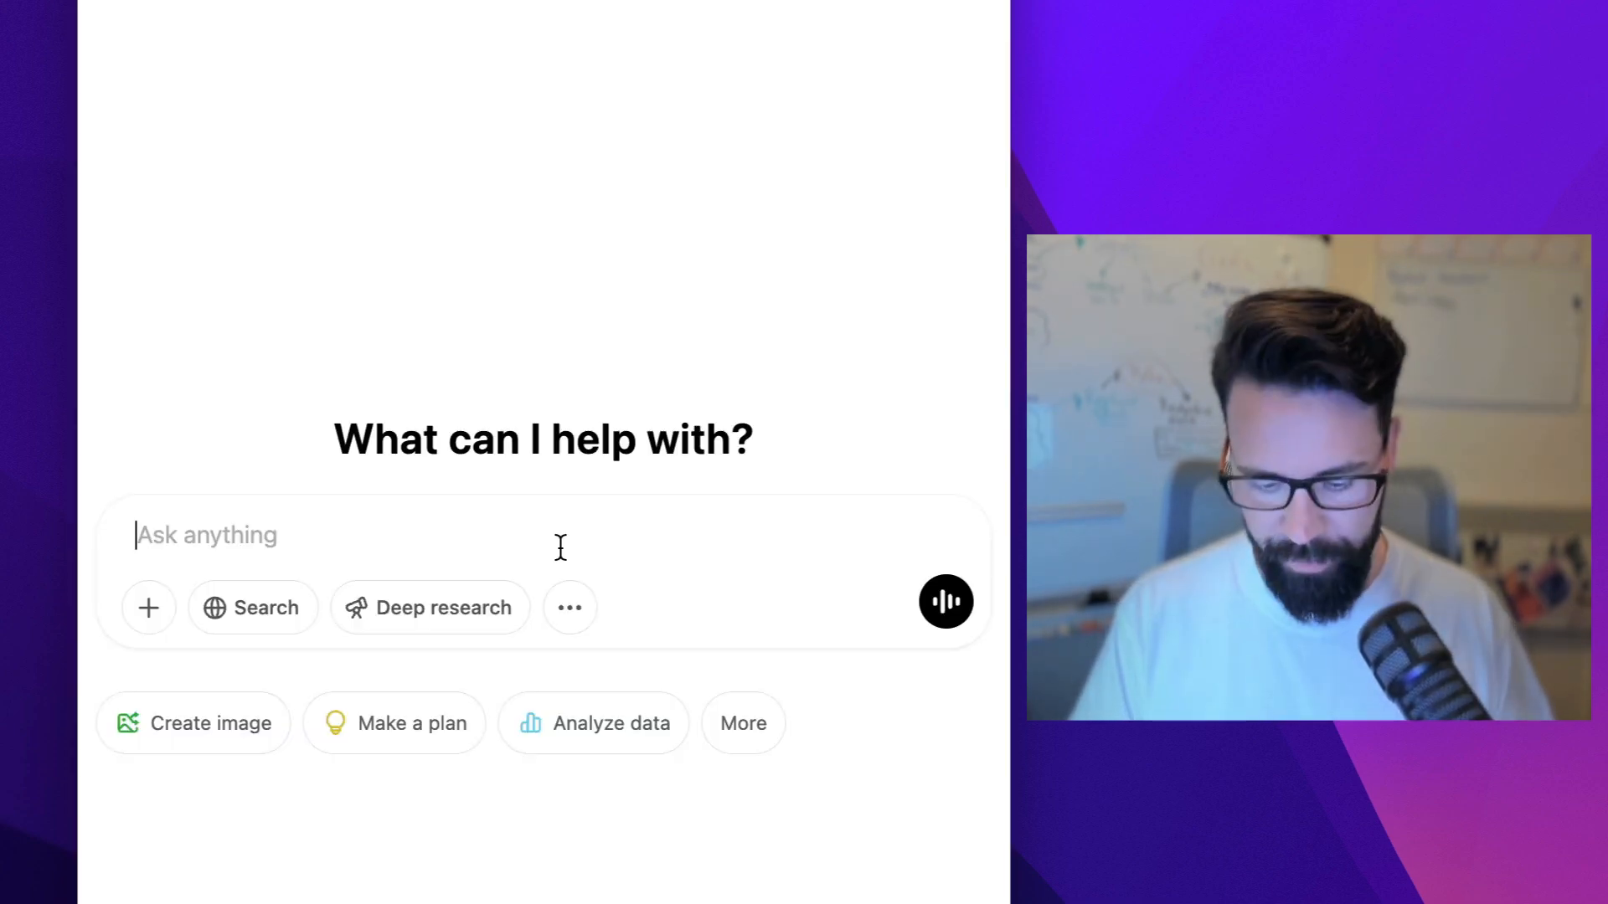
Step: Ask ChatGPT to write a simple customer support mock email for testing local LLM extraction
text(write a simple sup)
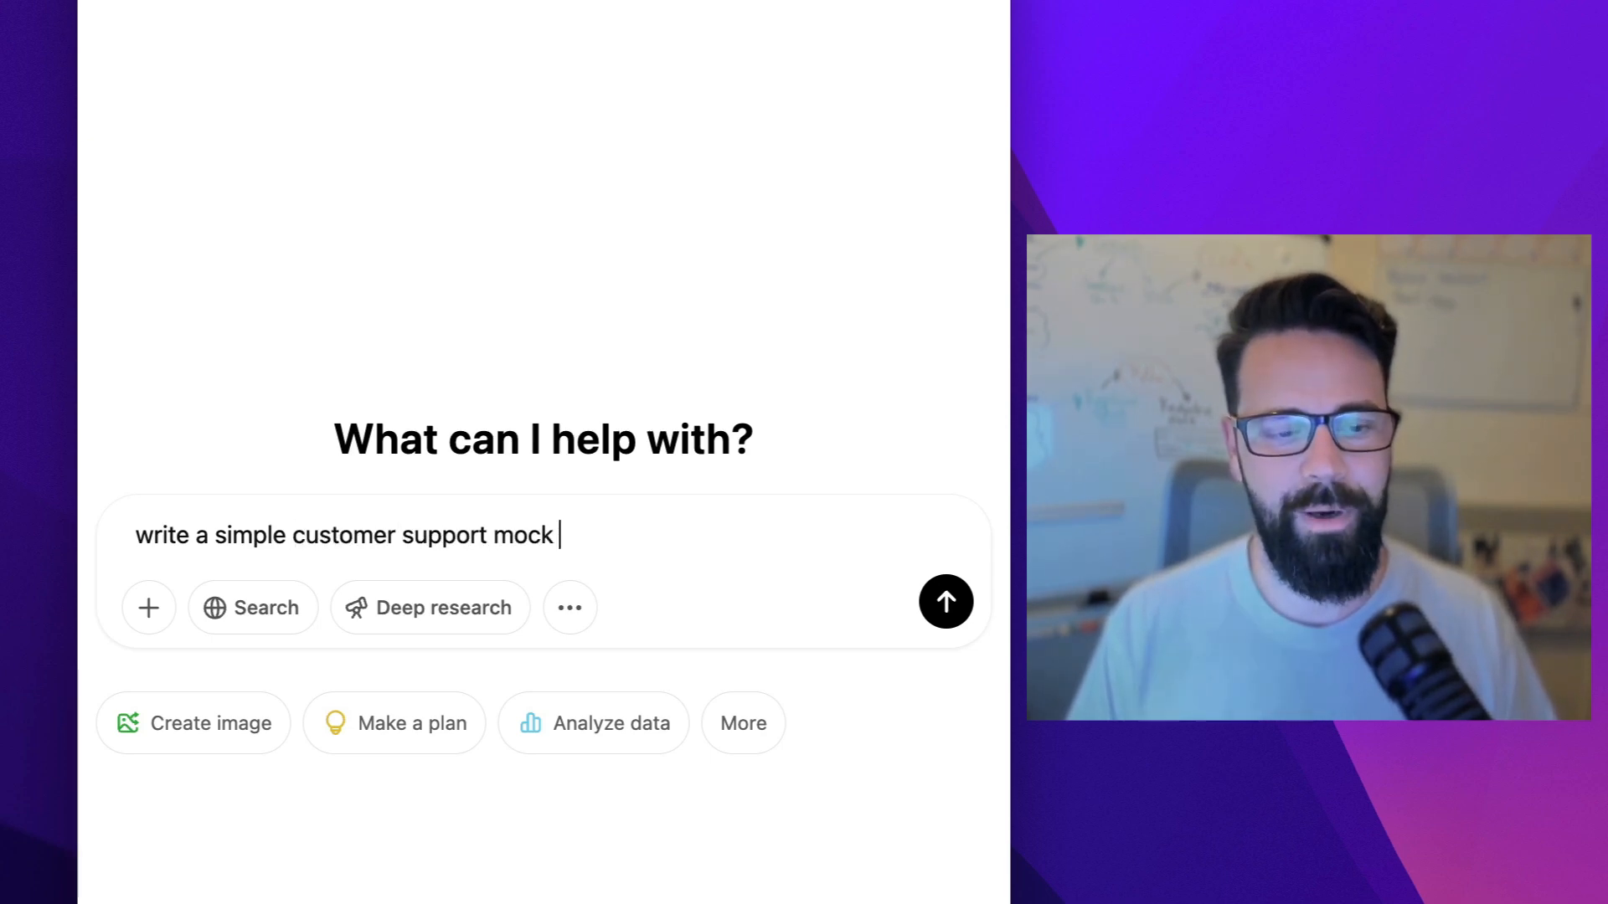
text(email for me to)
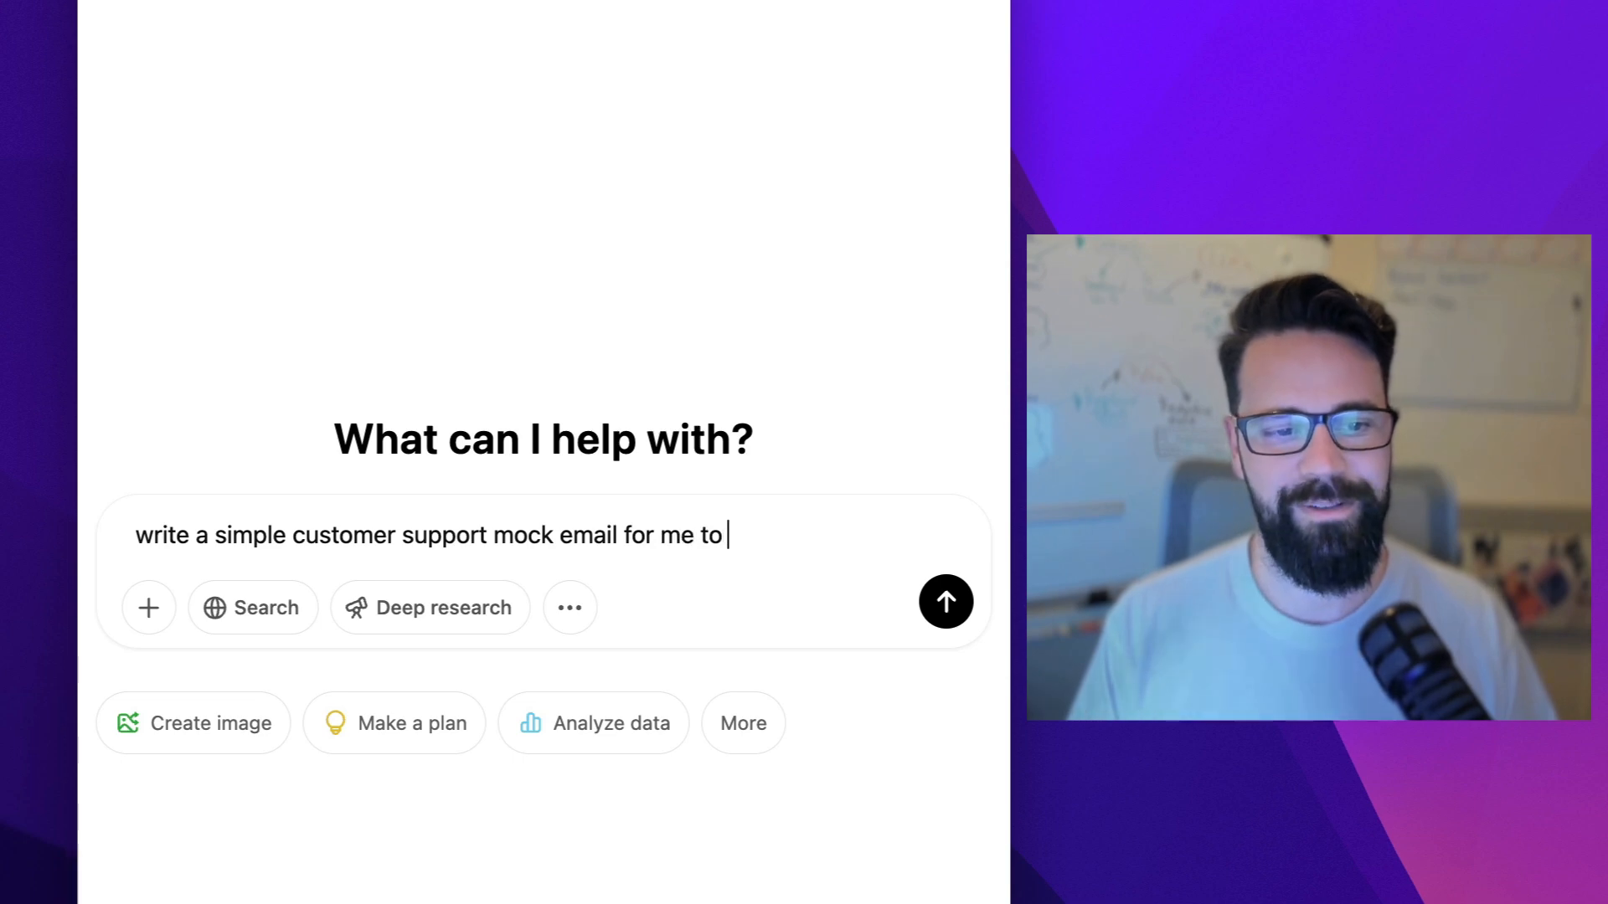
text(test my local LLM extraction)
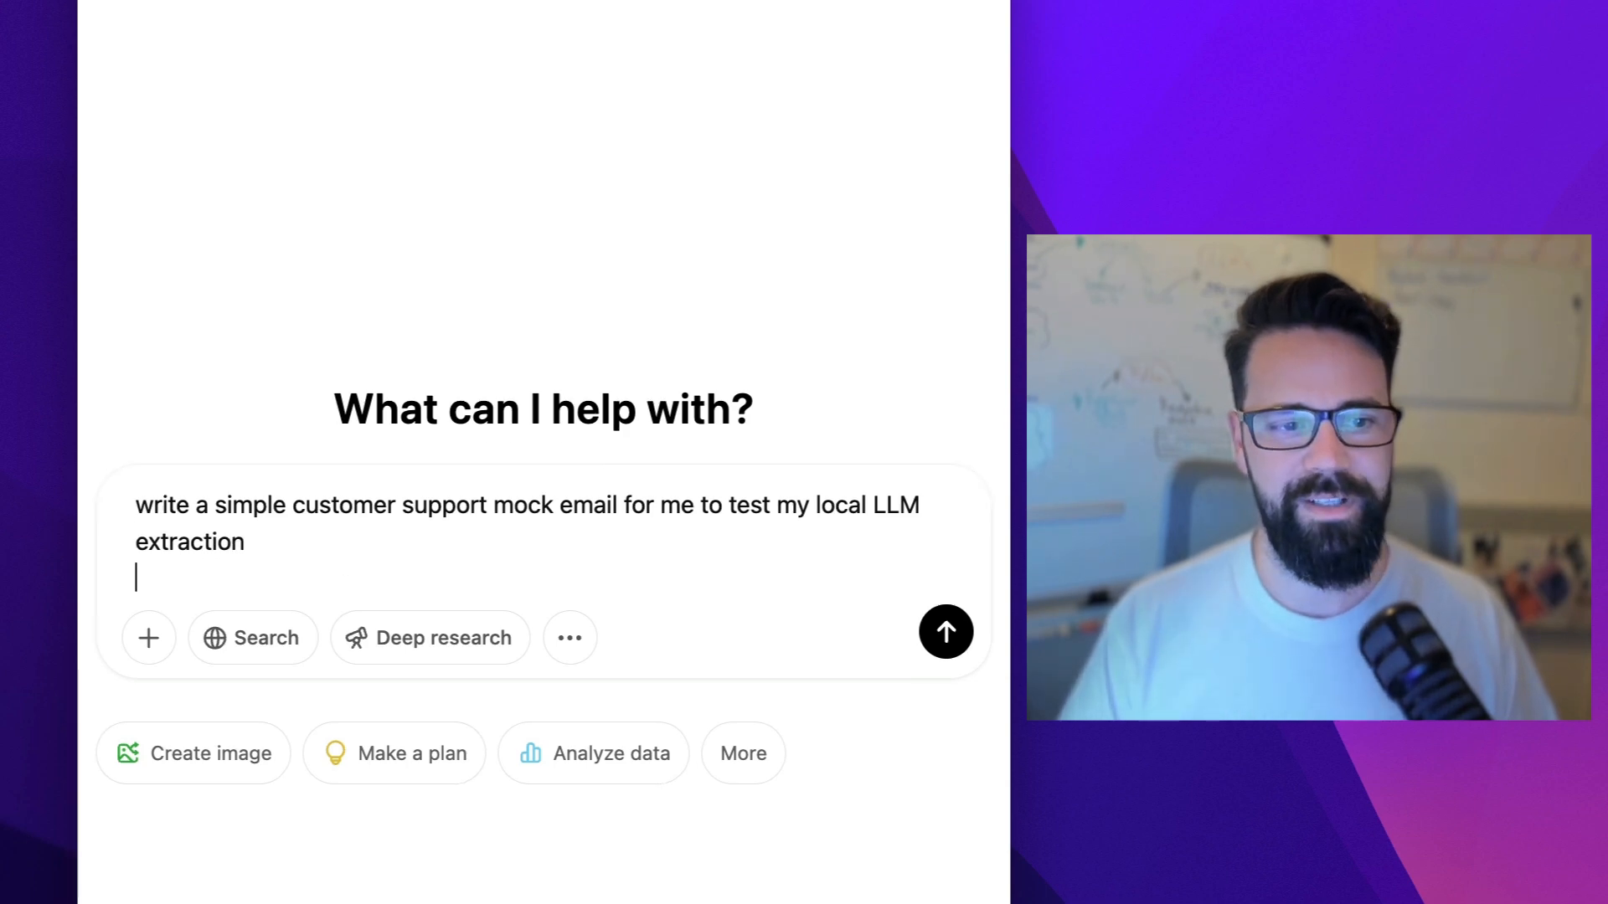
click(946, 631)
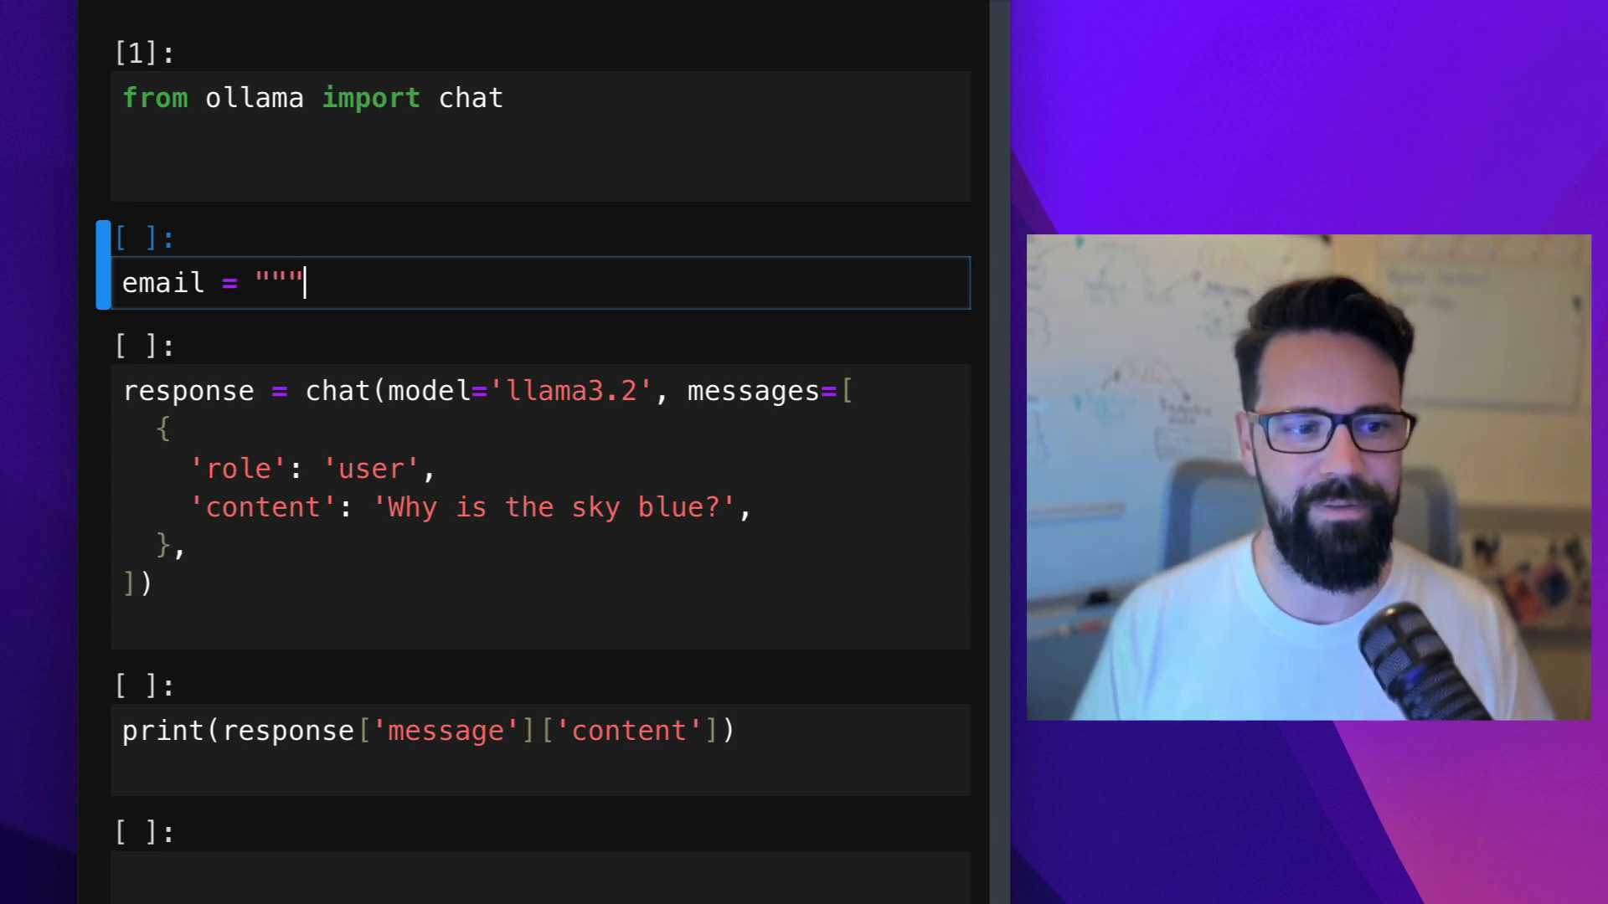
Step: Paste the mock support email into the email = """ cell and print it
key(Enter)
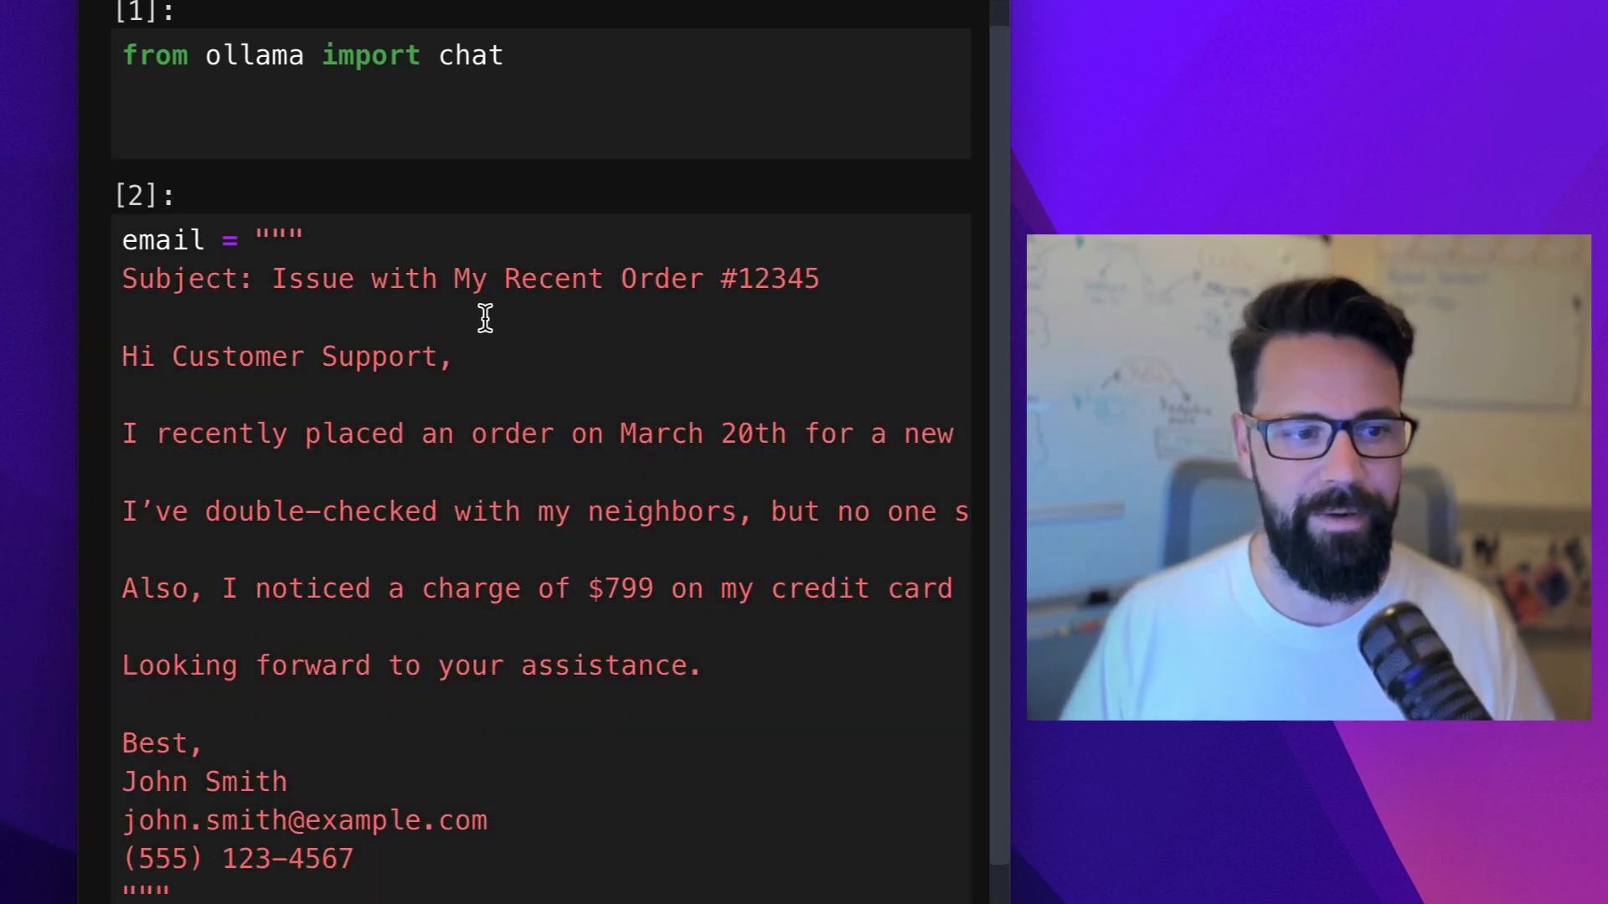
scroll(down, 3)
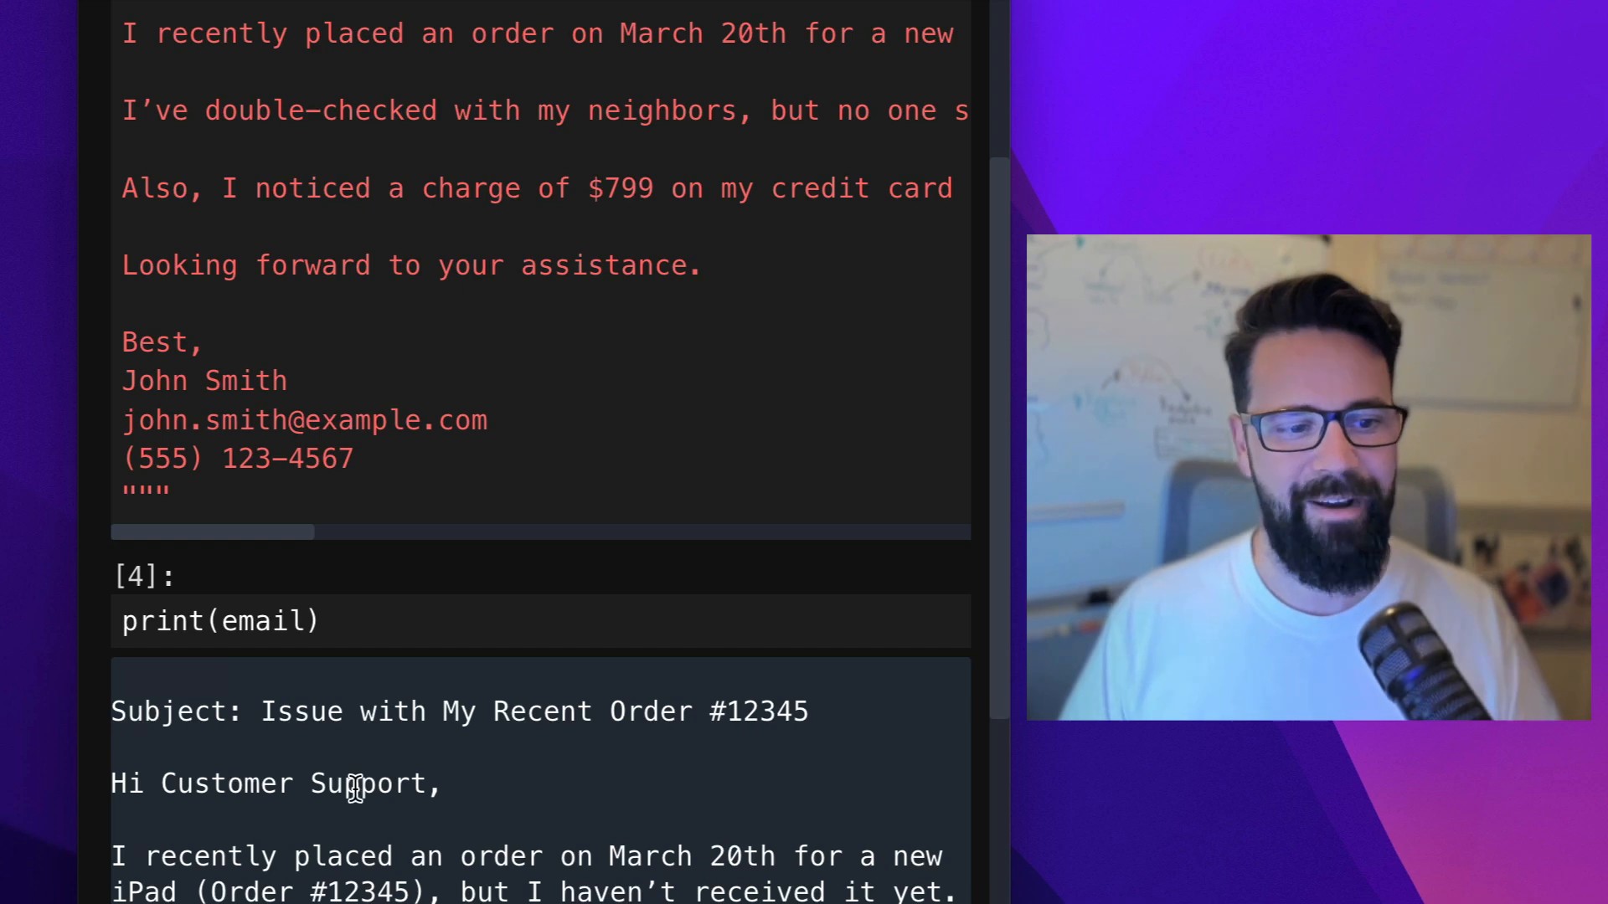
scroll(down, 3)
text(")
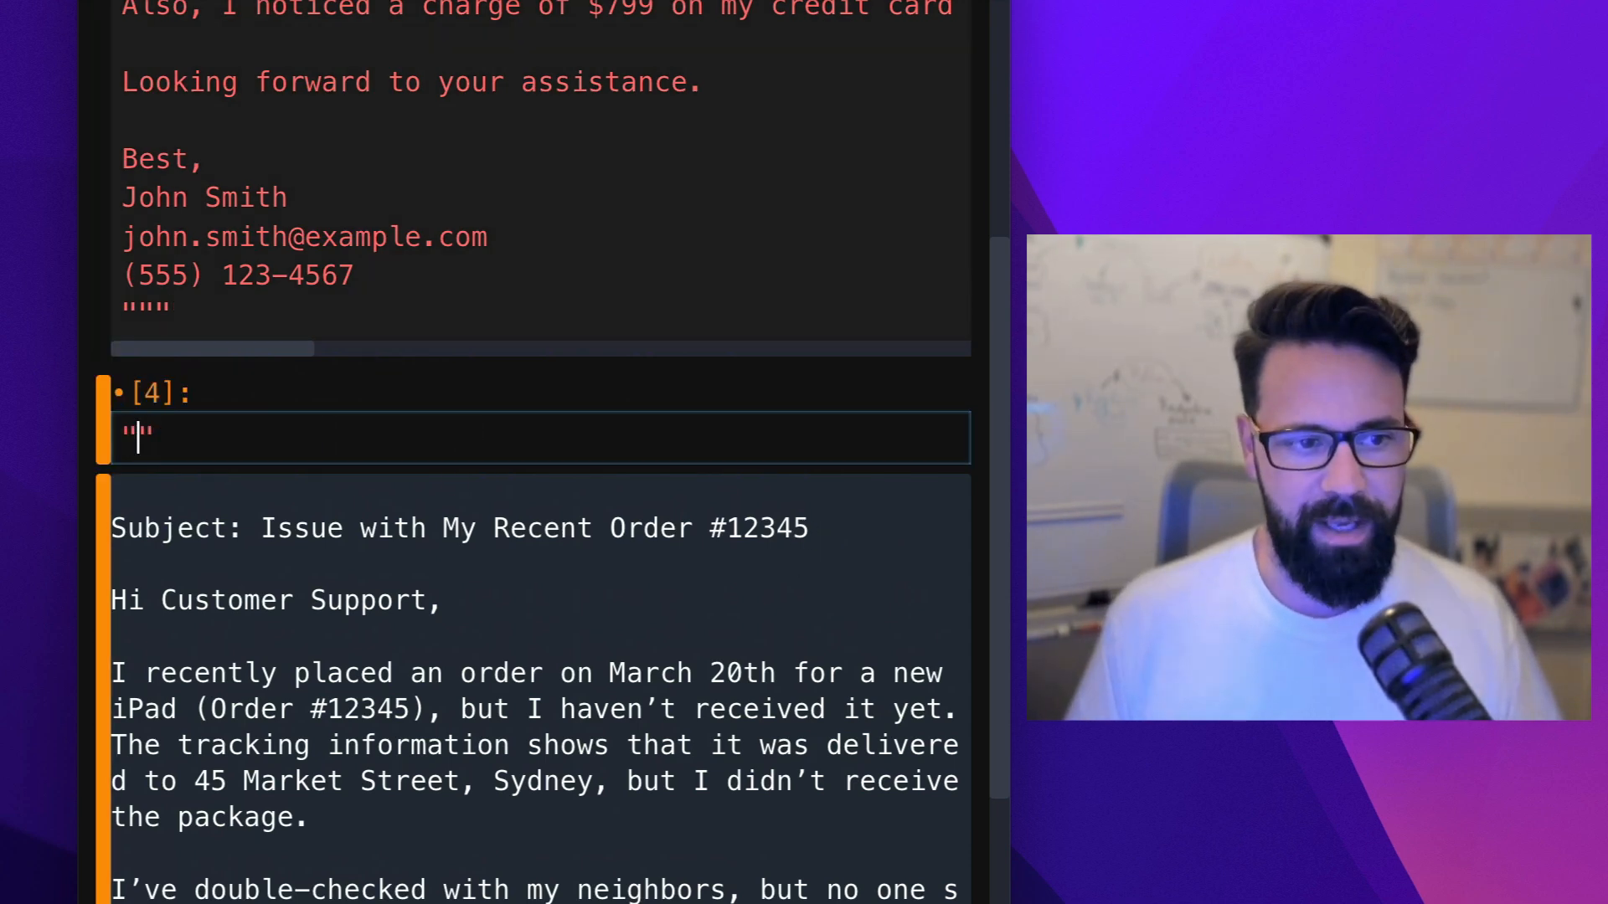
Step: Write 'Please extract' name, phone number, order number and delivery address 'for the following' email
text(order number,)
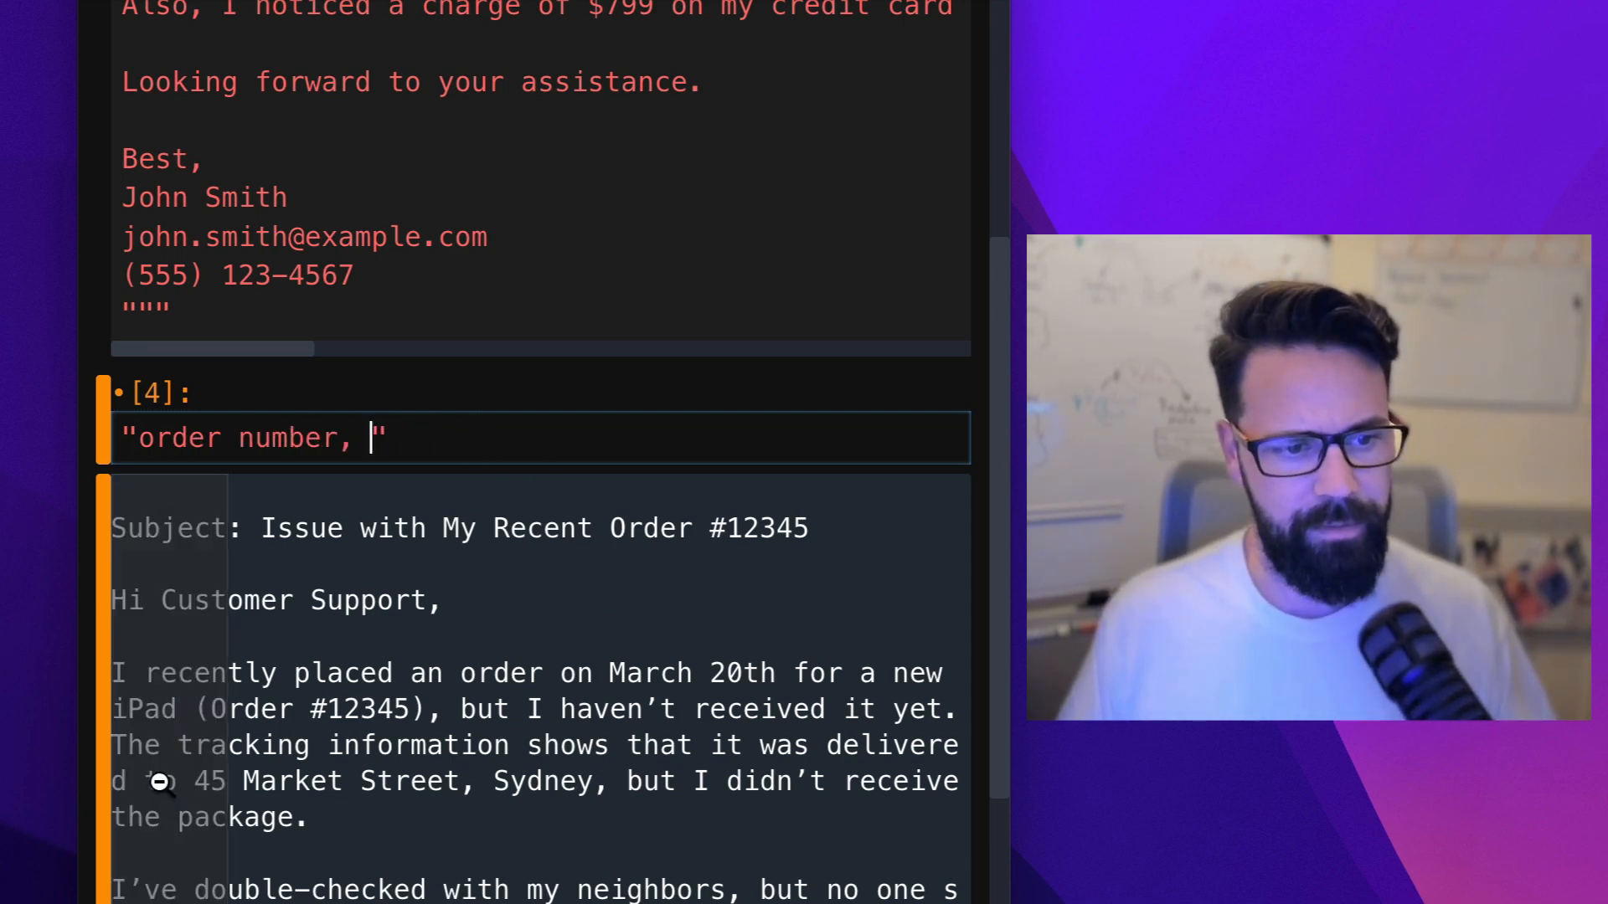
text(delivery)
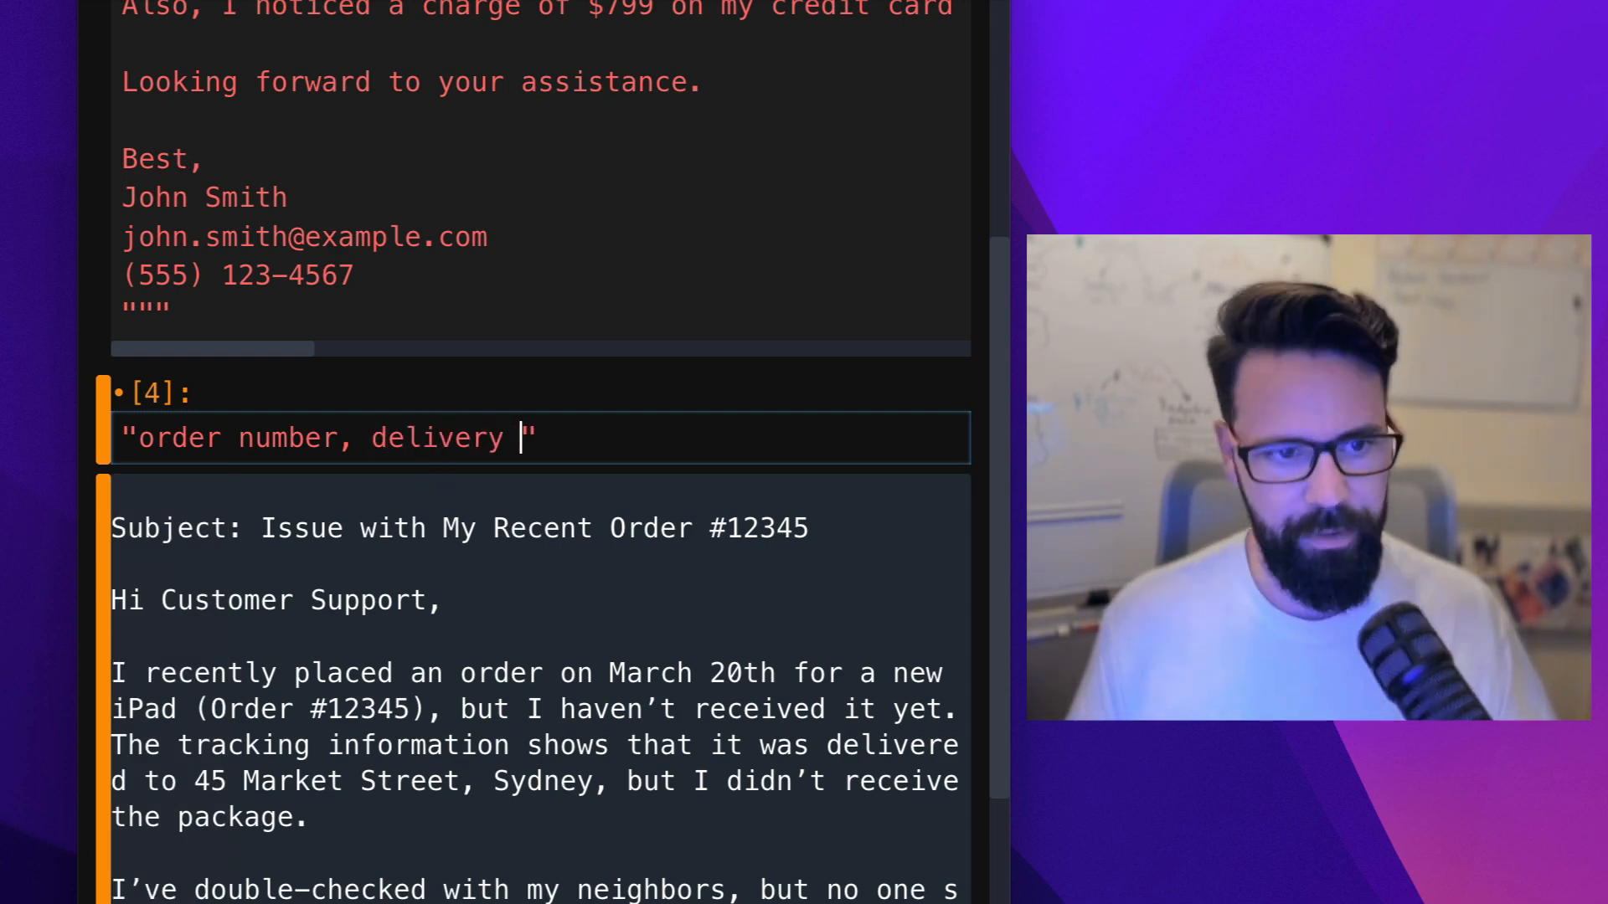
text(address, n)
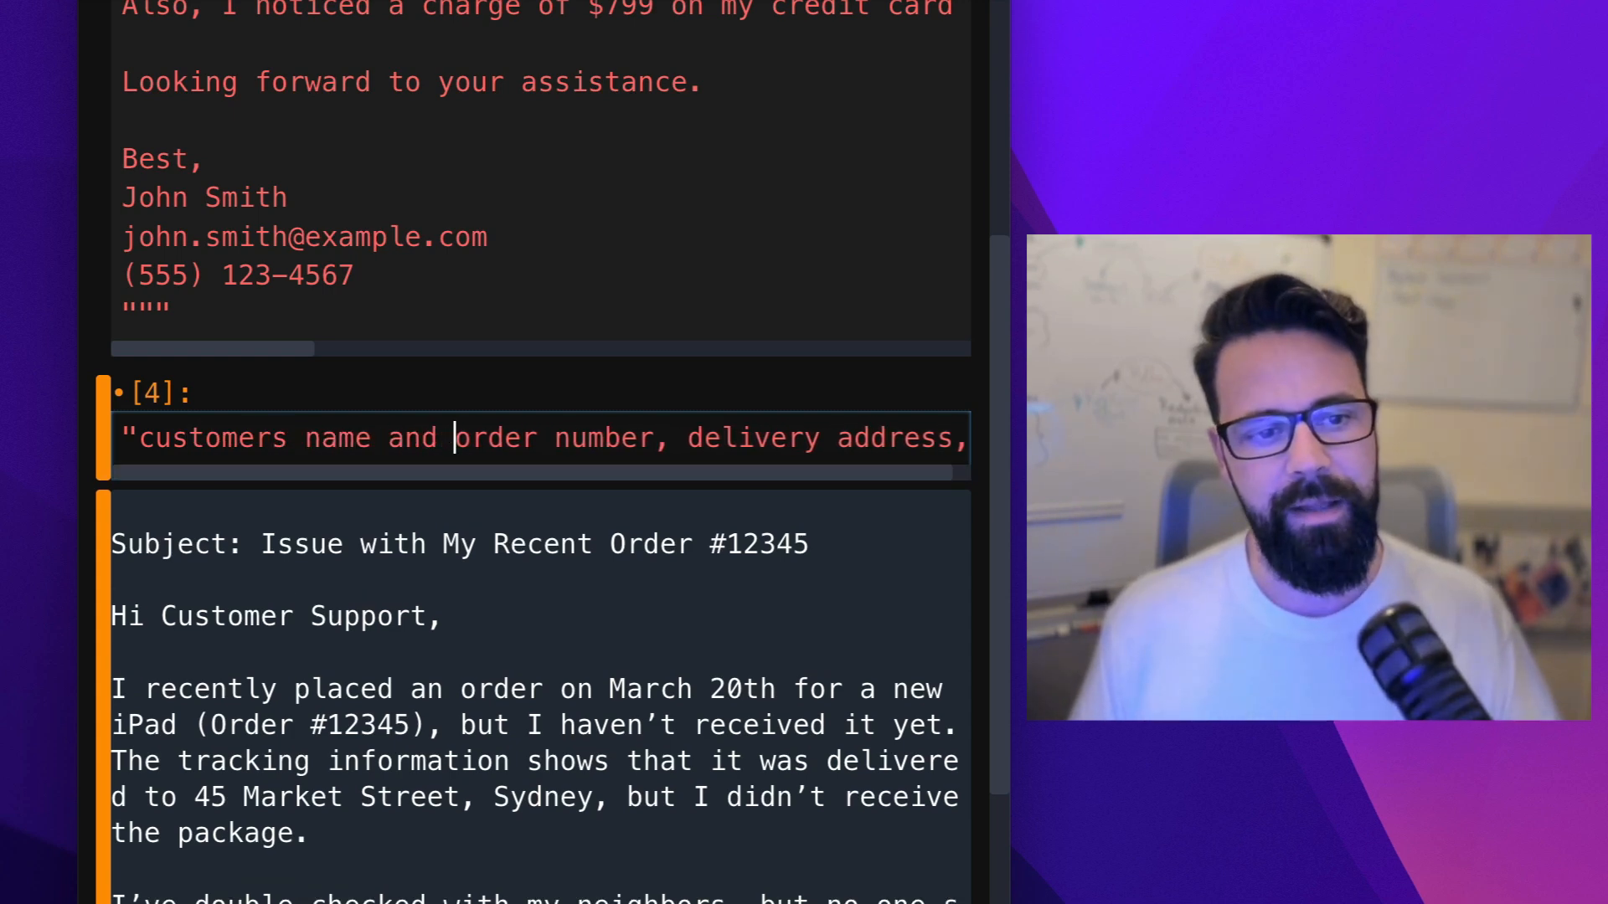
text(phone number)
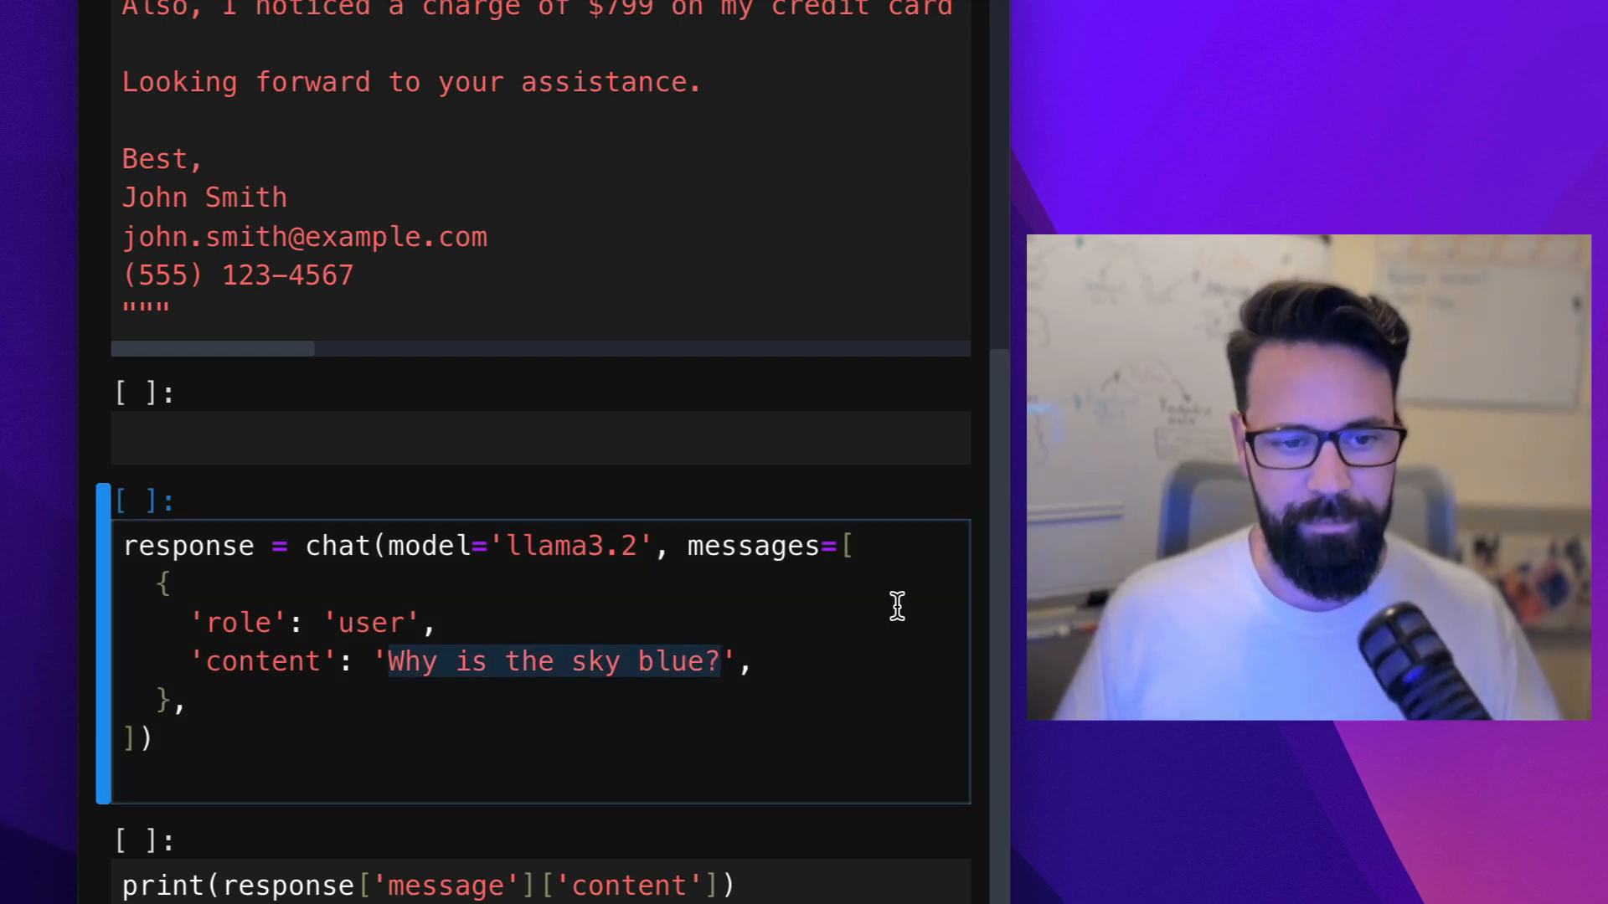
text(Please extr)
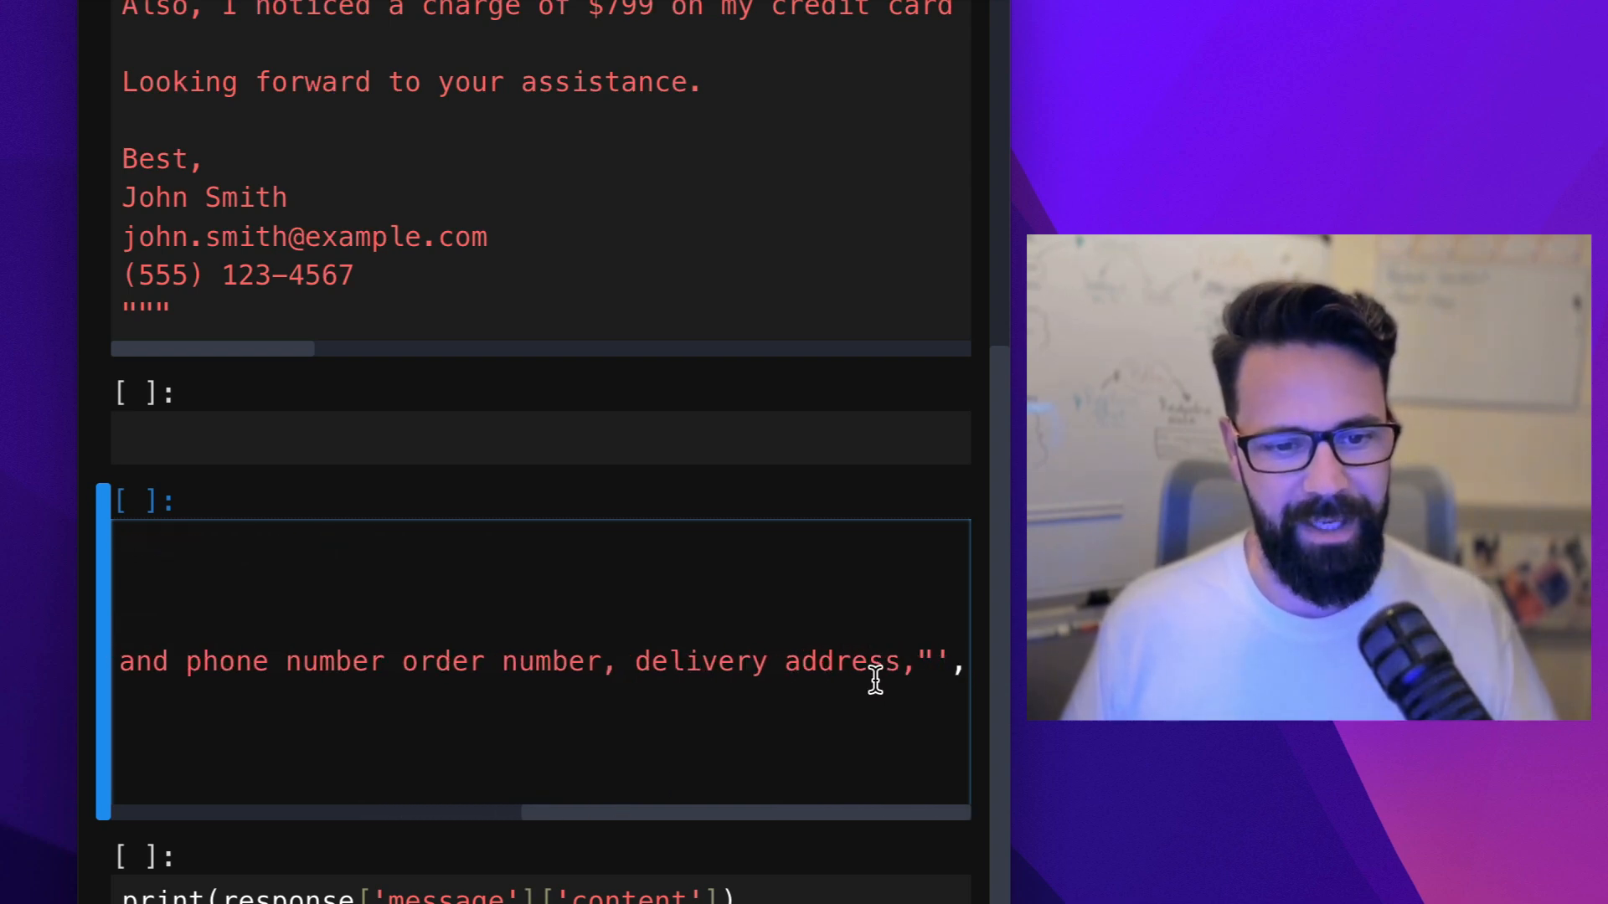
text(for)
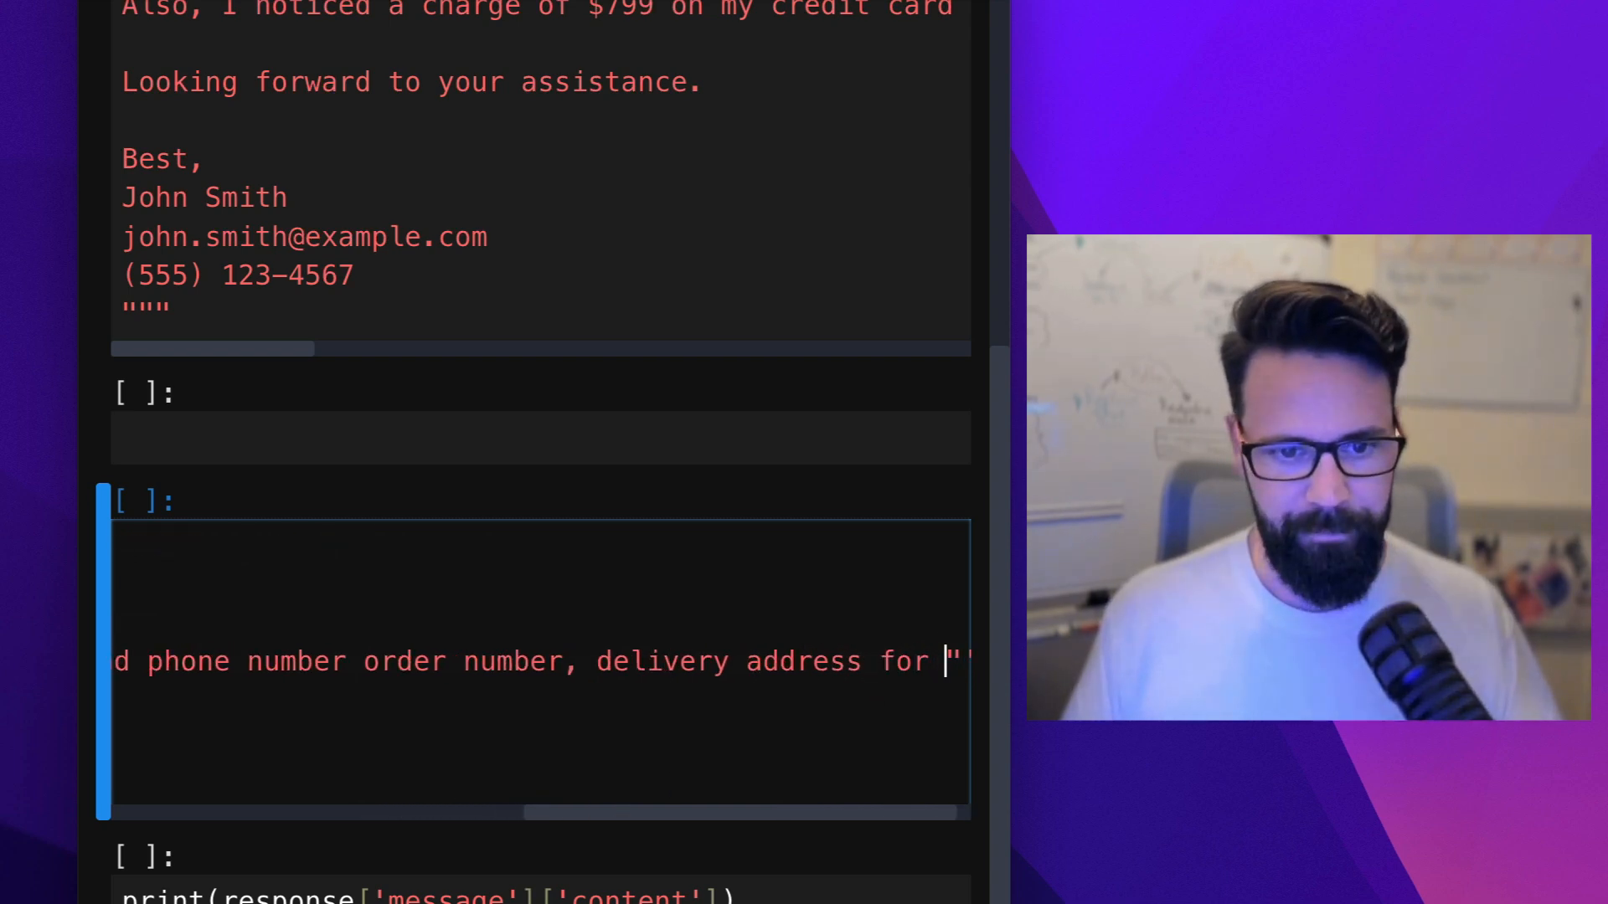
text(the following)
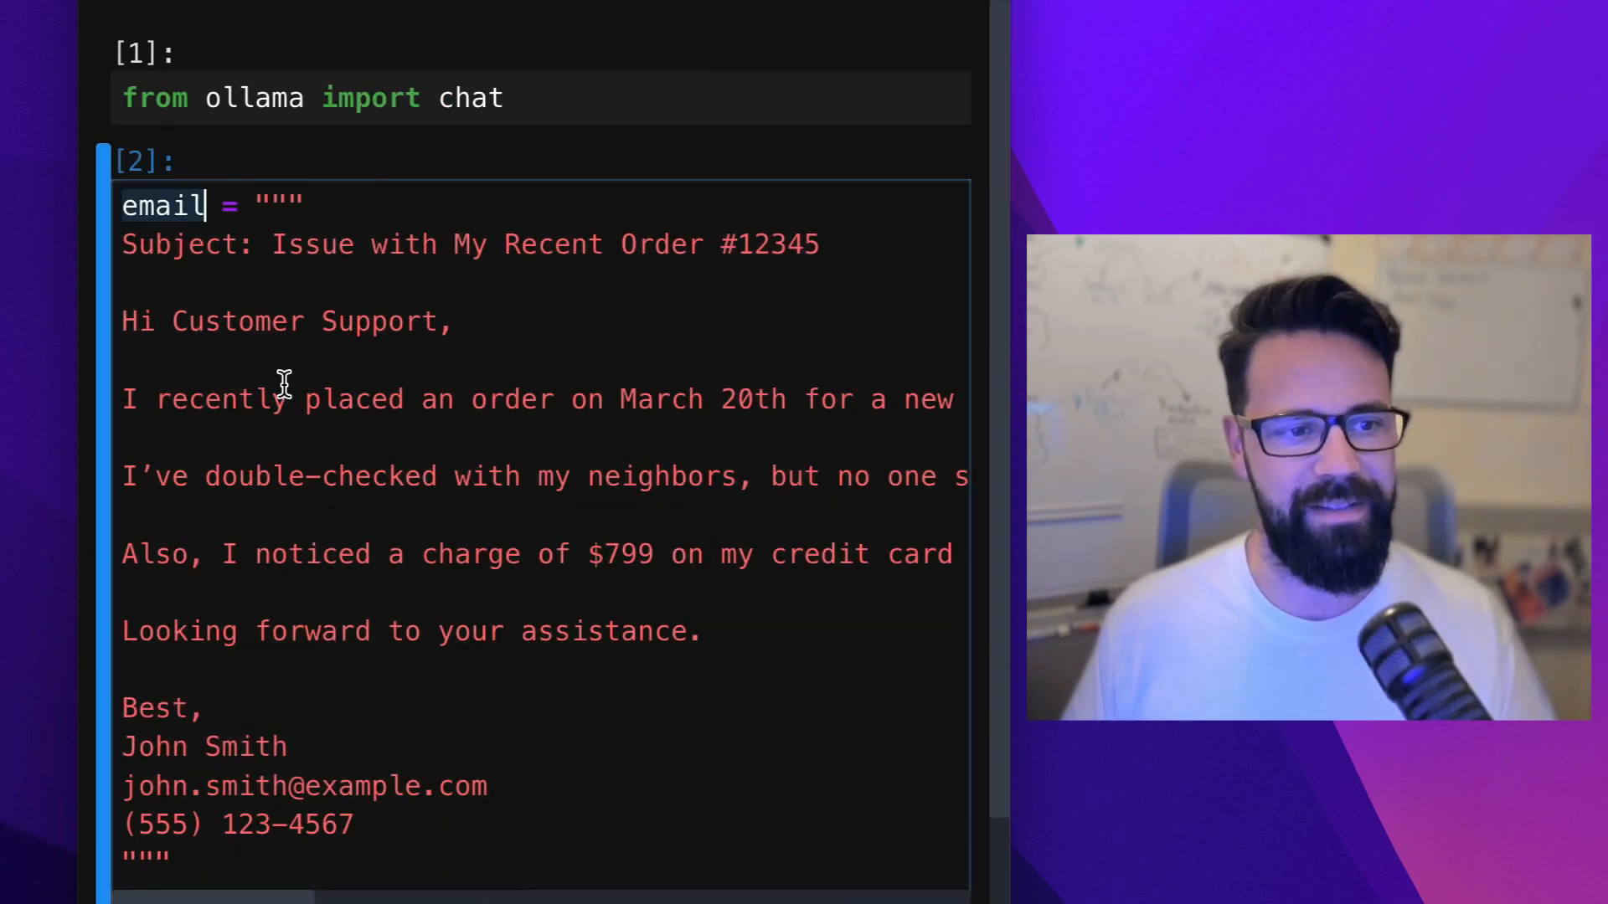
Step: Run the {email} f-string extraction prompt and print the returned customer details
scroll(down, 3)
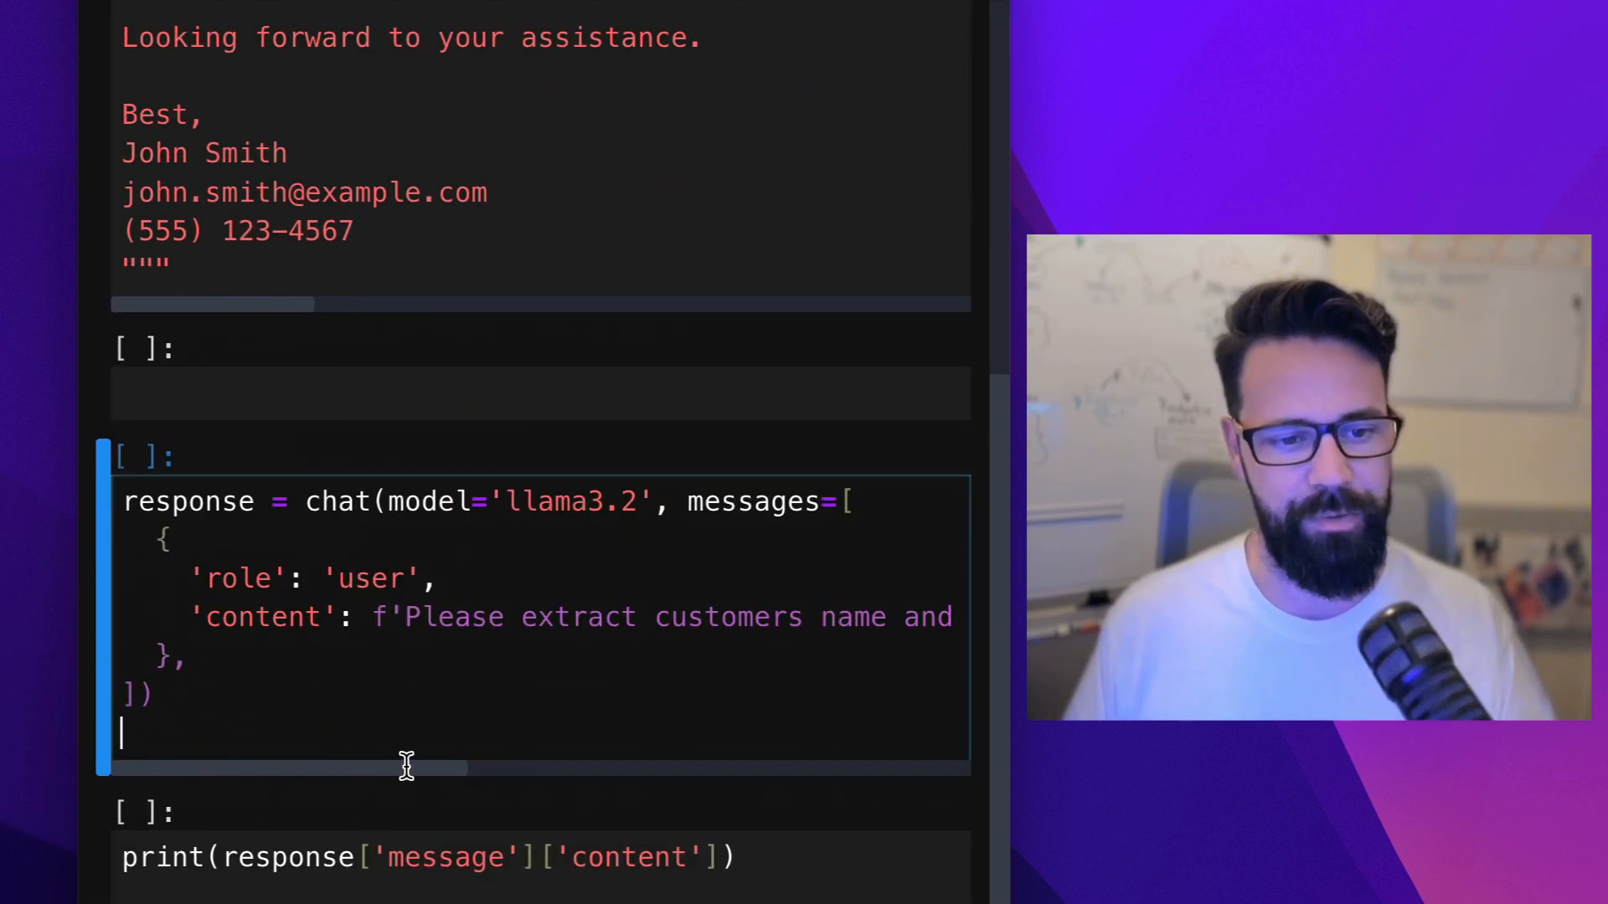
scroll(right, 3)
text(")
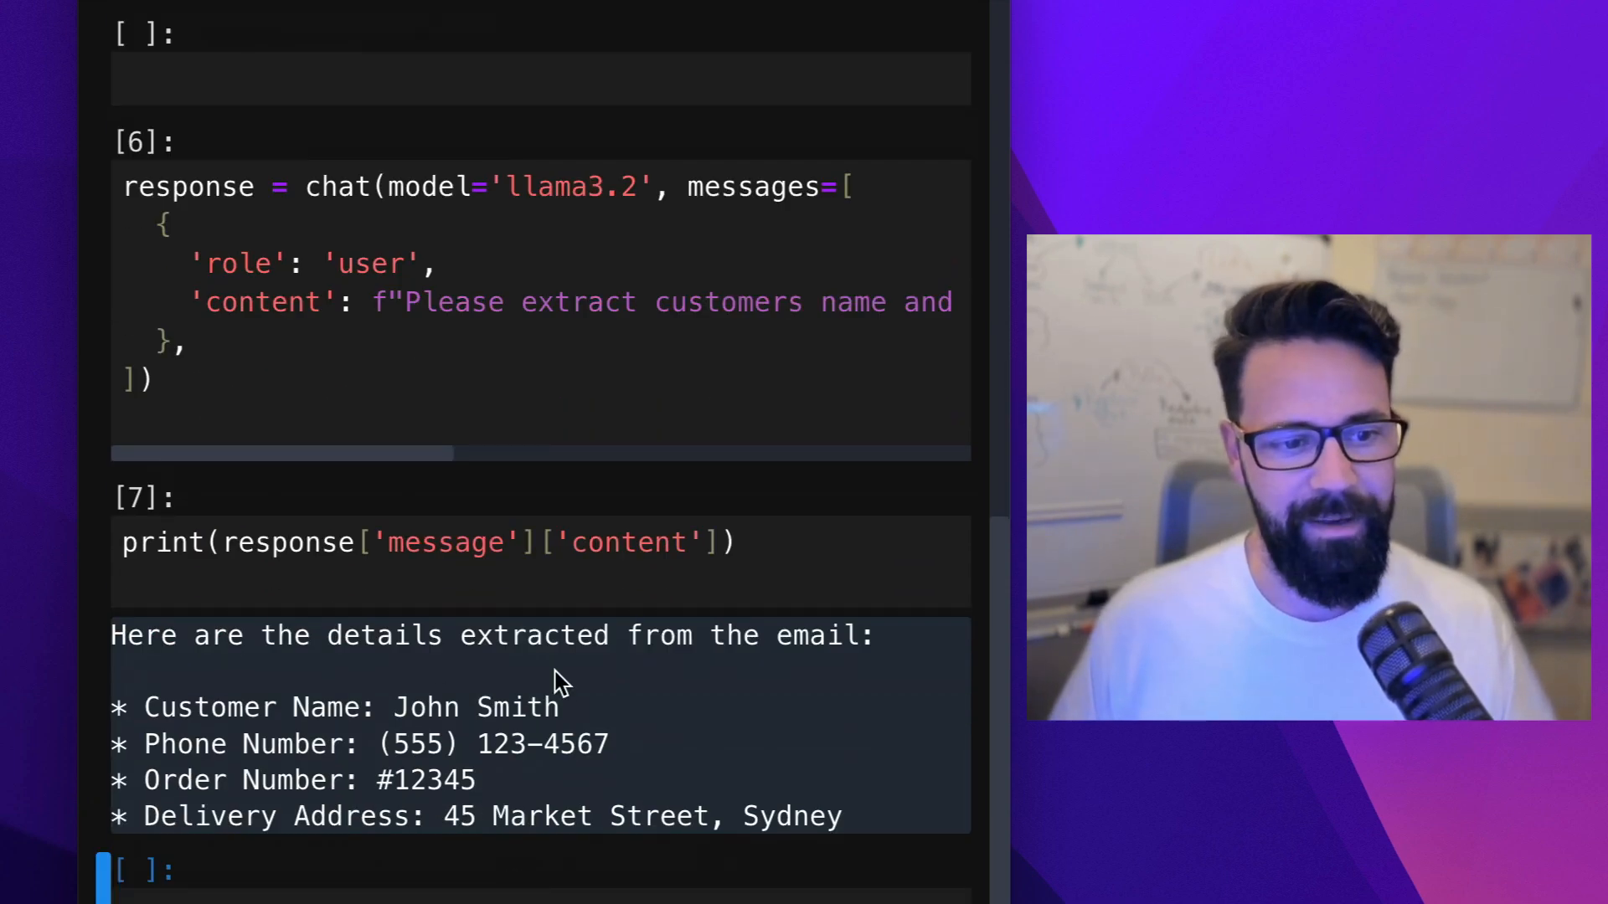
mouse_move(643, 783)
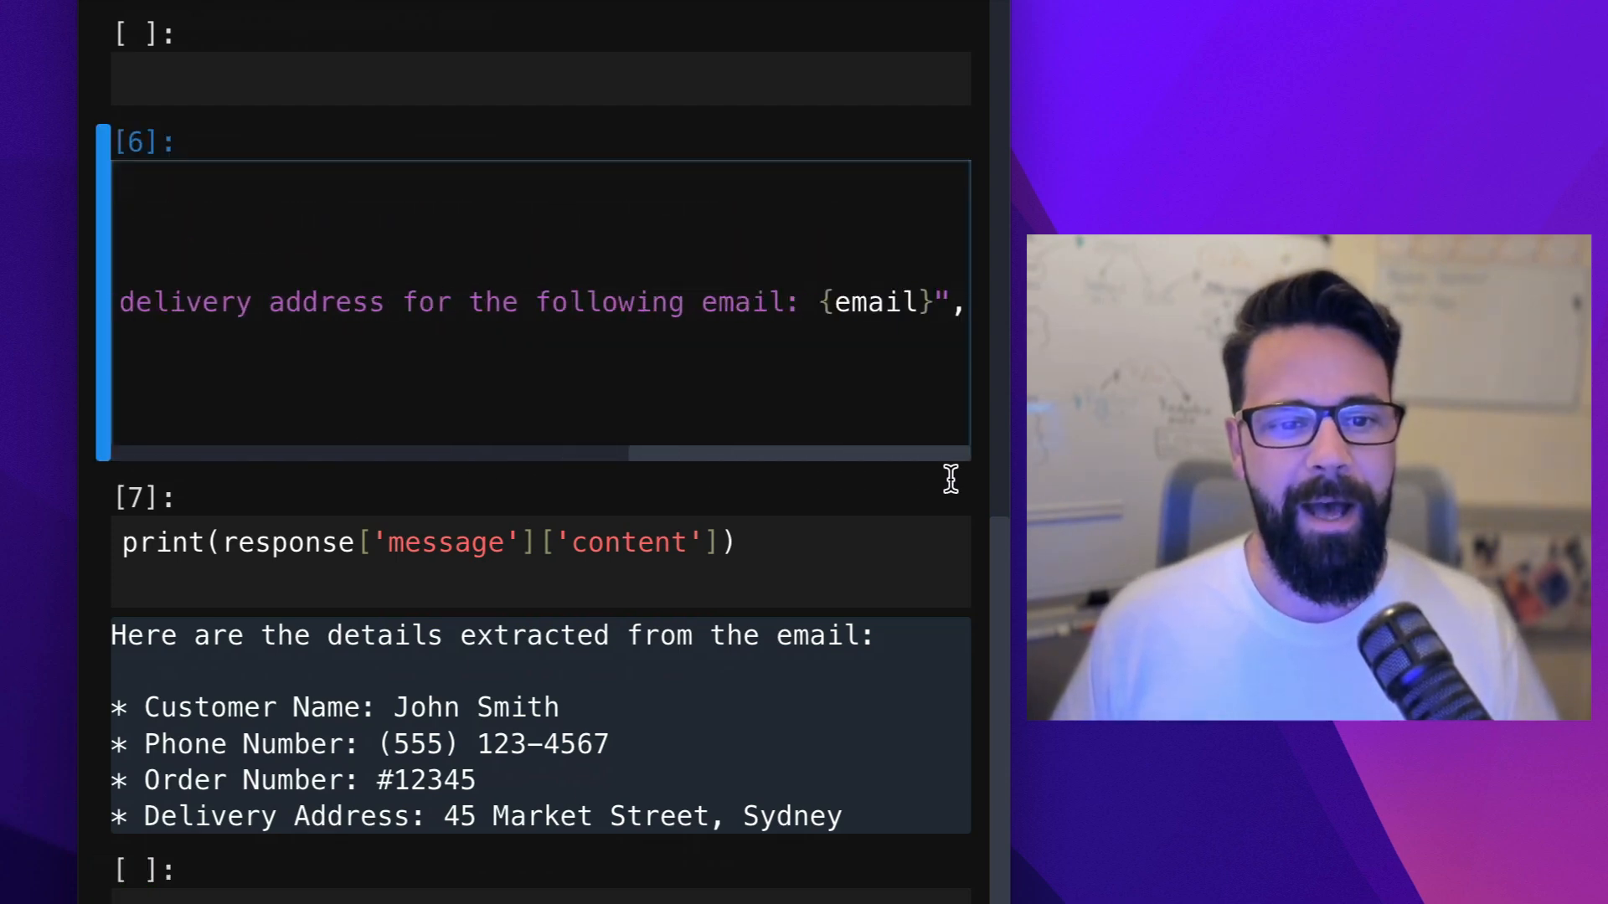
scroll(down, 3)
text( format as json)
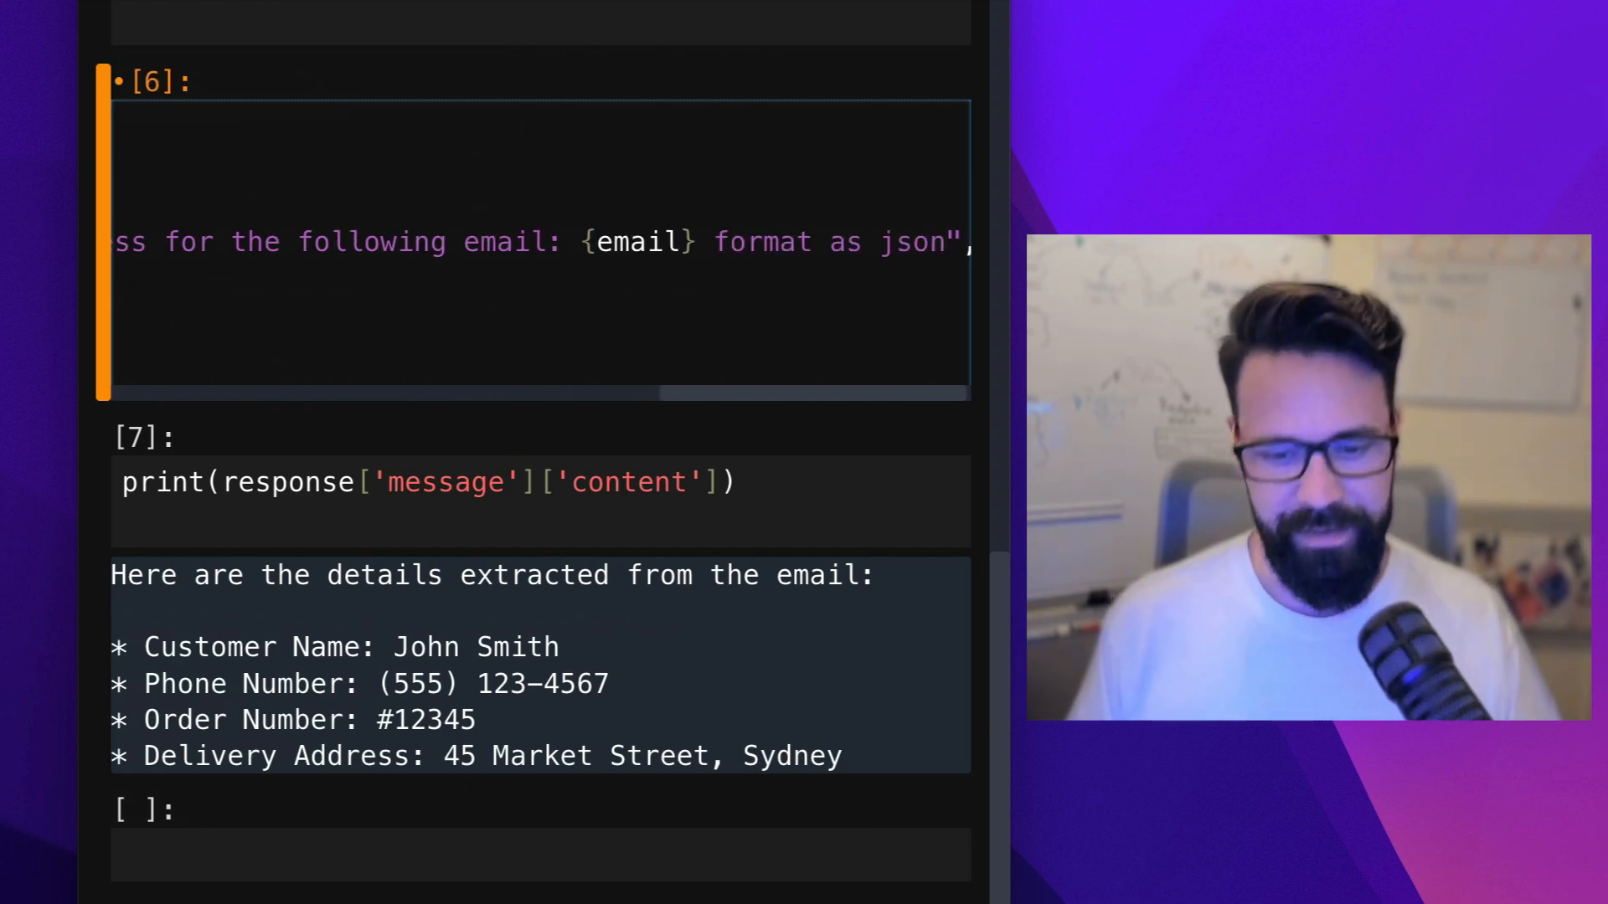
Step: Type {} in the extraction prompt so the rerun returns customer details as JSON
text({})
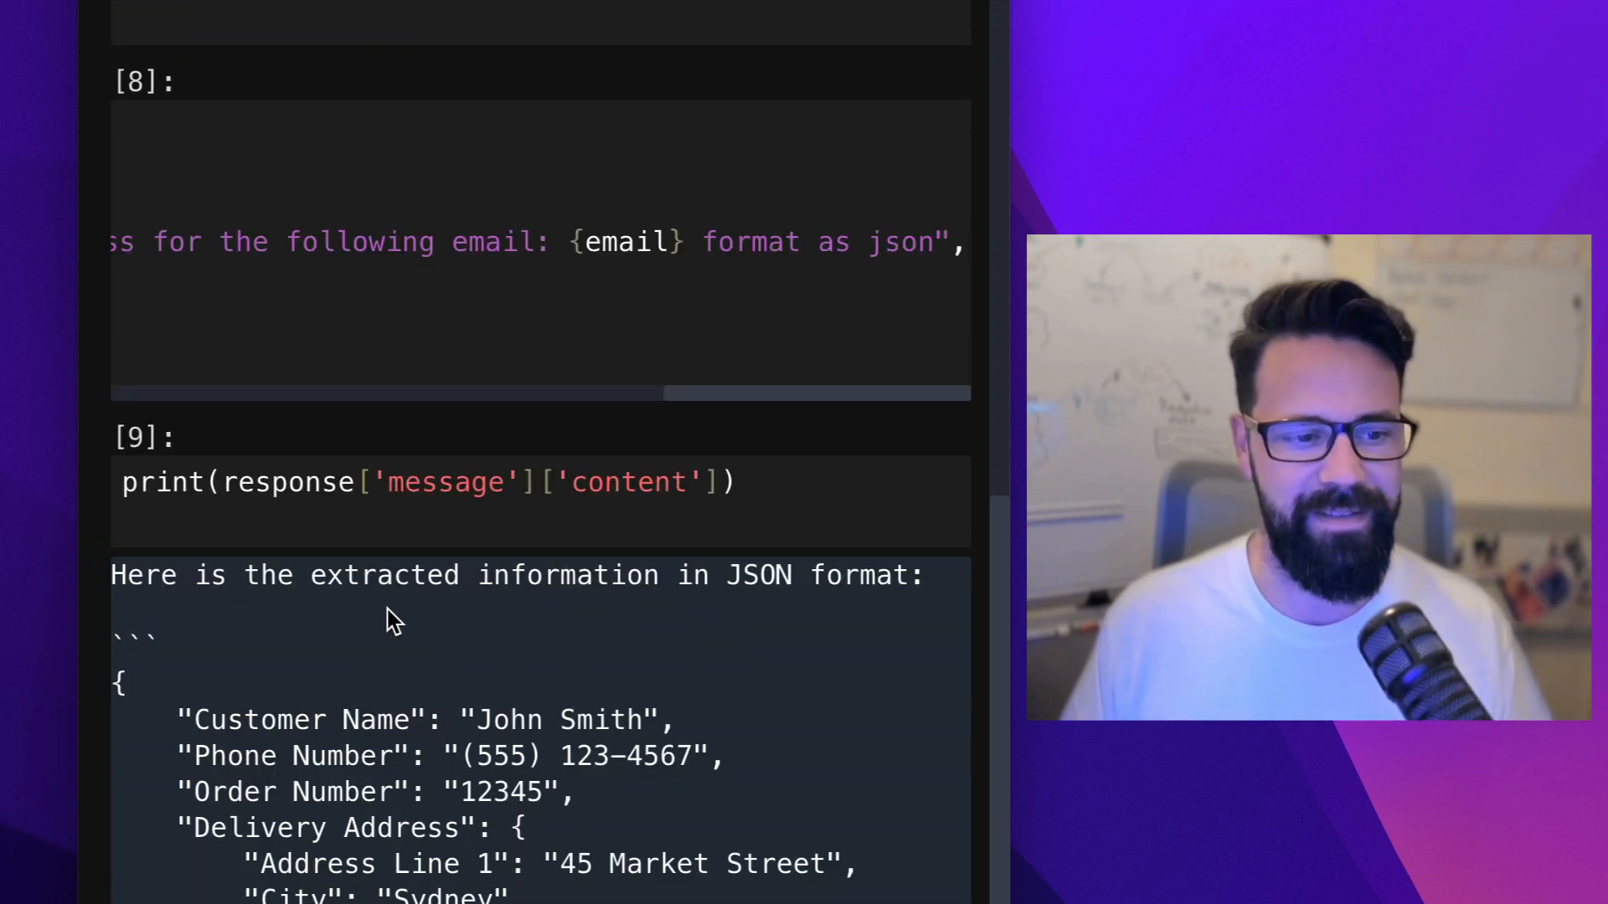
mouse_move(395, 655)
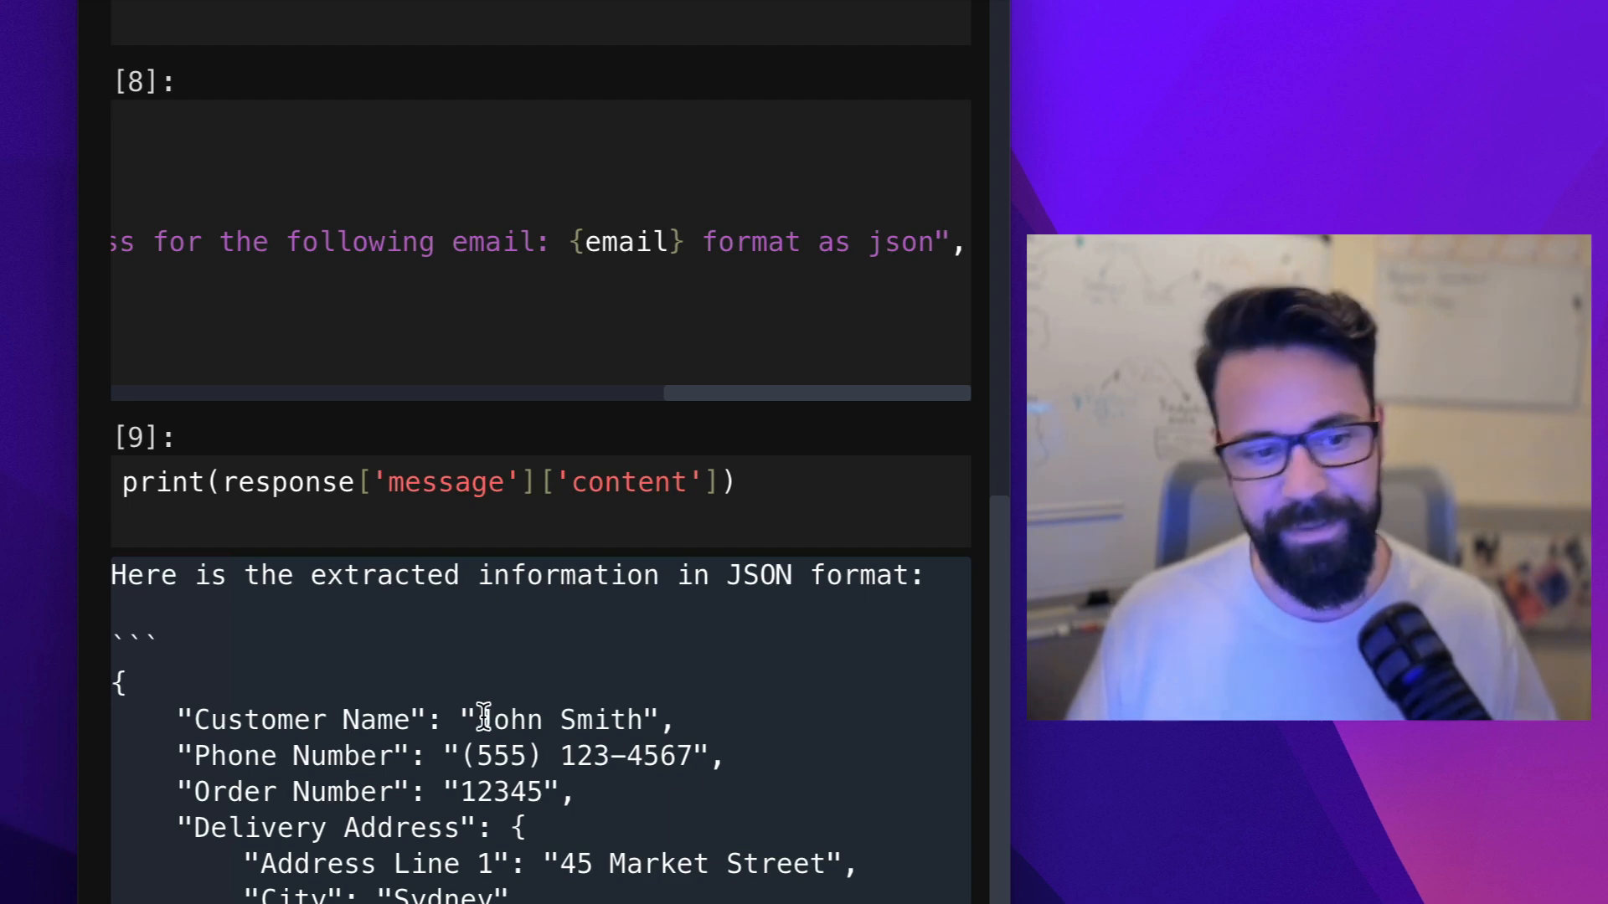
mouse_move(925, 809)
text(f)
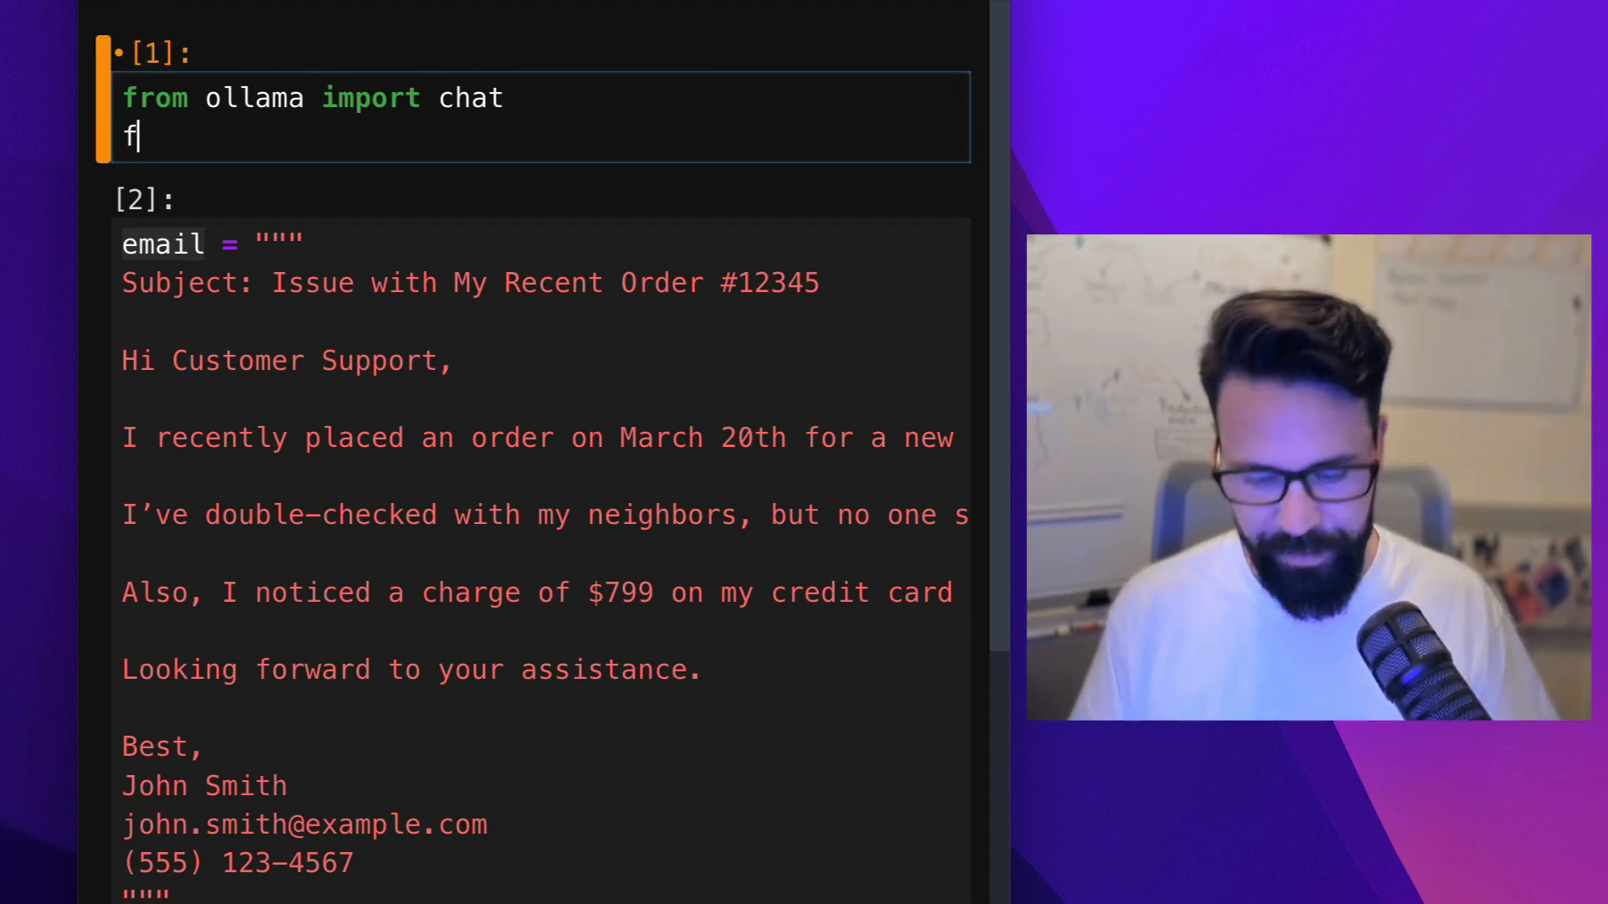
Step: Add 'from pydantic import BaseModel' and begin a class details(BaseModel)
text(rom pyd)
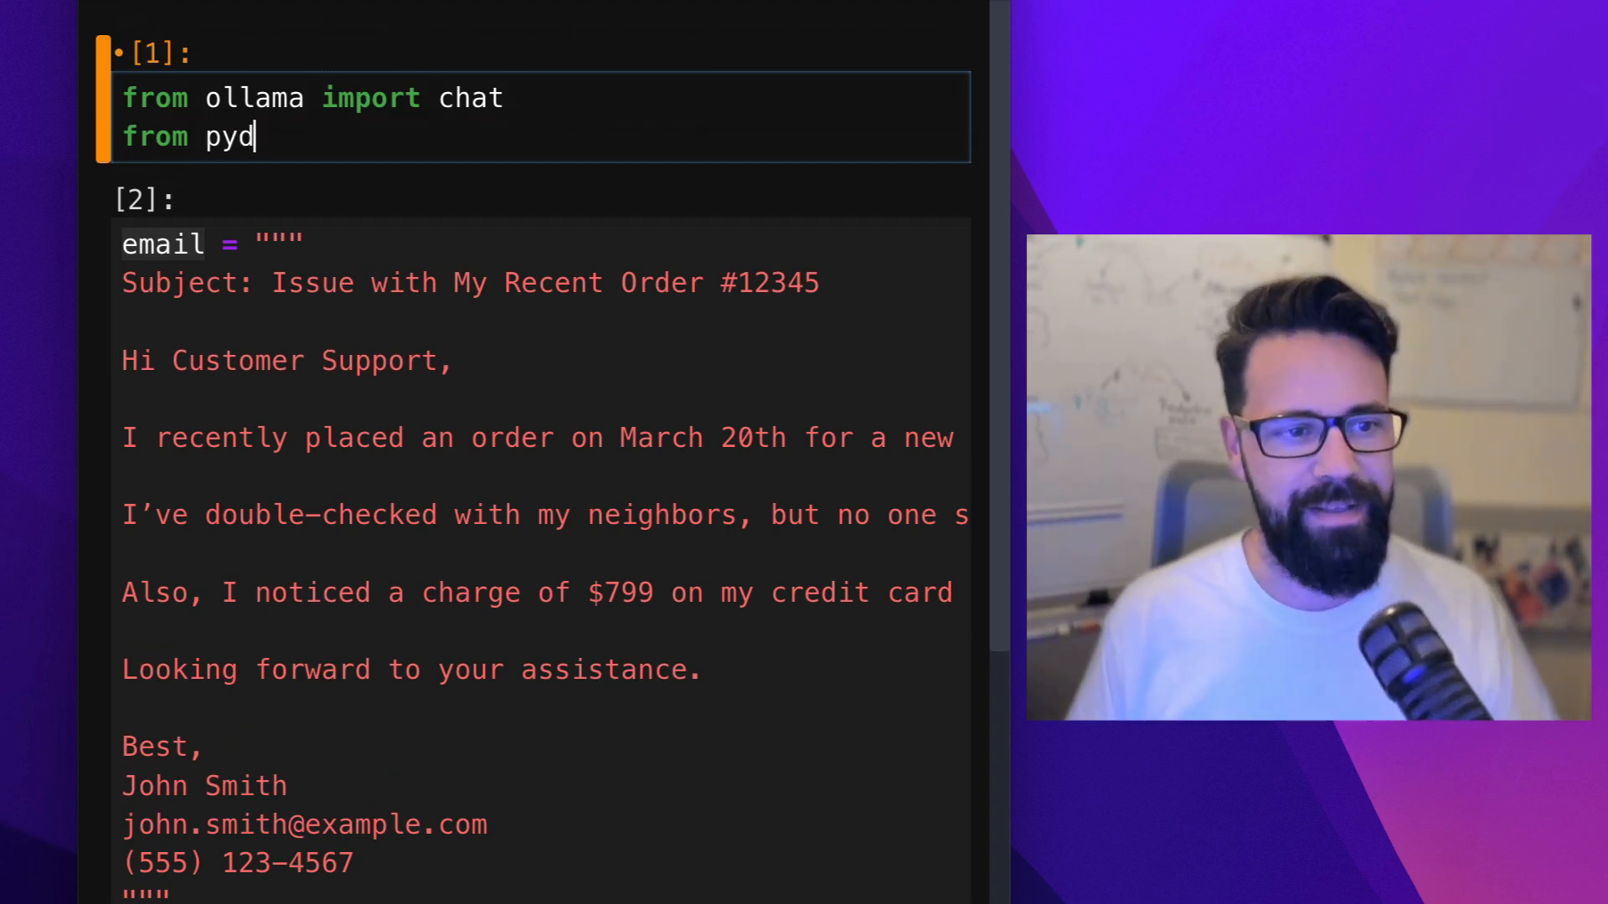
text(antic im)
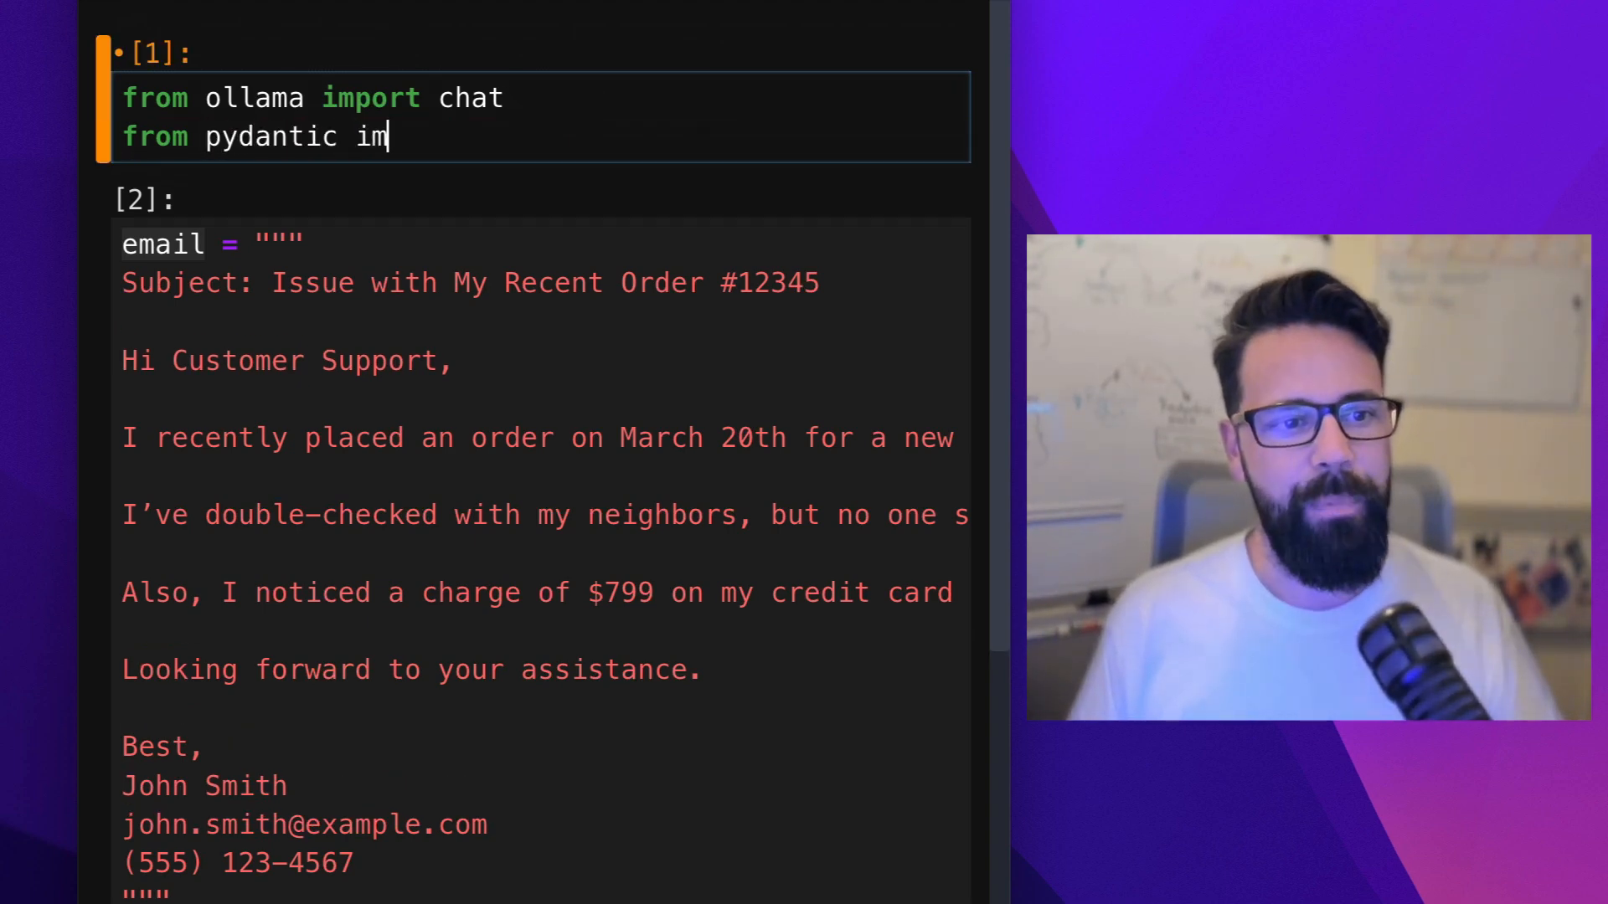
text(port BaseModel)
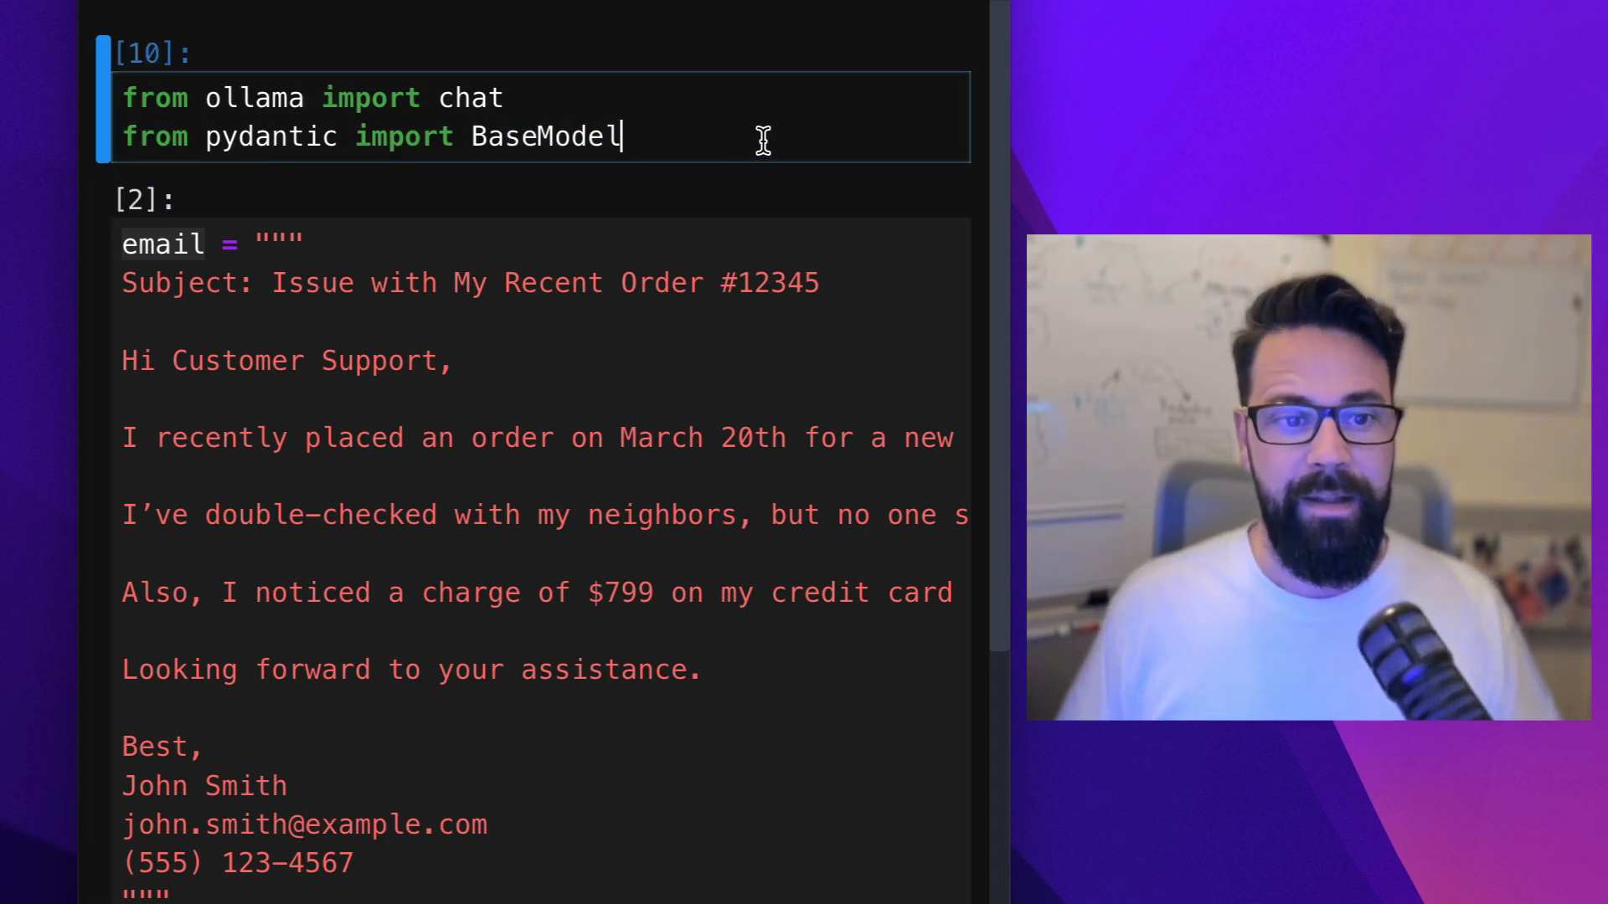
key(Enter)
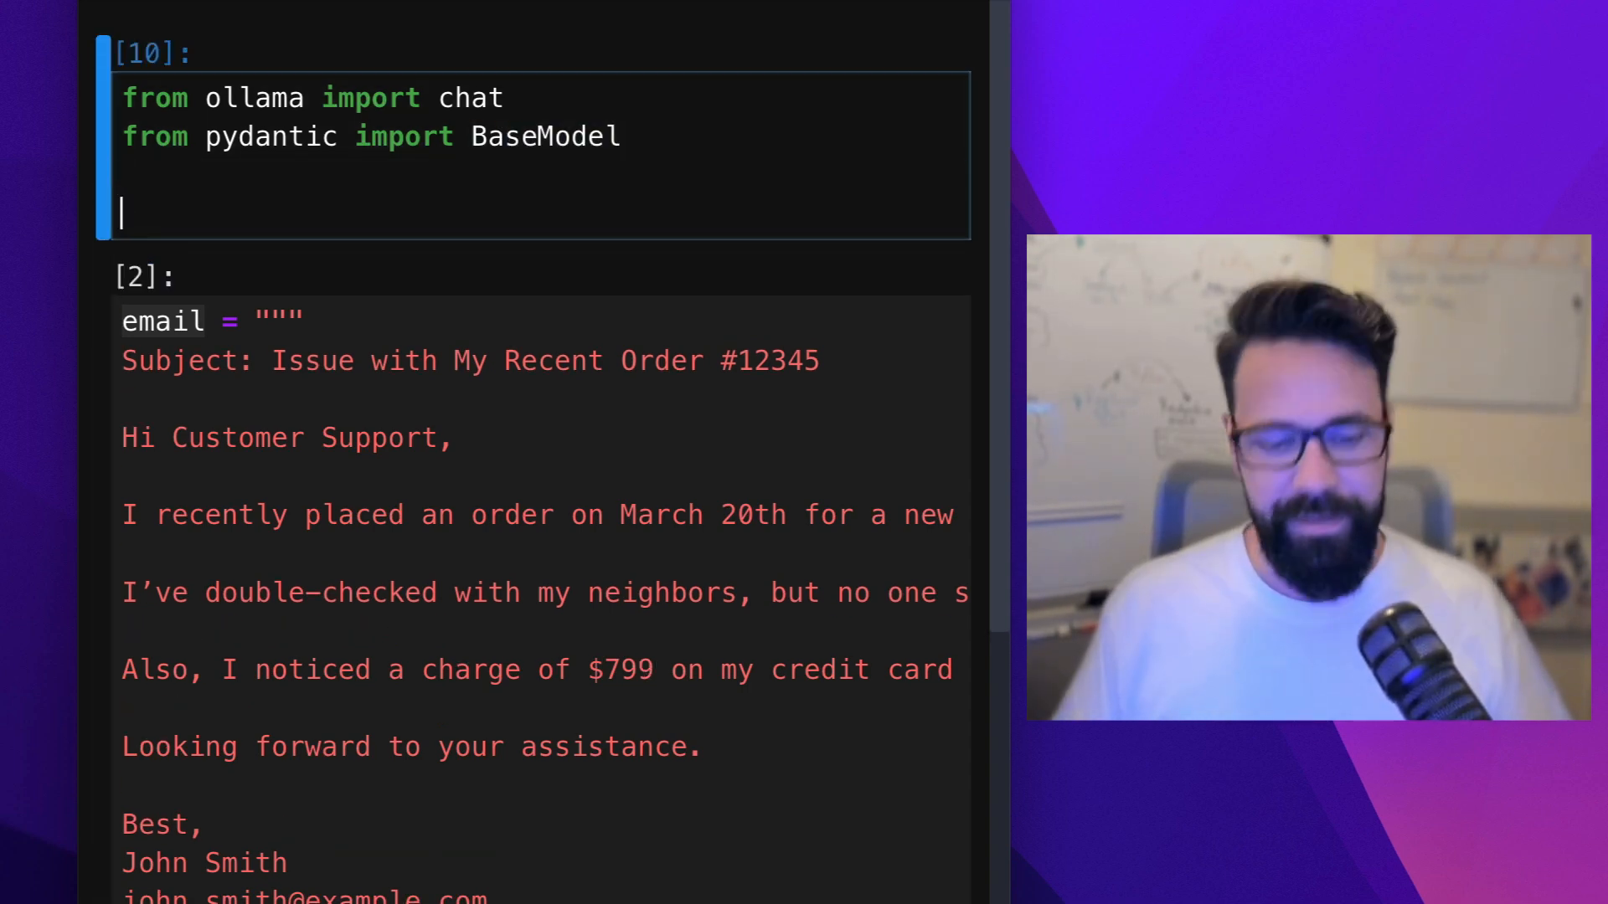
text(class)
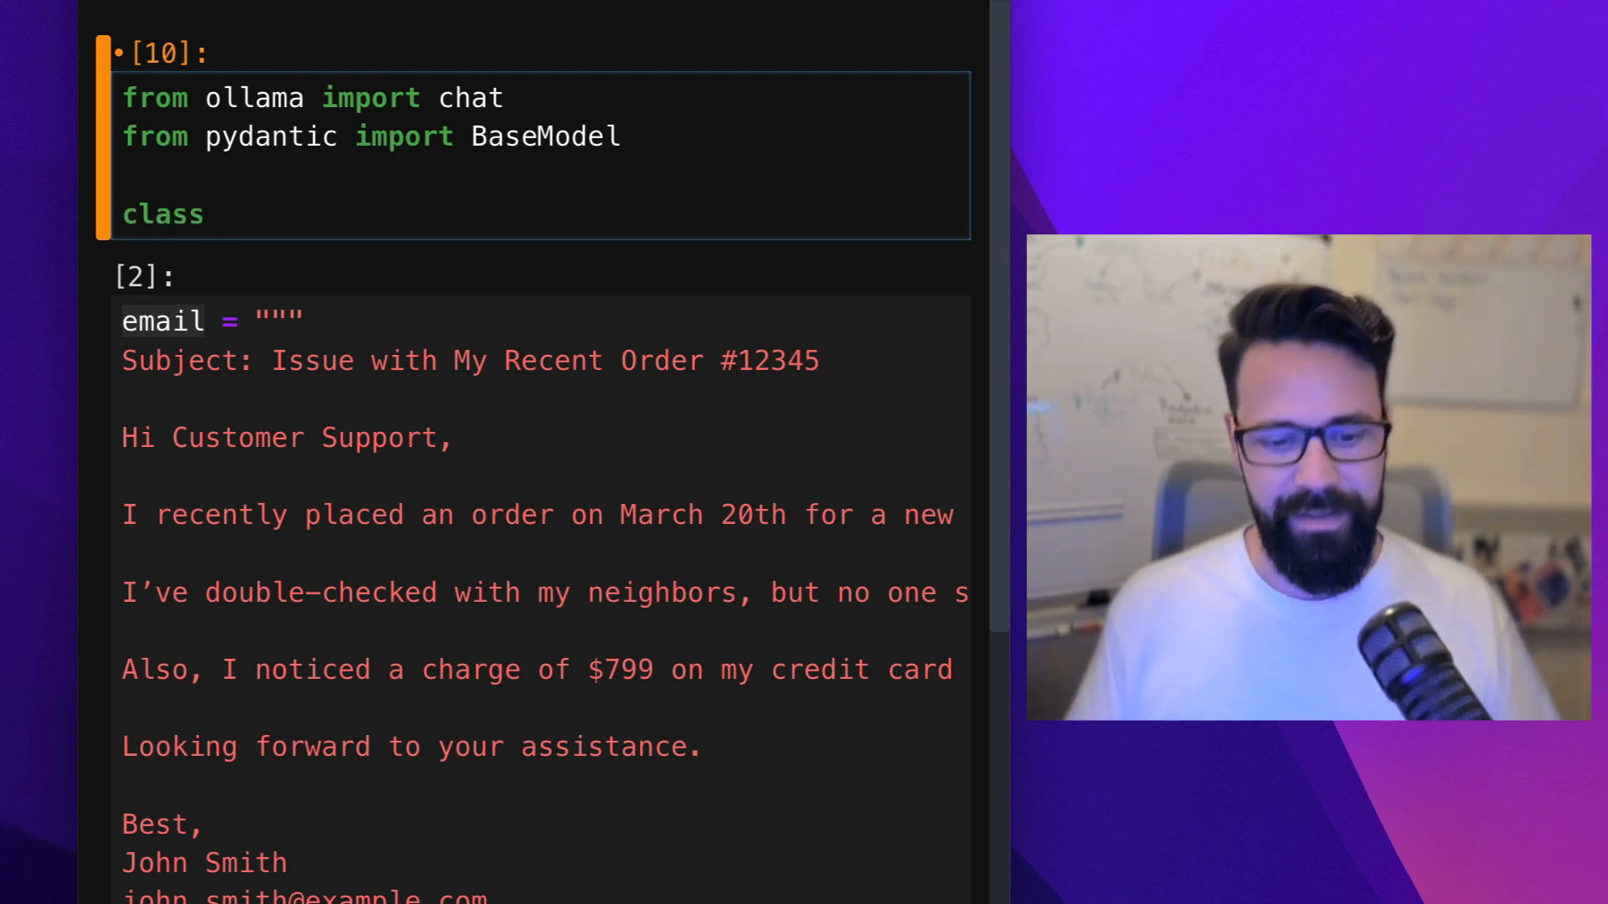
text(details())
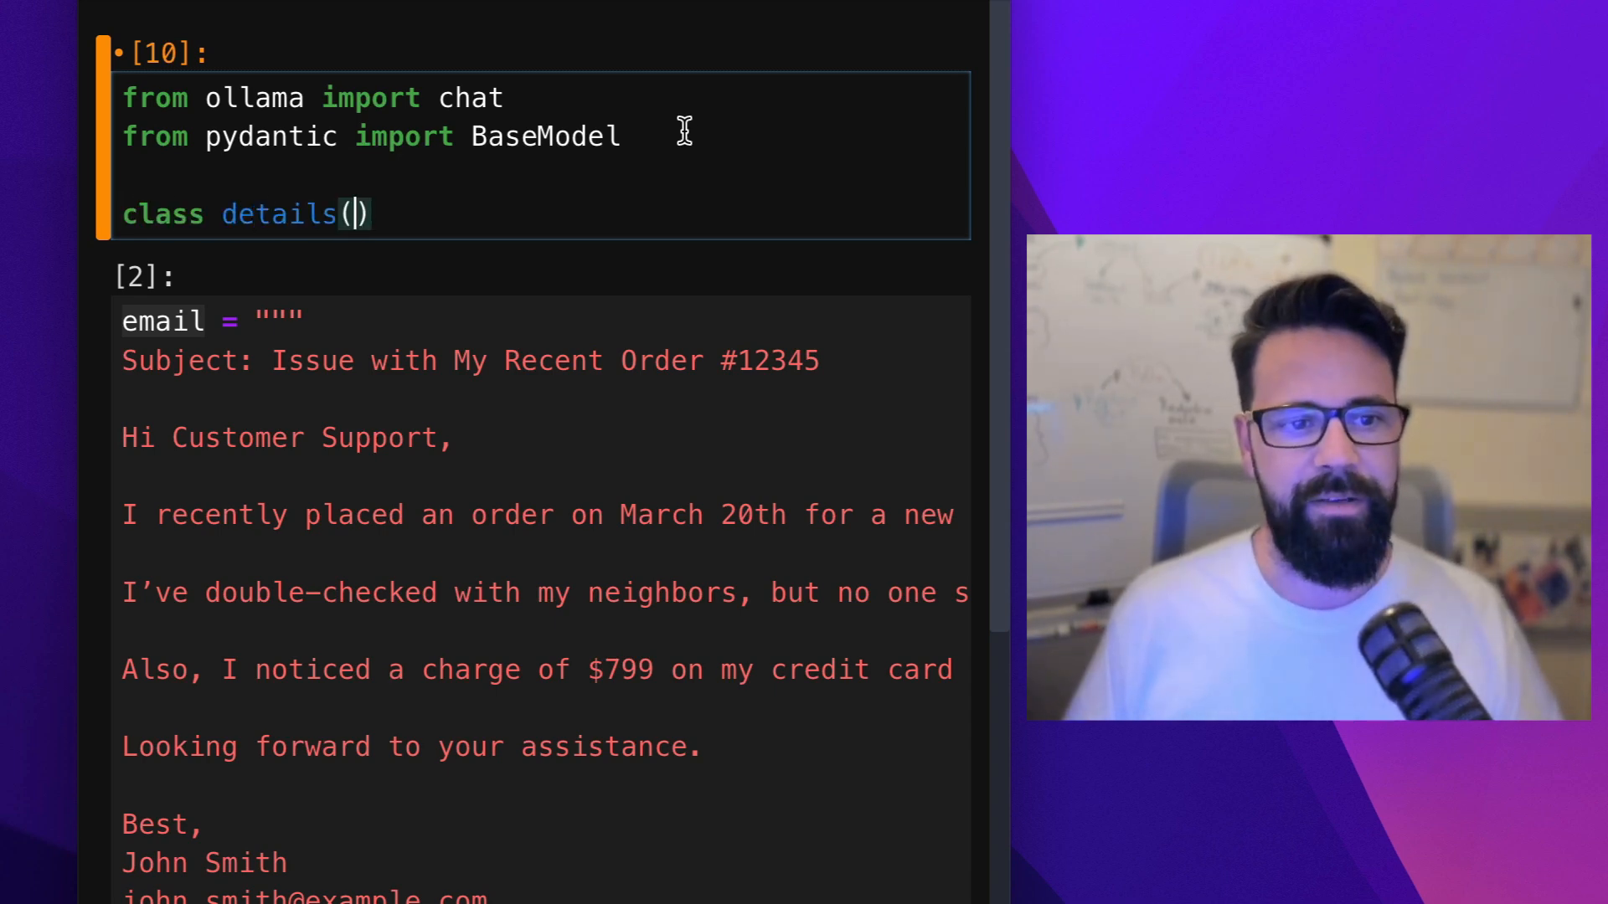
text(BaseModel)
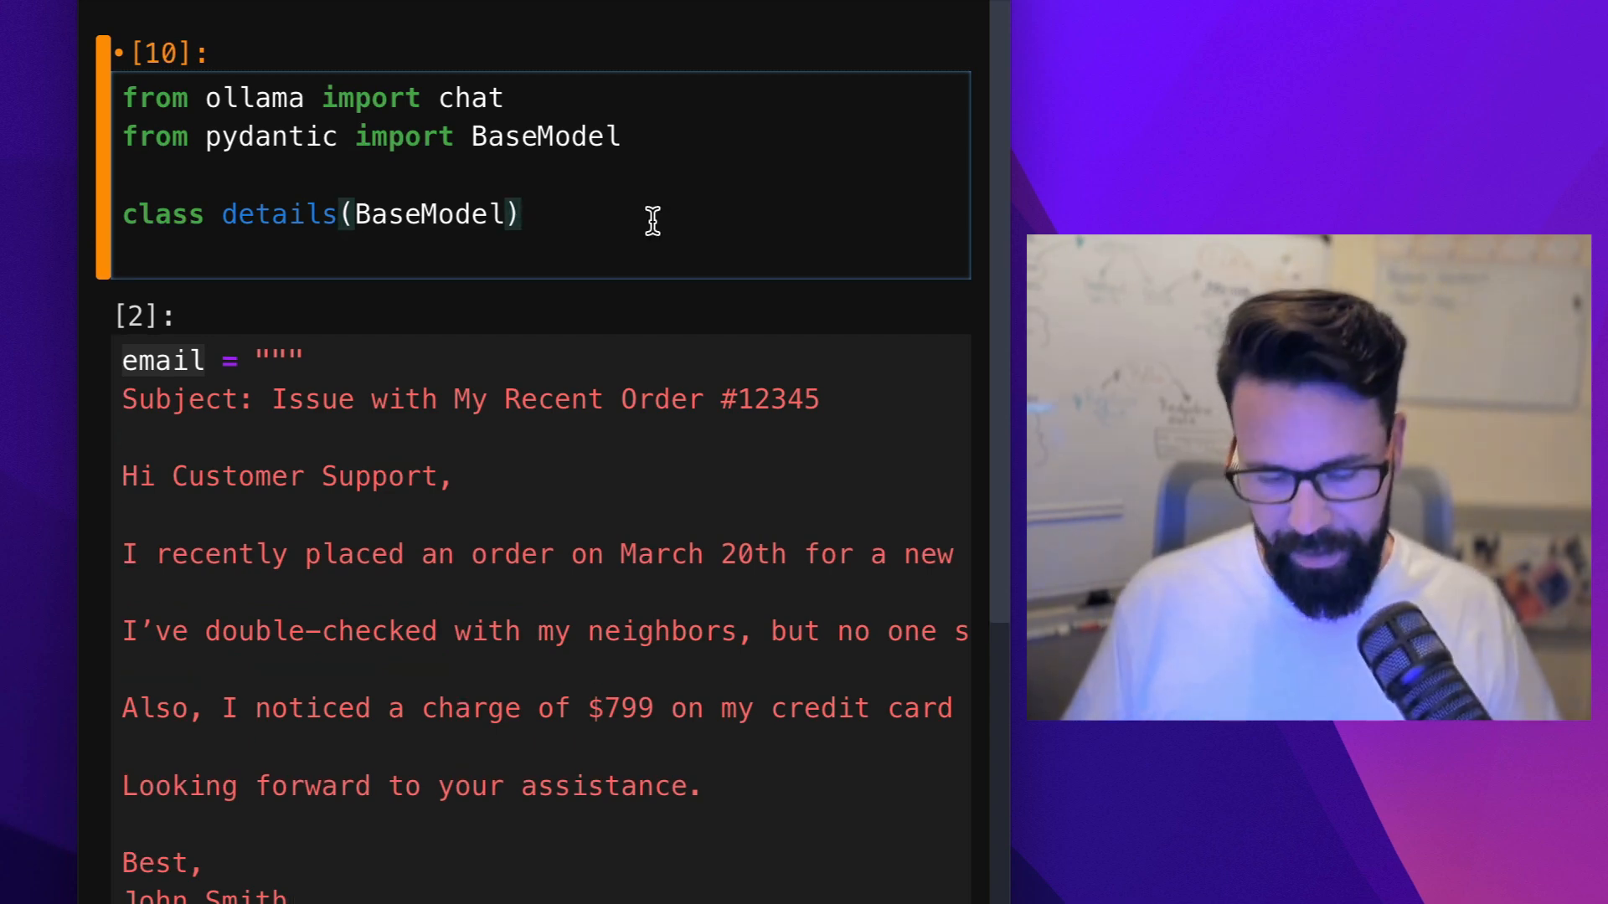
Step: Give the details class str fields customer_name, phone_number, order_number and delivery_address
scroll(down, 3)
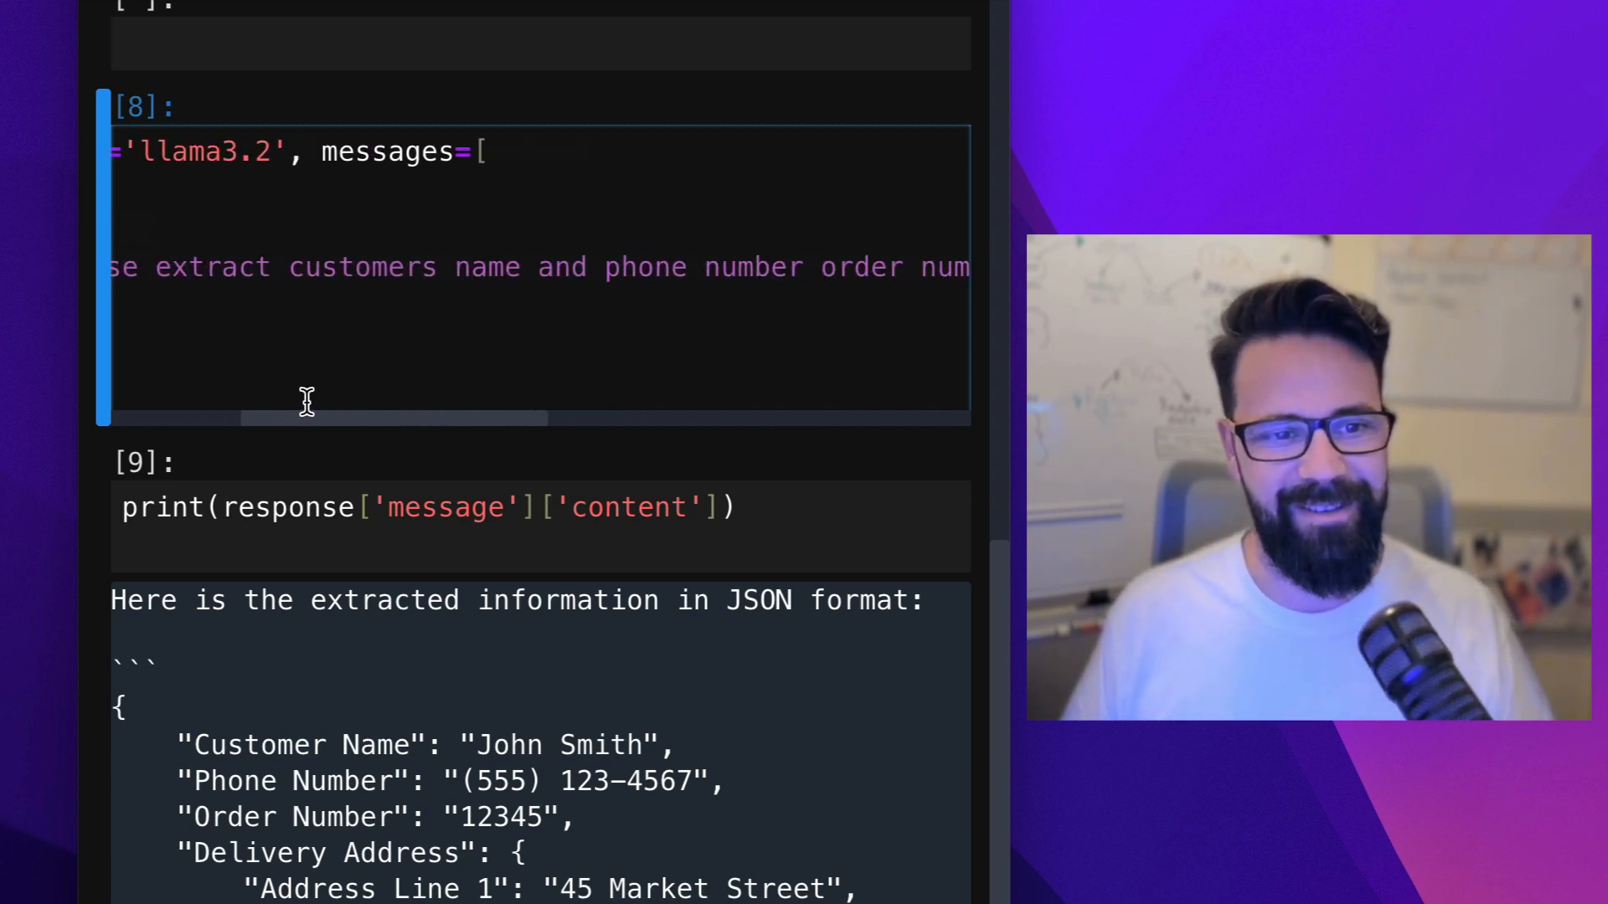
drag(255, 266, 569, 266)
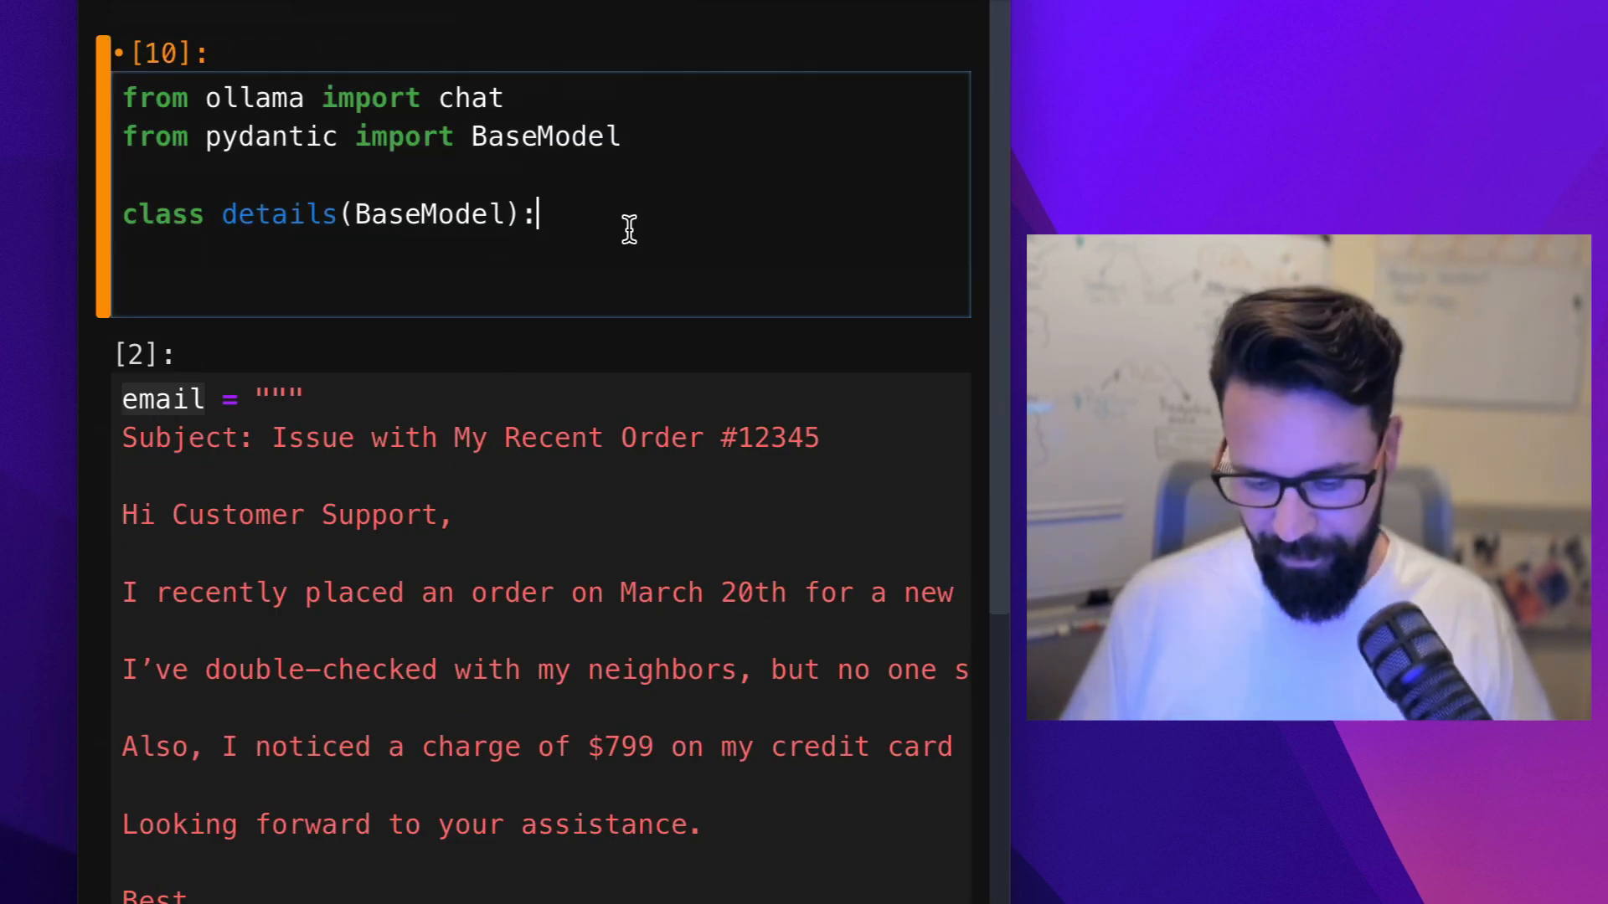
text(customer_name: str)
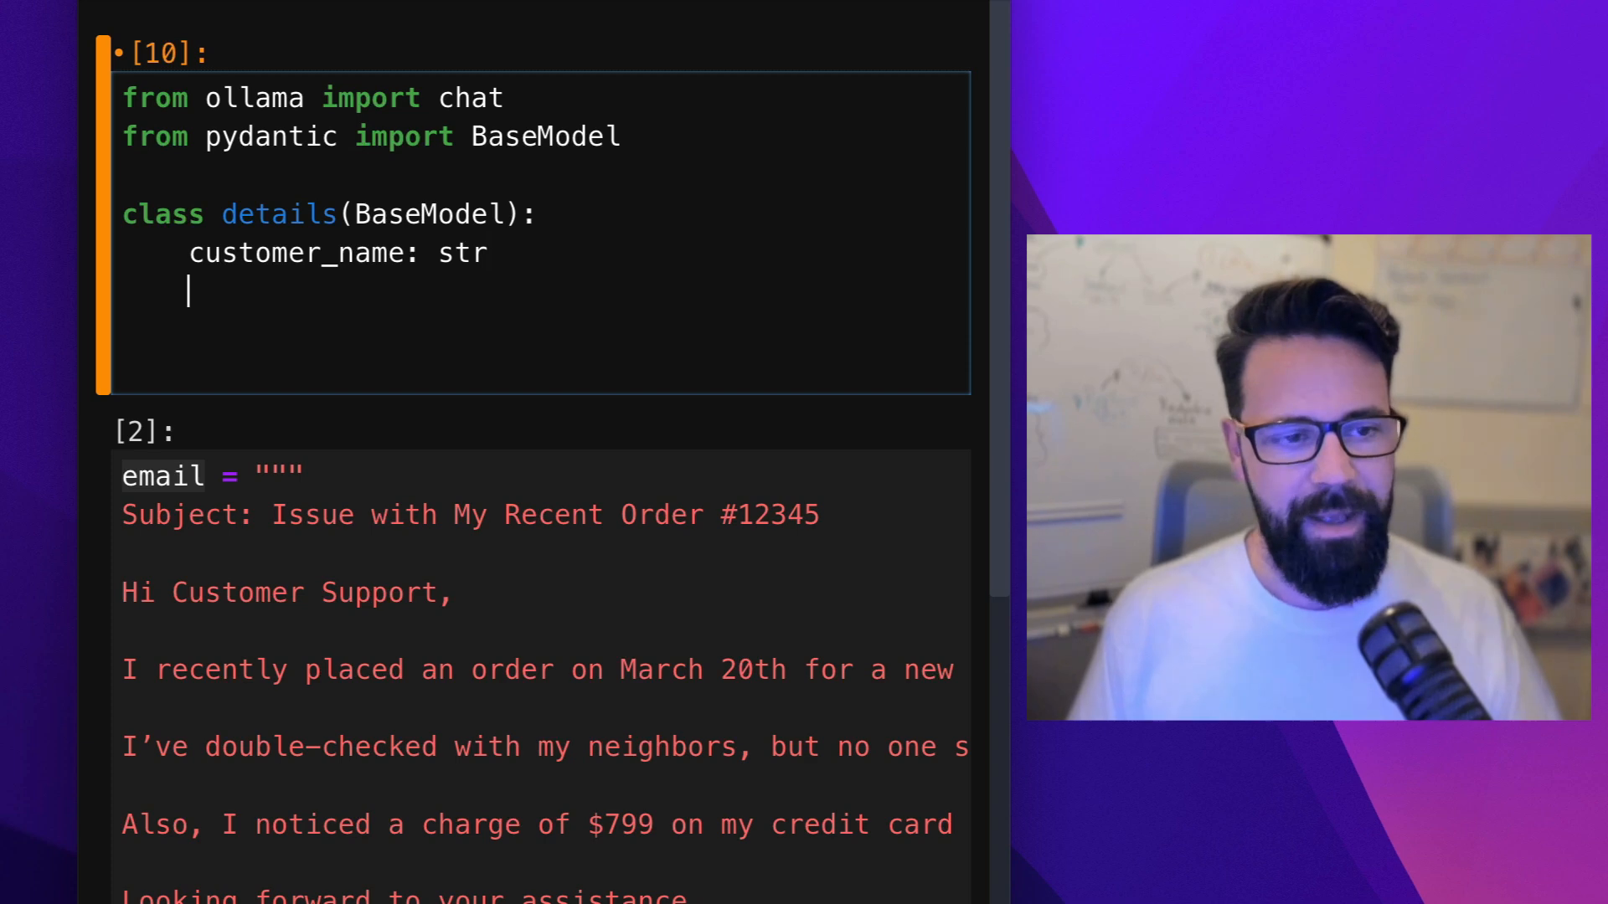
text(phone_numn)
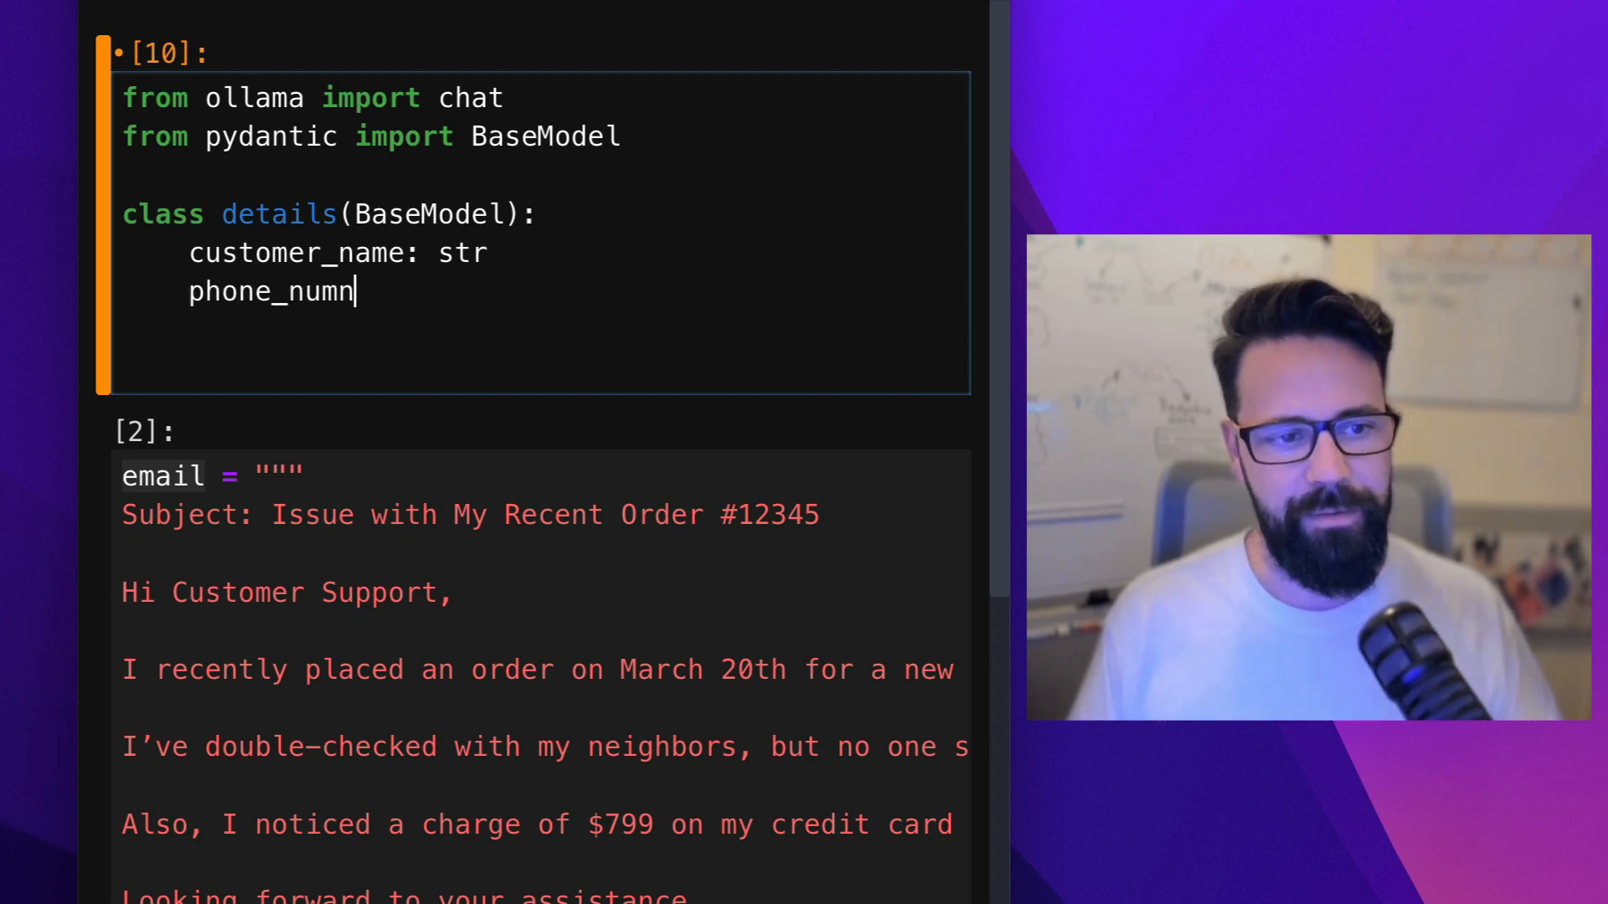
key(Backspace)
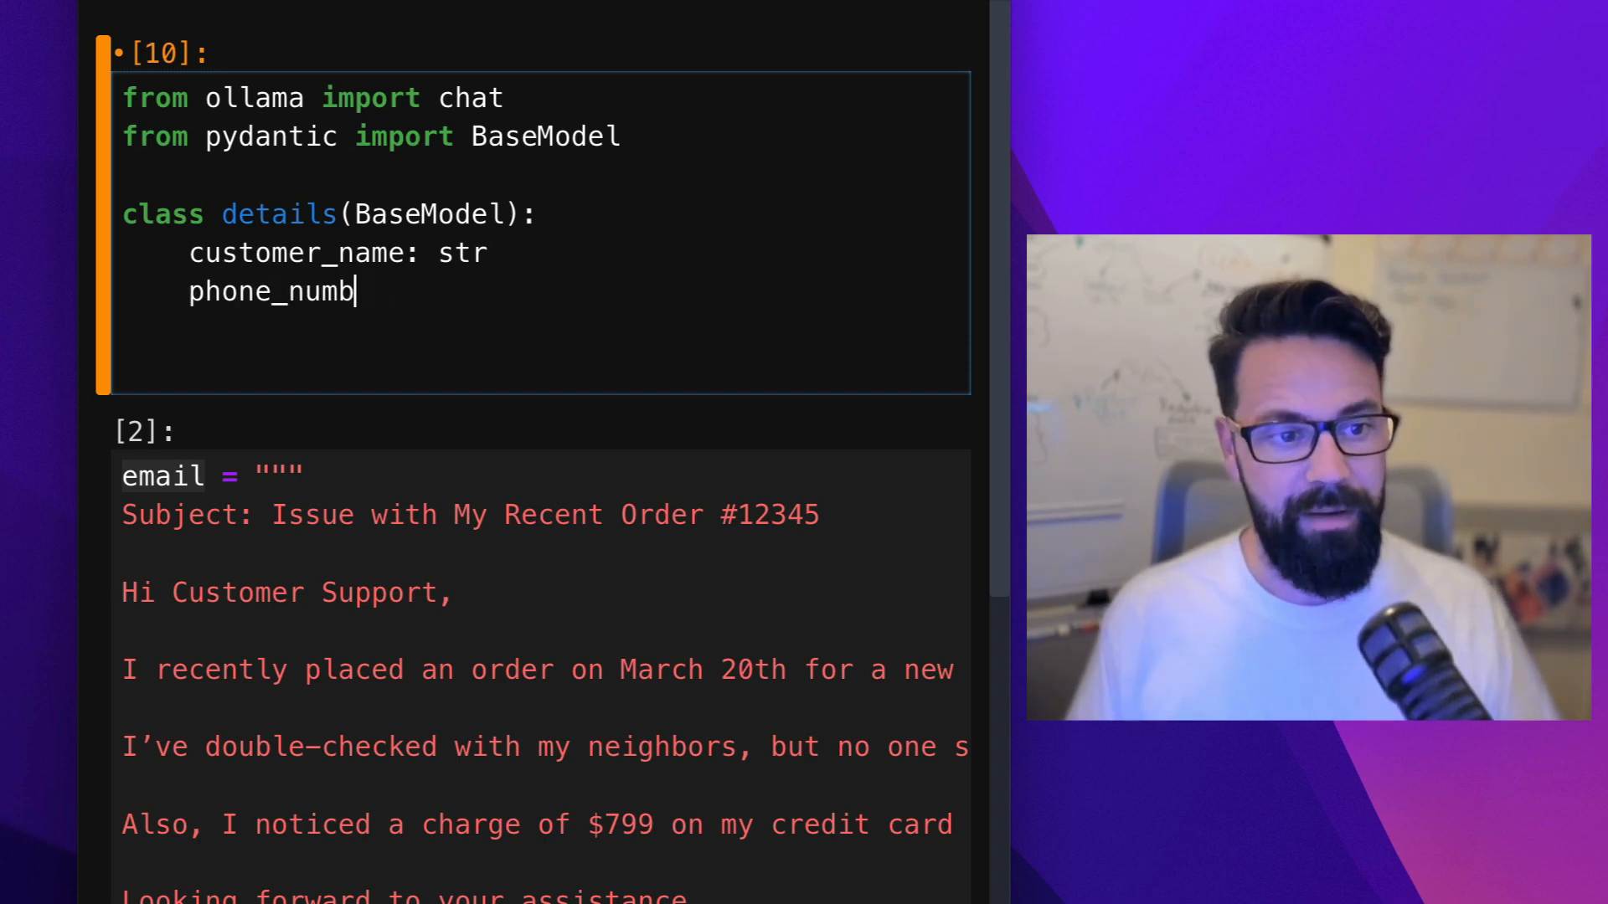
text(er)
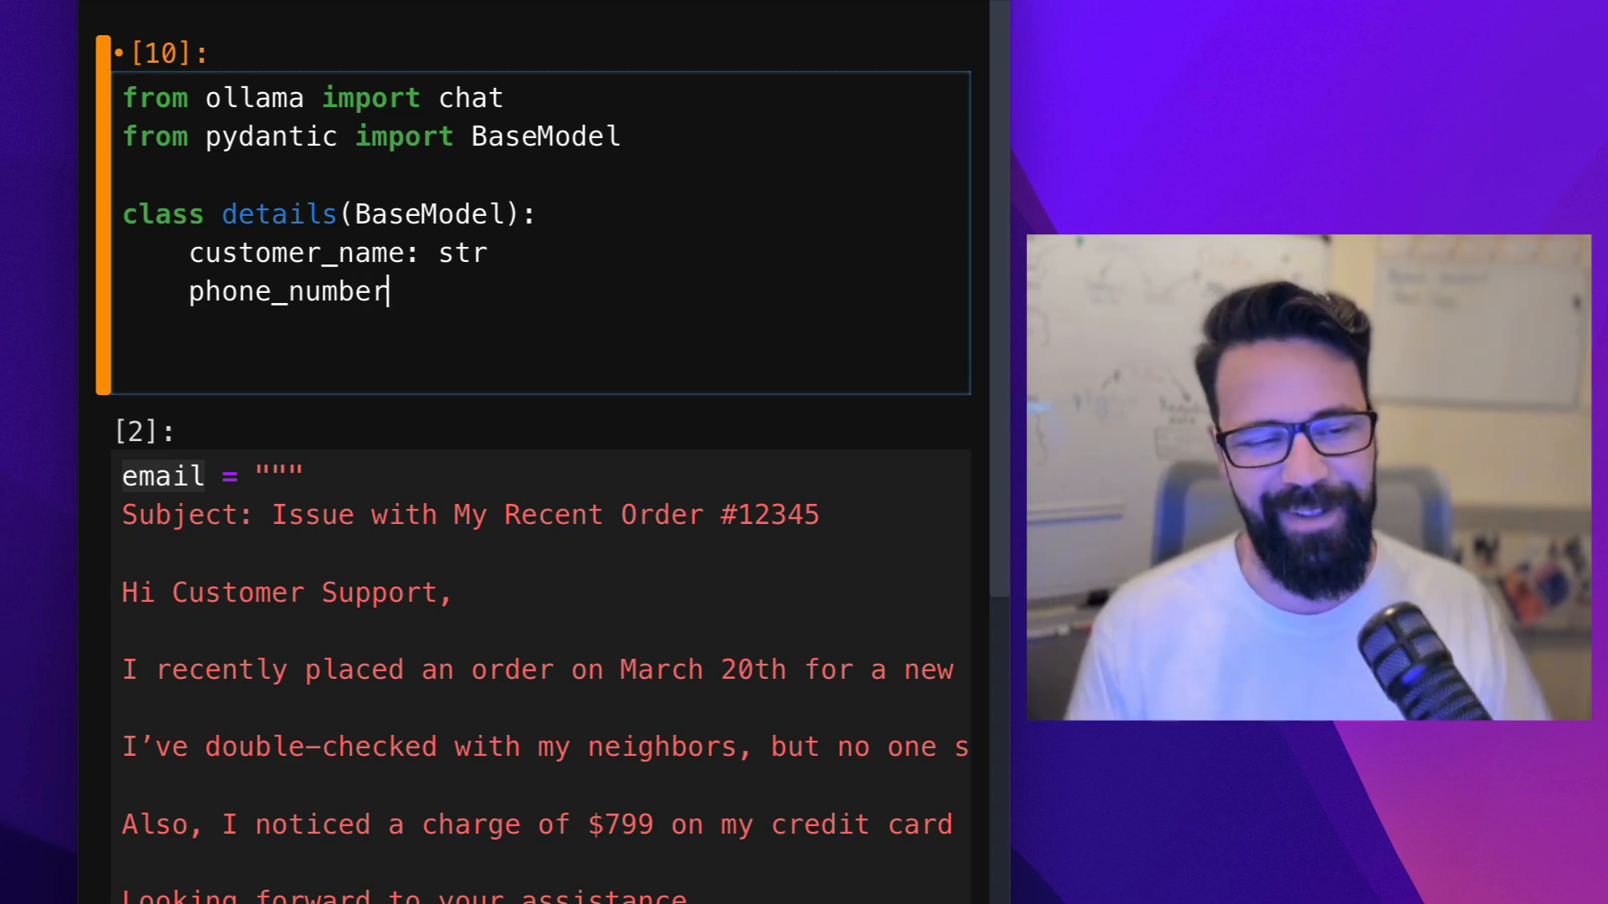
text(: str)
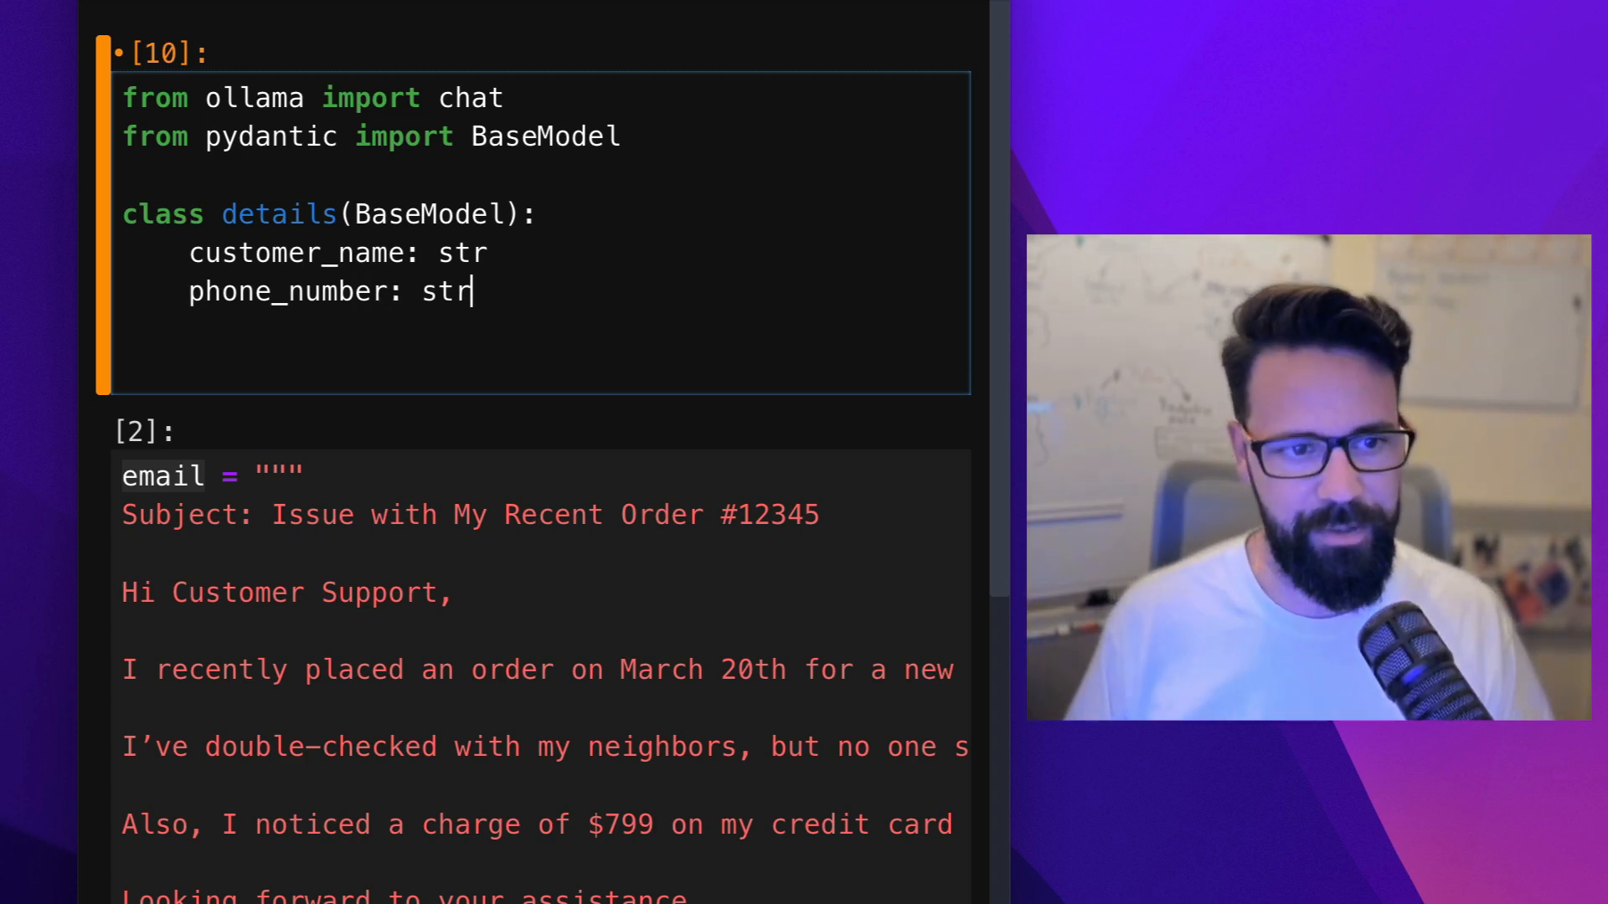
scroll(down, 3)
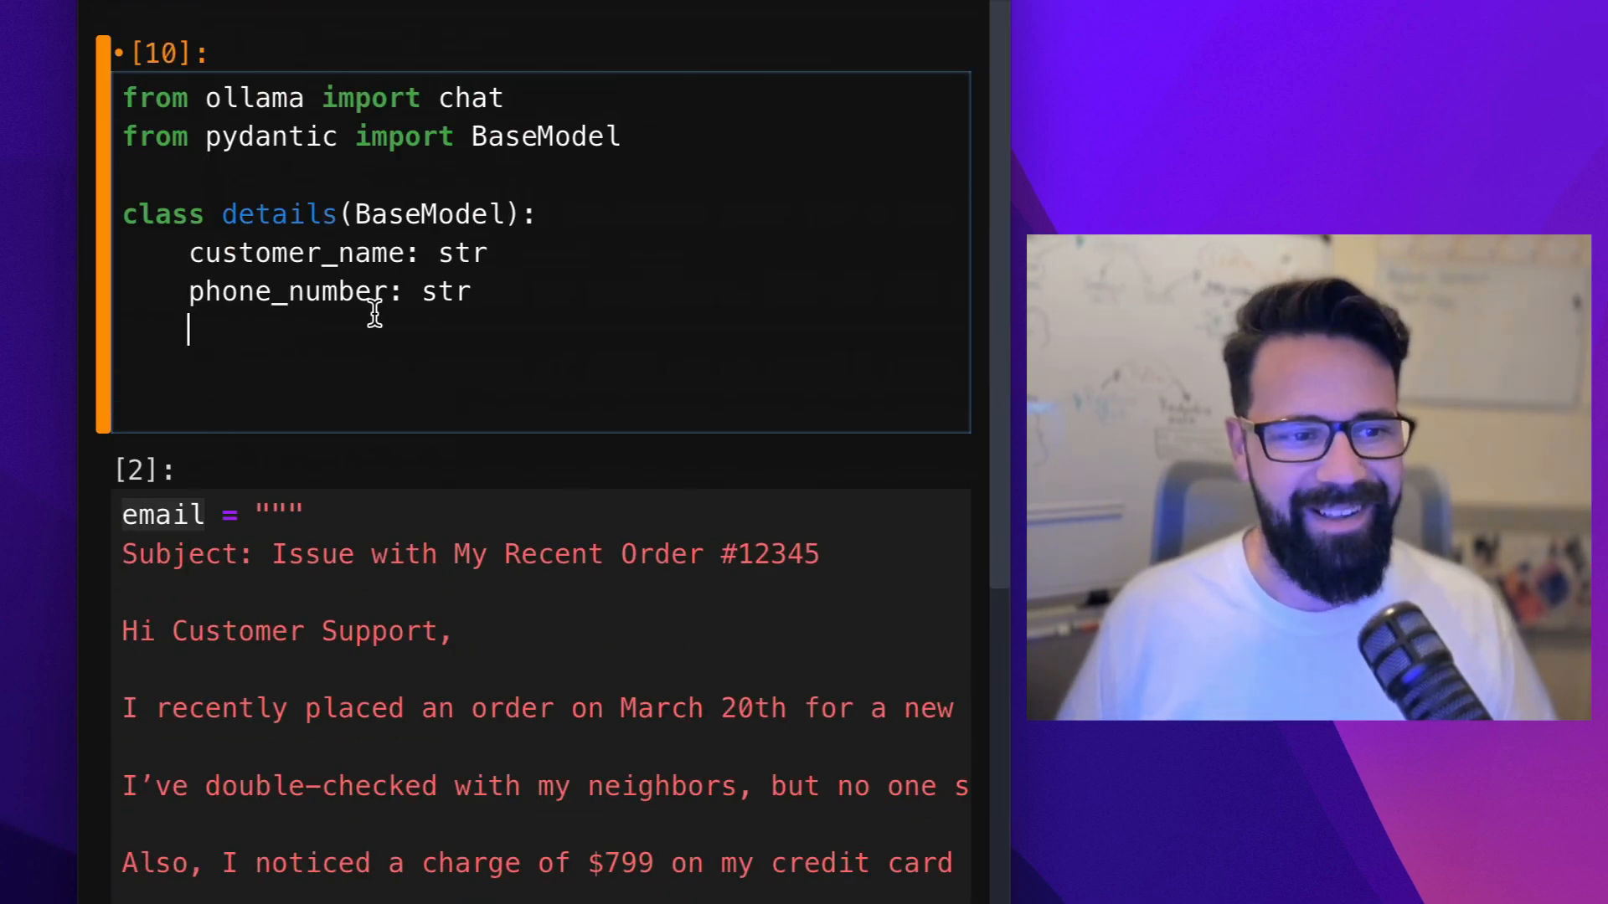
text(order_number: str)
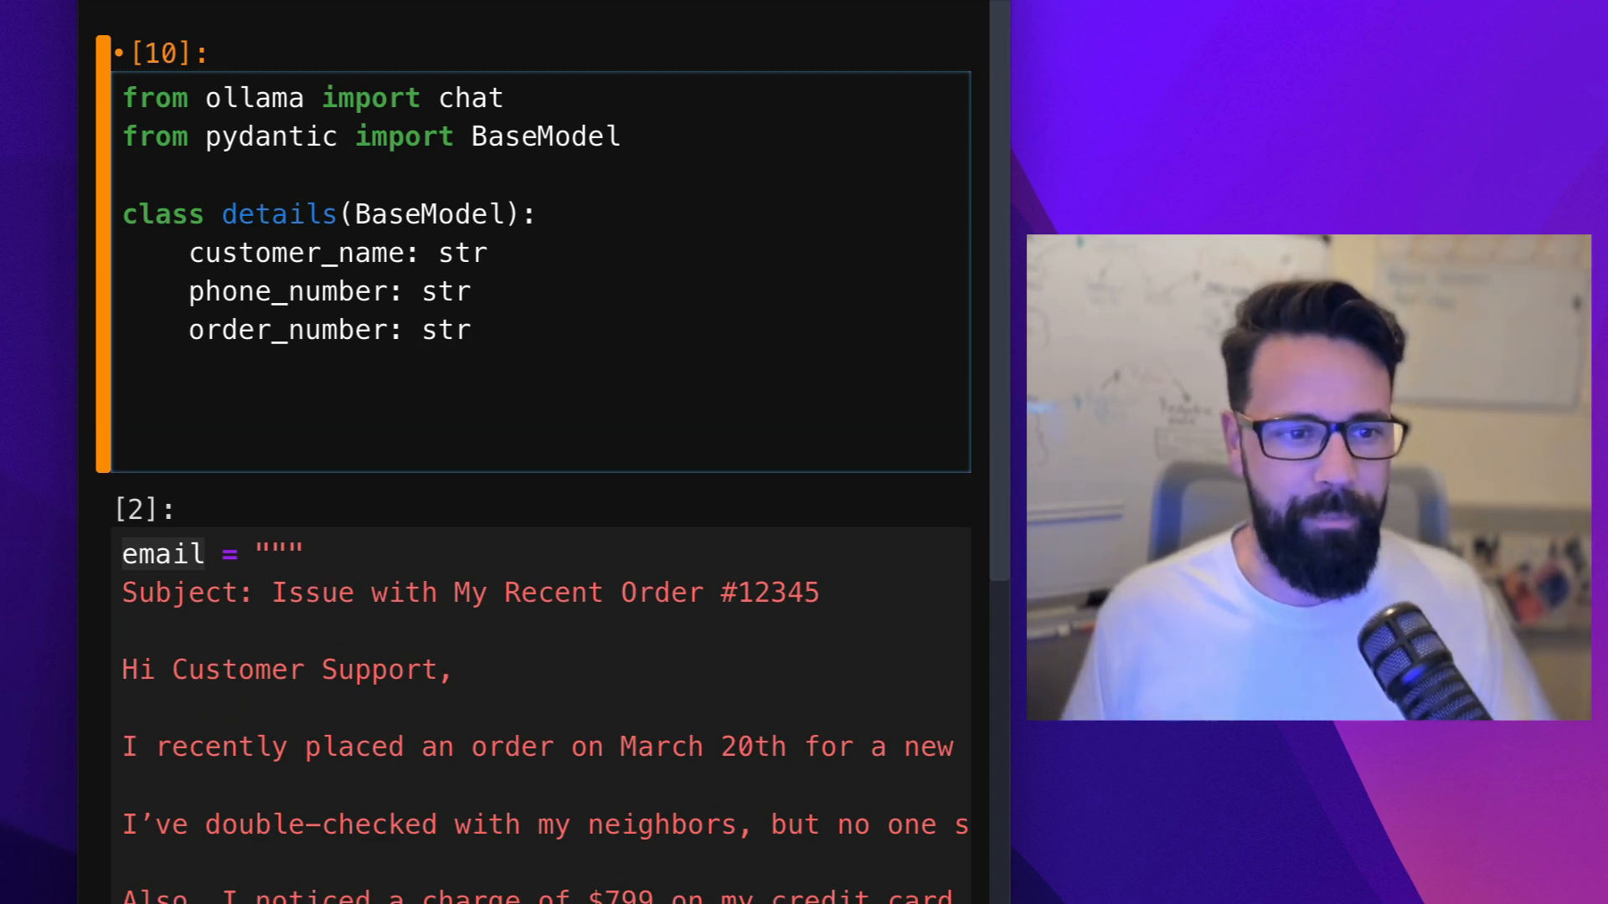
scroll(down, 3)
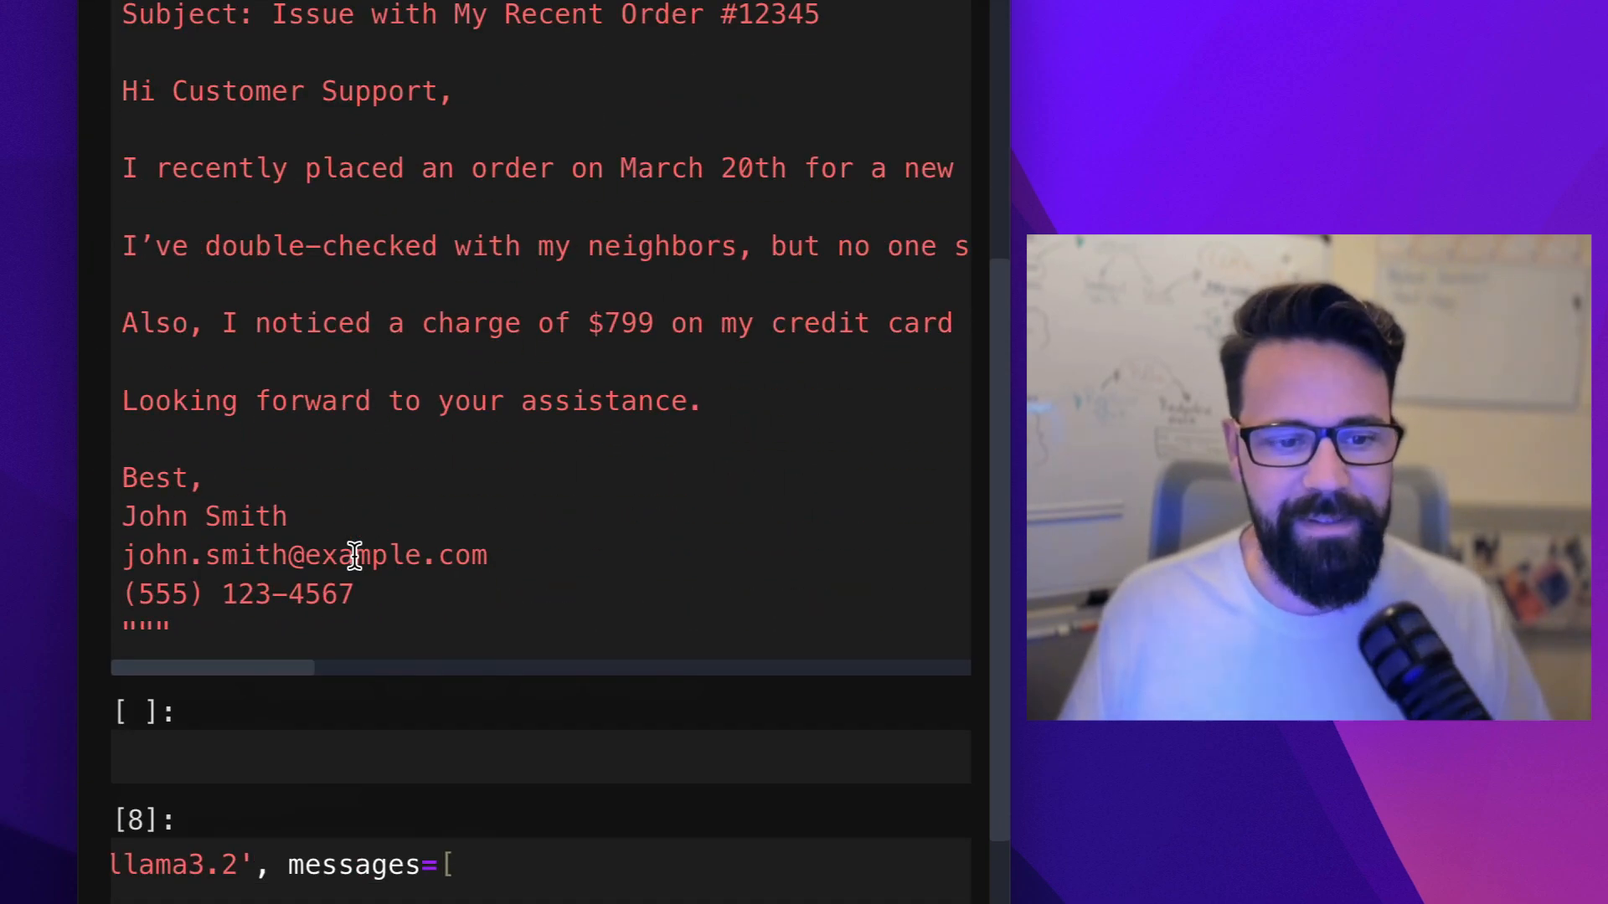
scroll(down, 3)
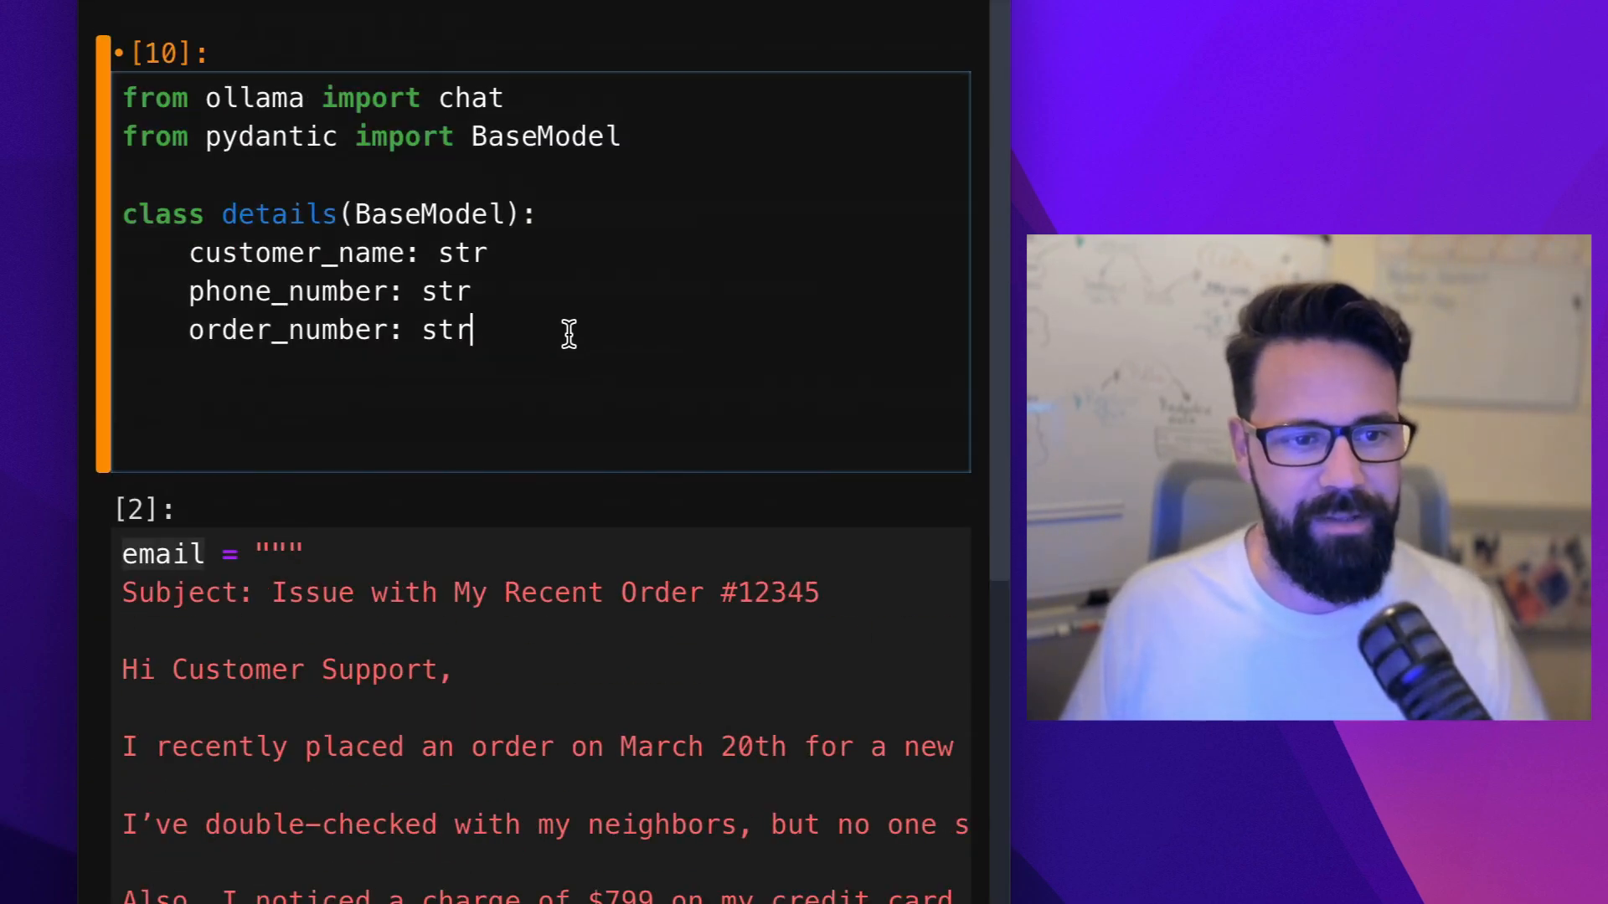
text(deliver)
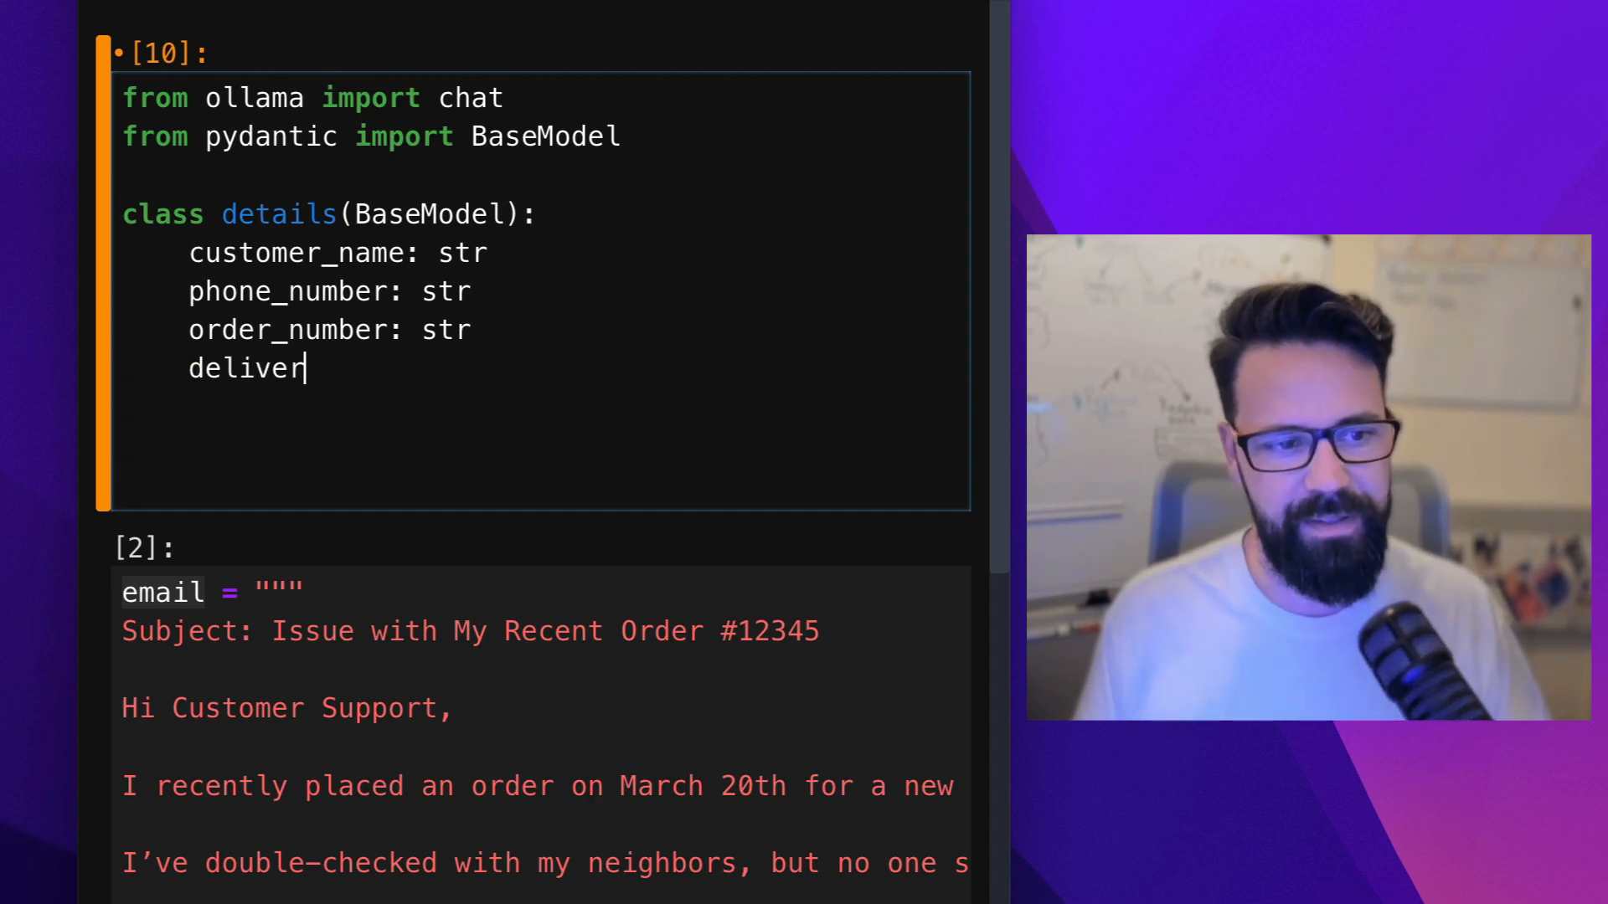
text(y_addr)
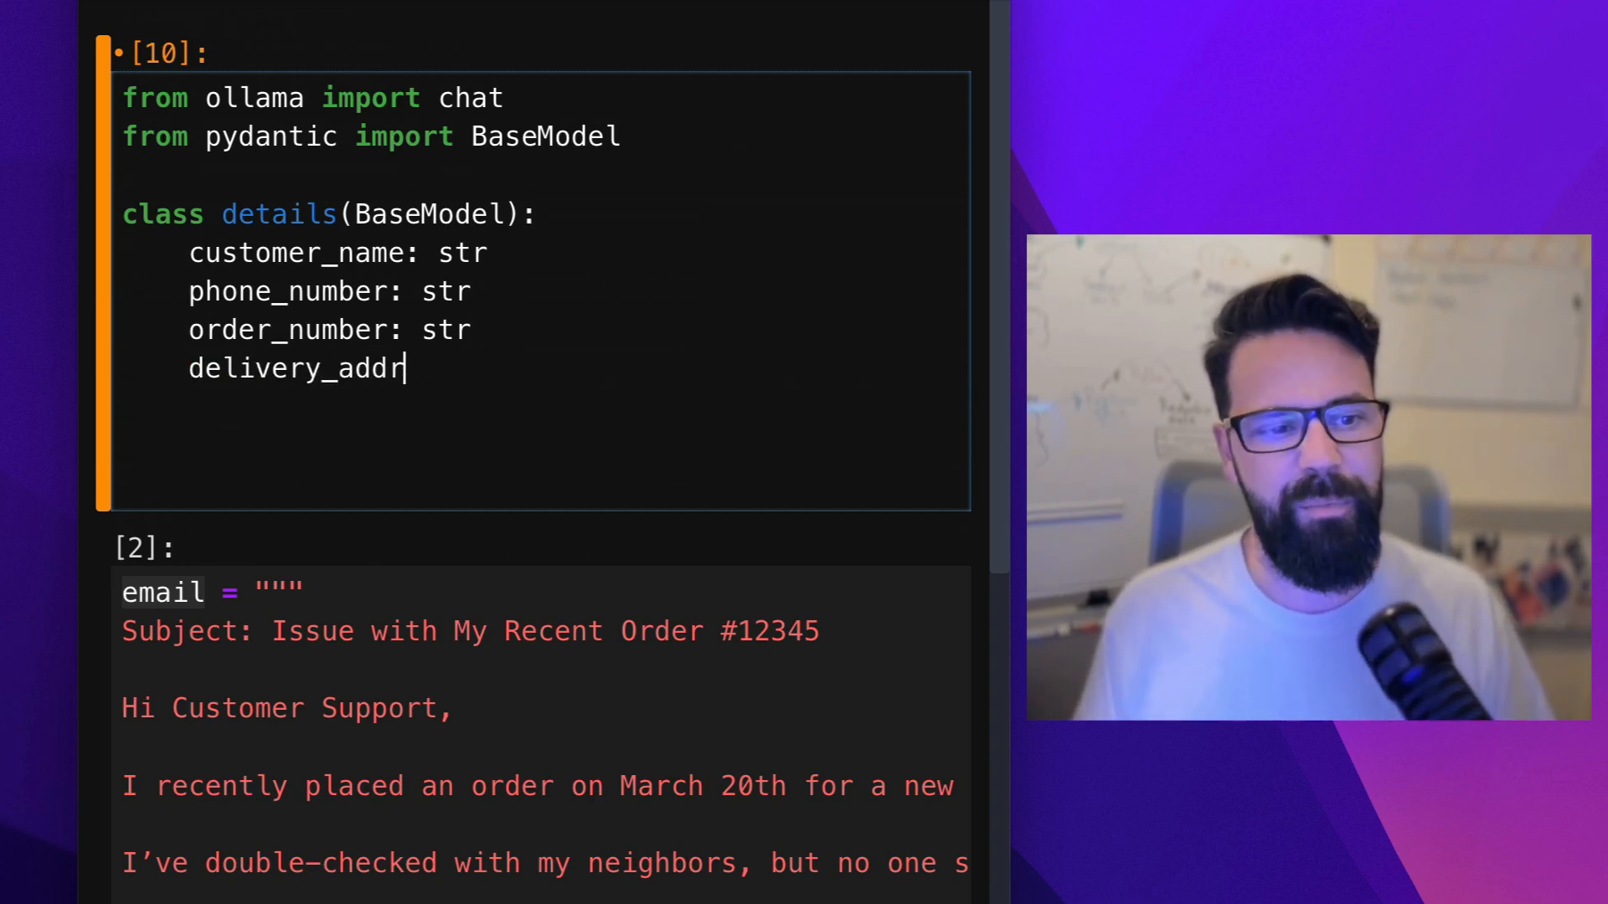
text(ess: str)
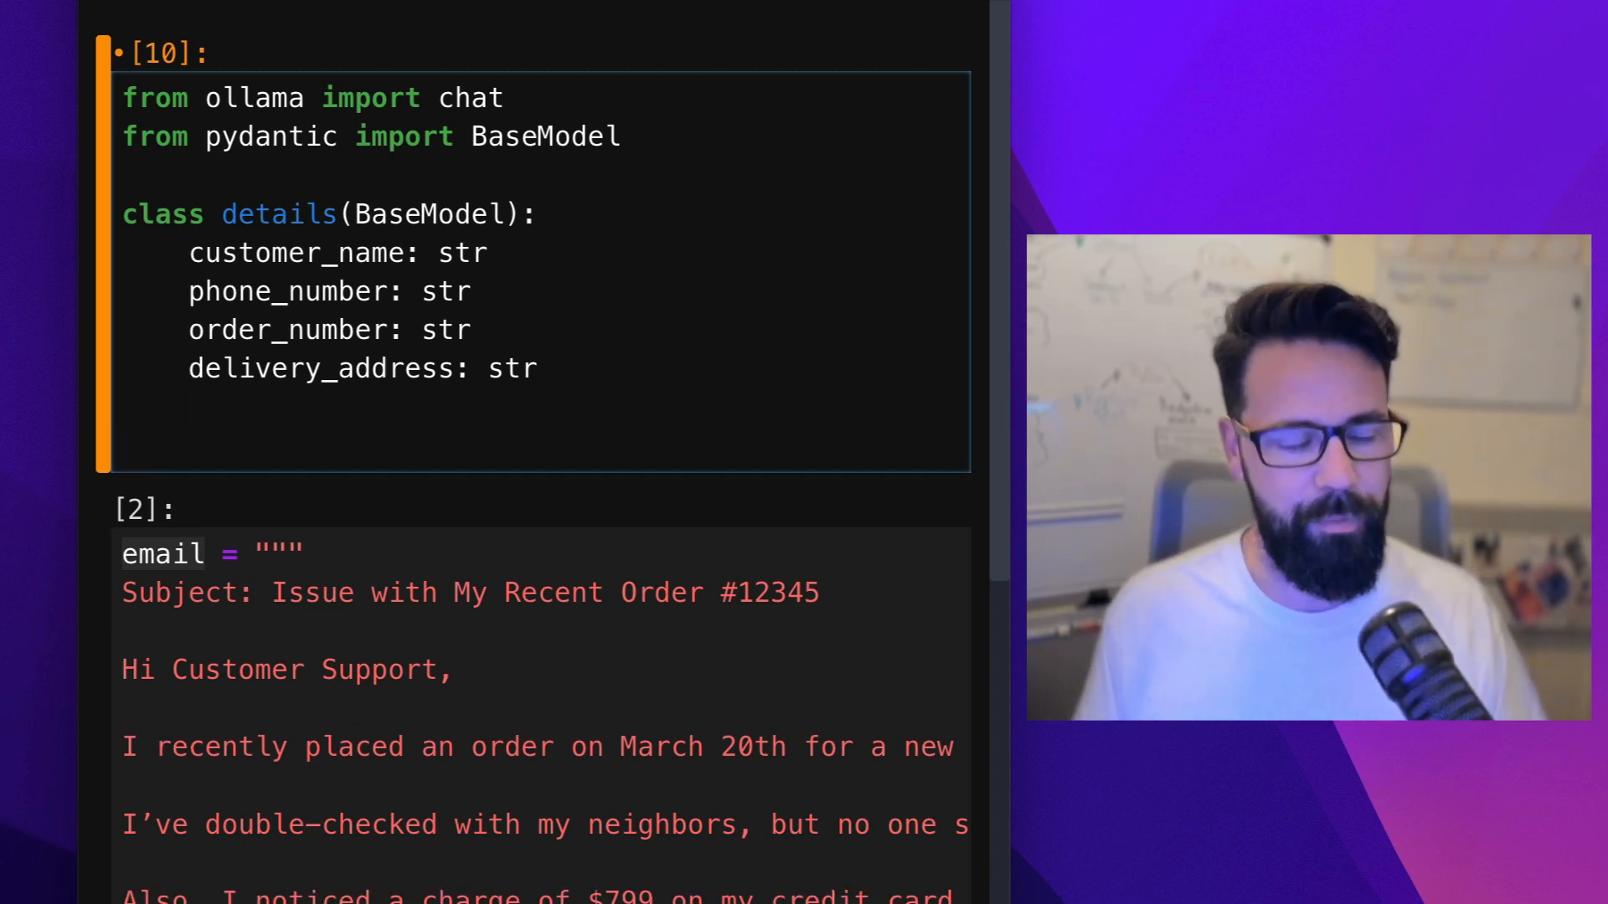
Step: Define details_schema = details.model_json_schema() in the cell
text(json_de)
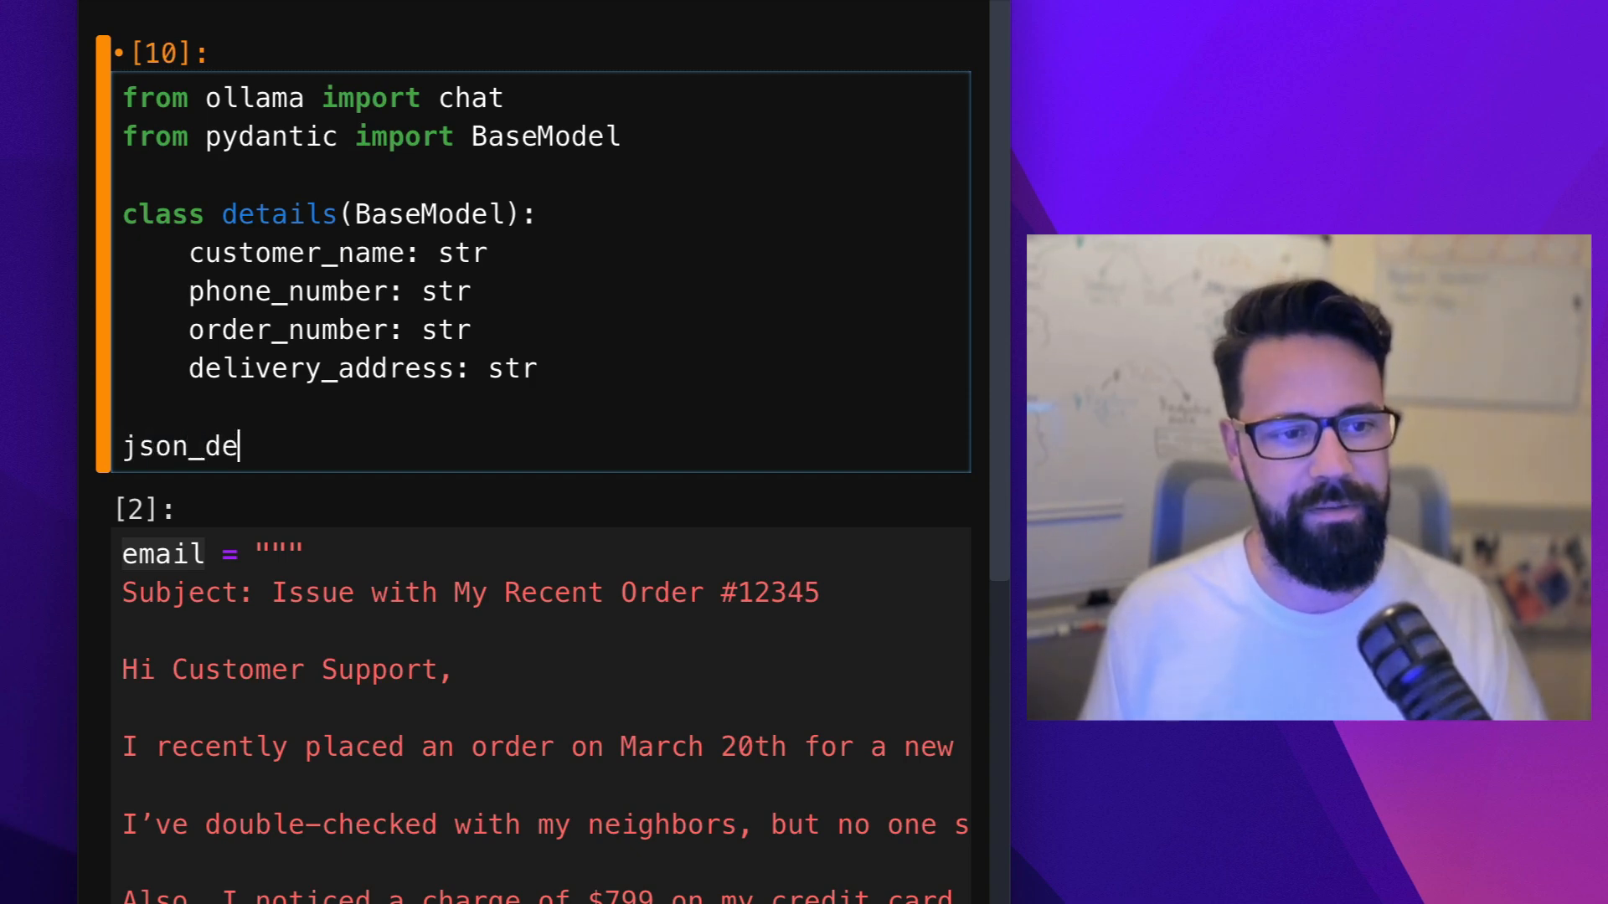
key(Backspace)
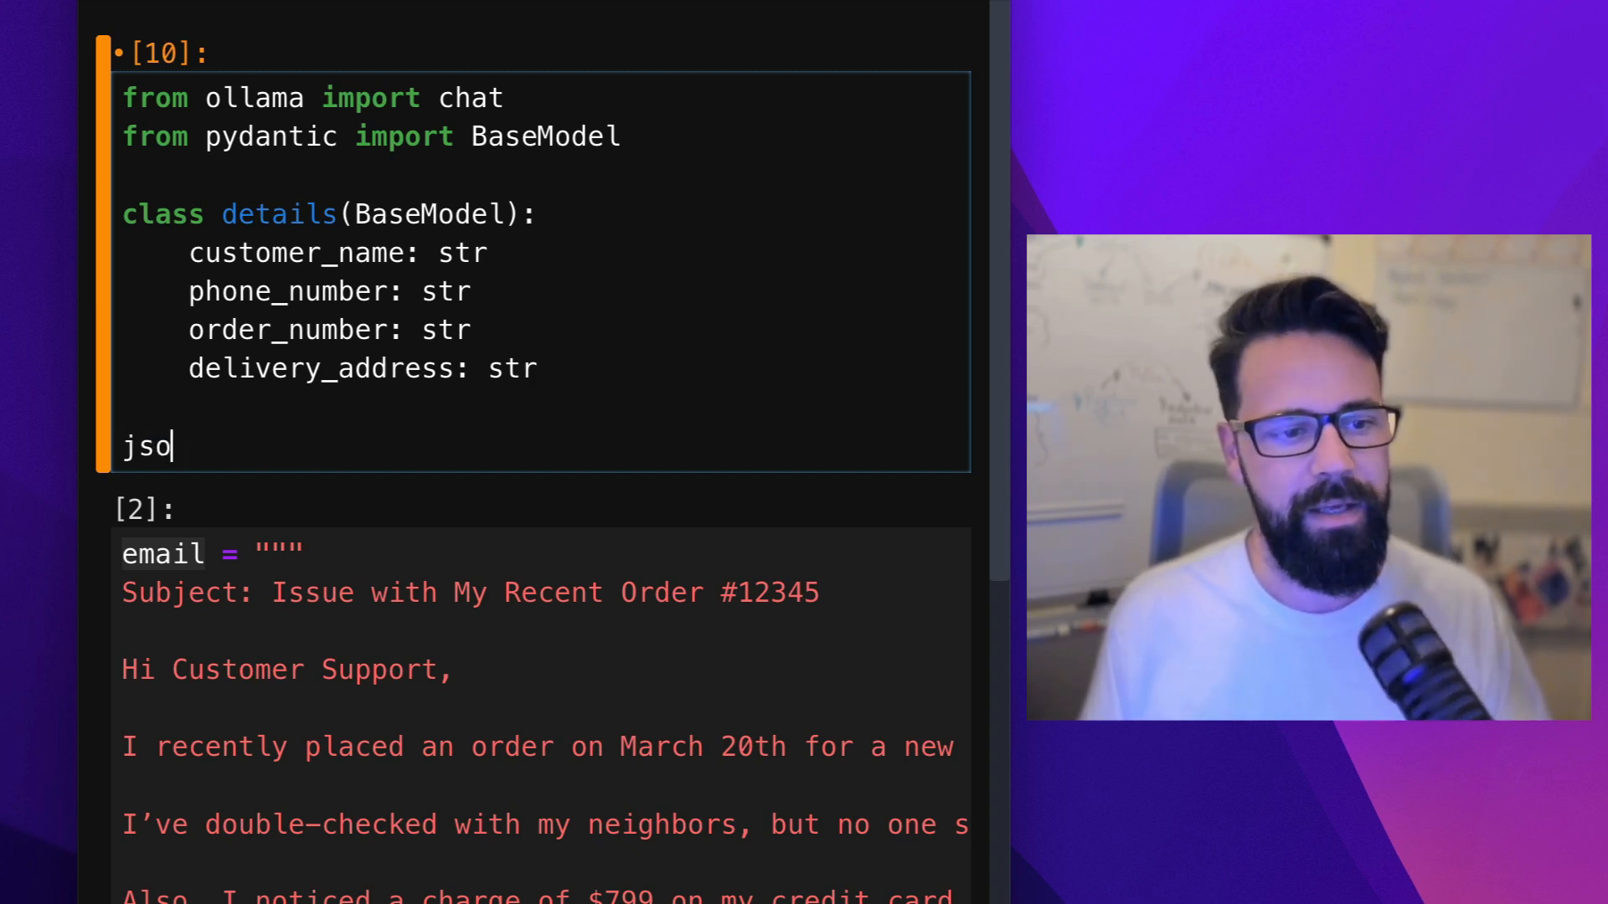
text(details_sc)
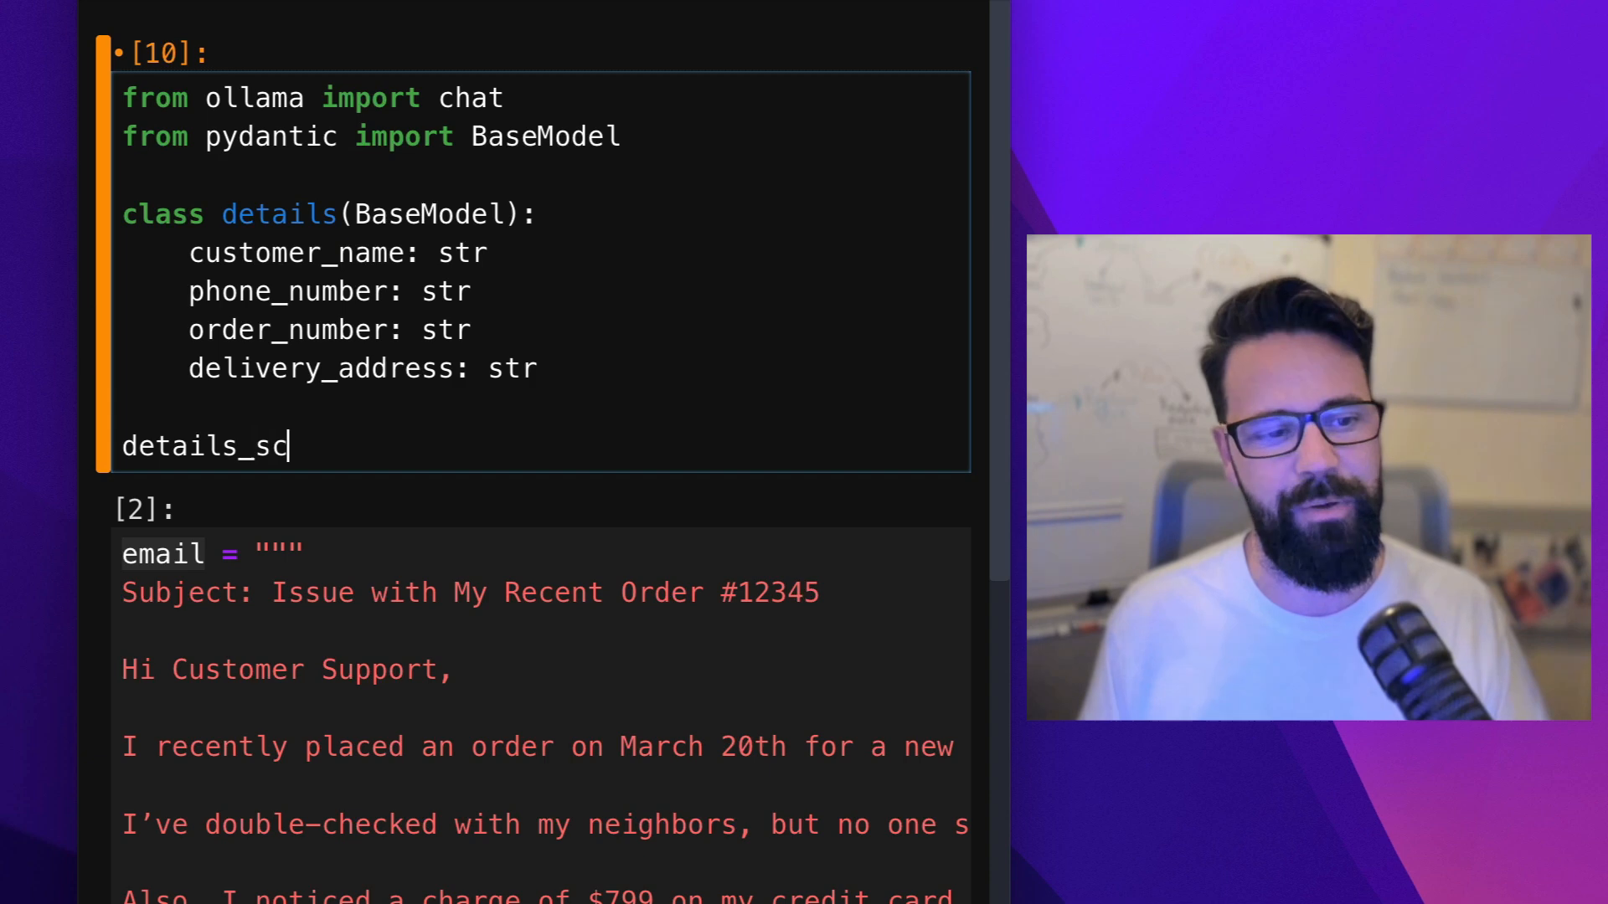
text(hema = details)
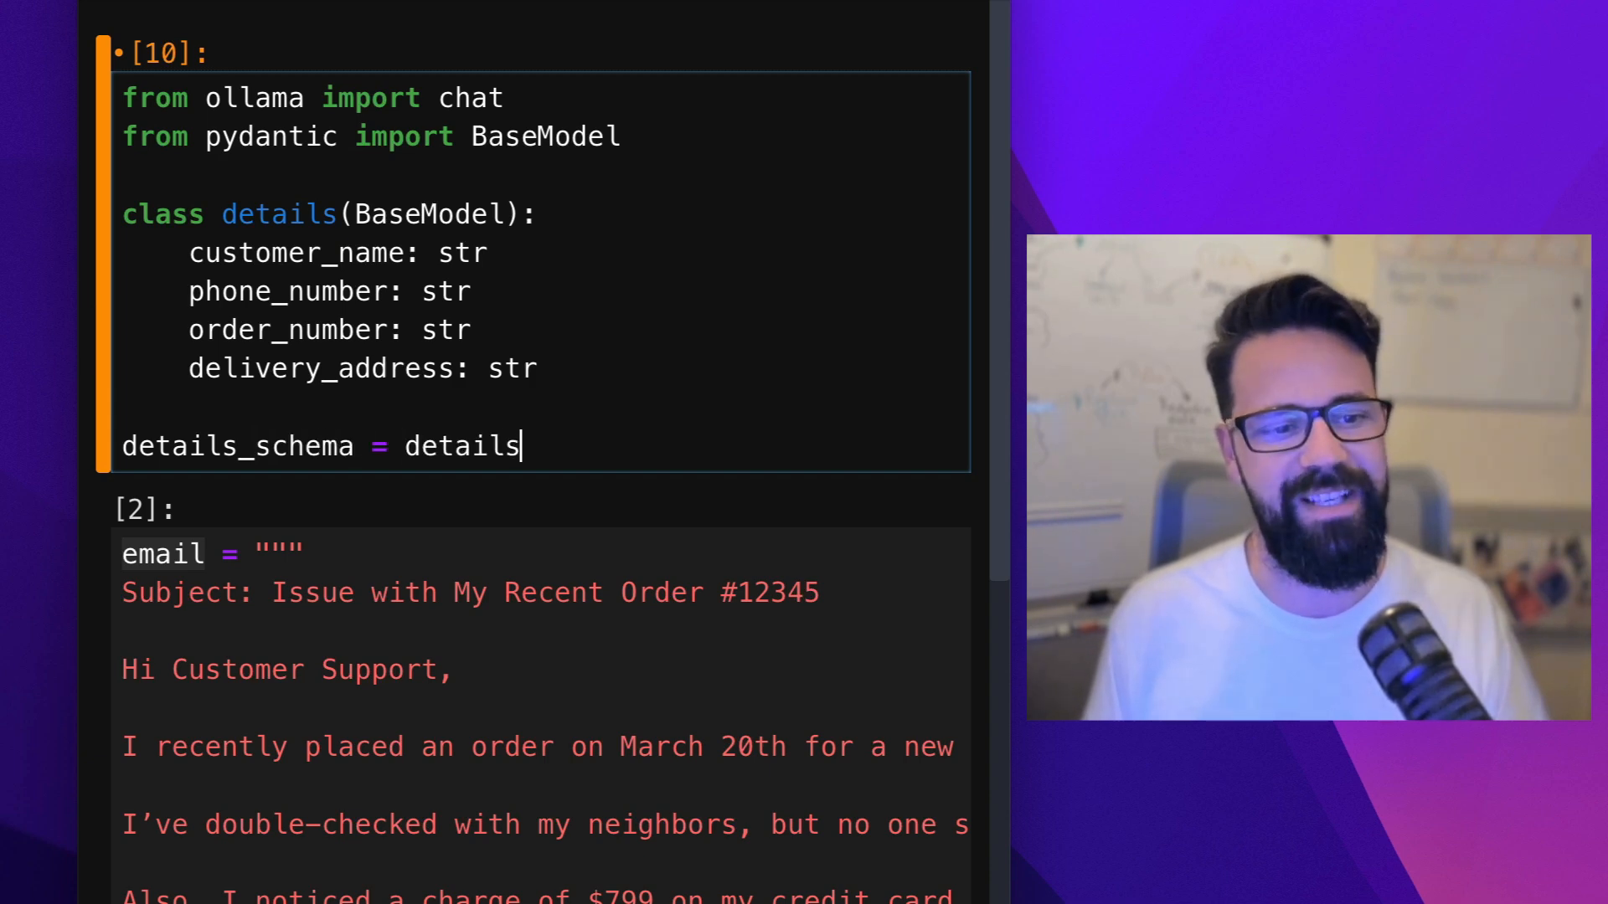
text(.mode)
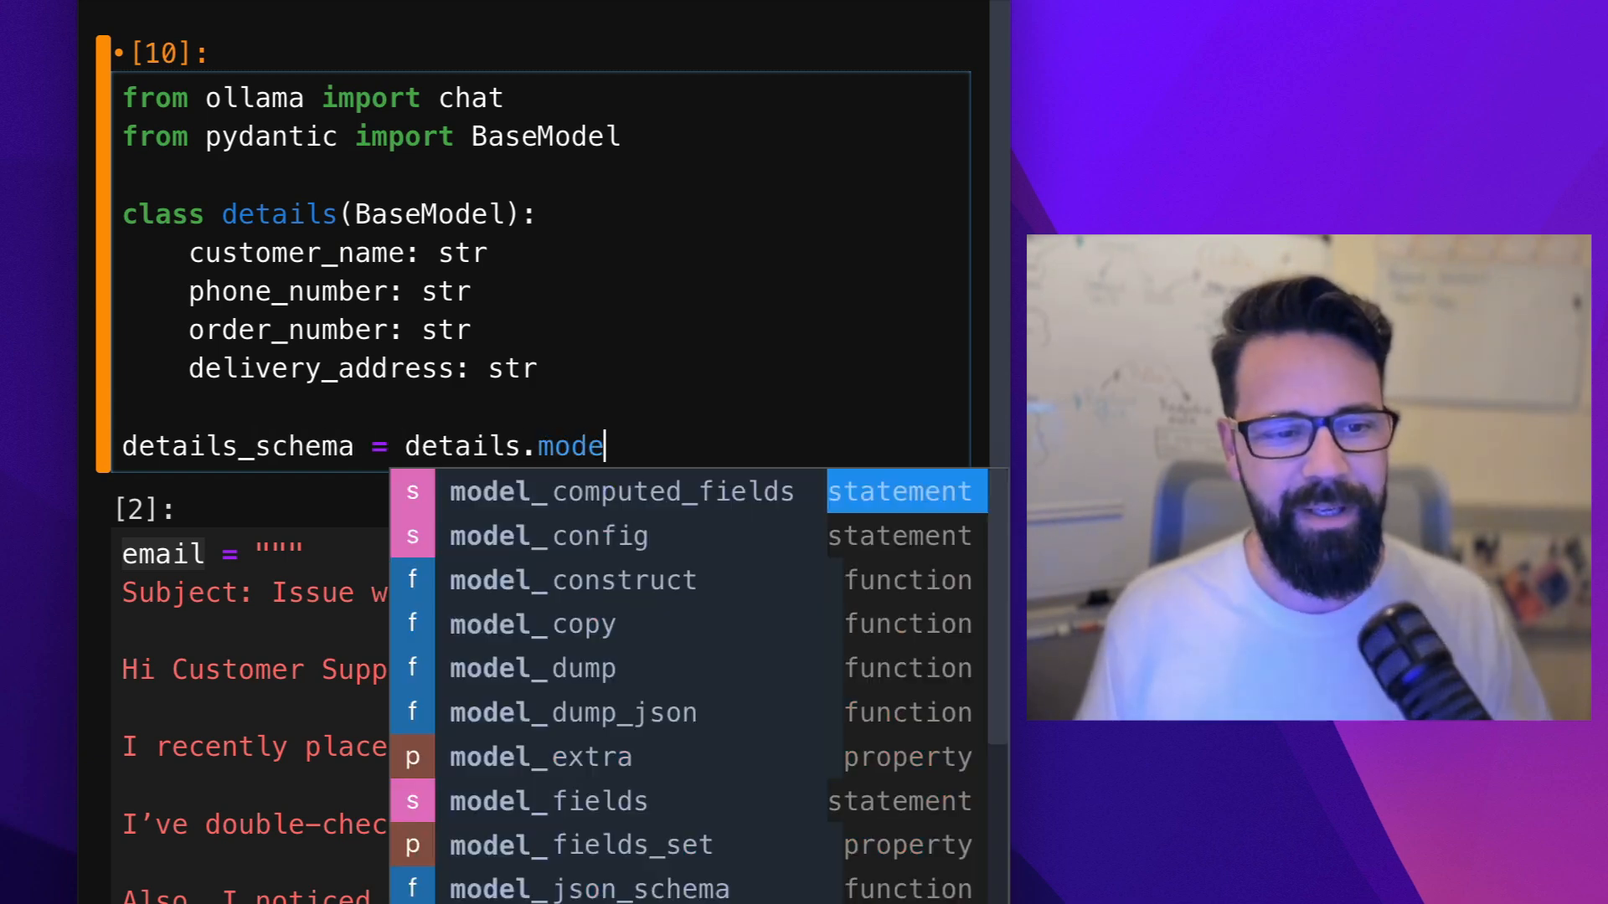
text(k)
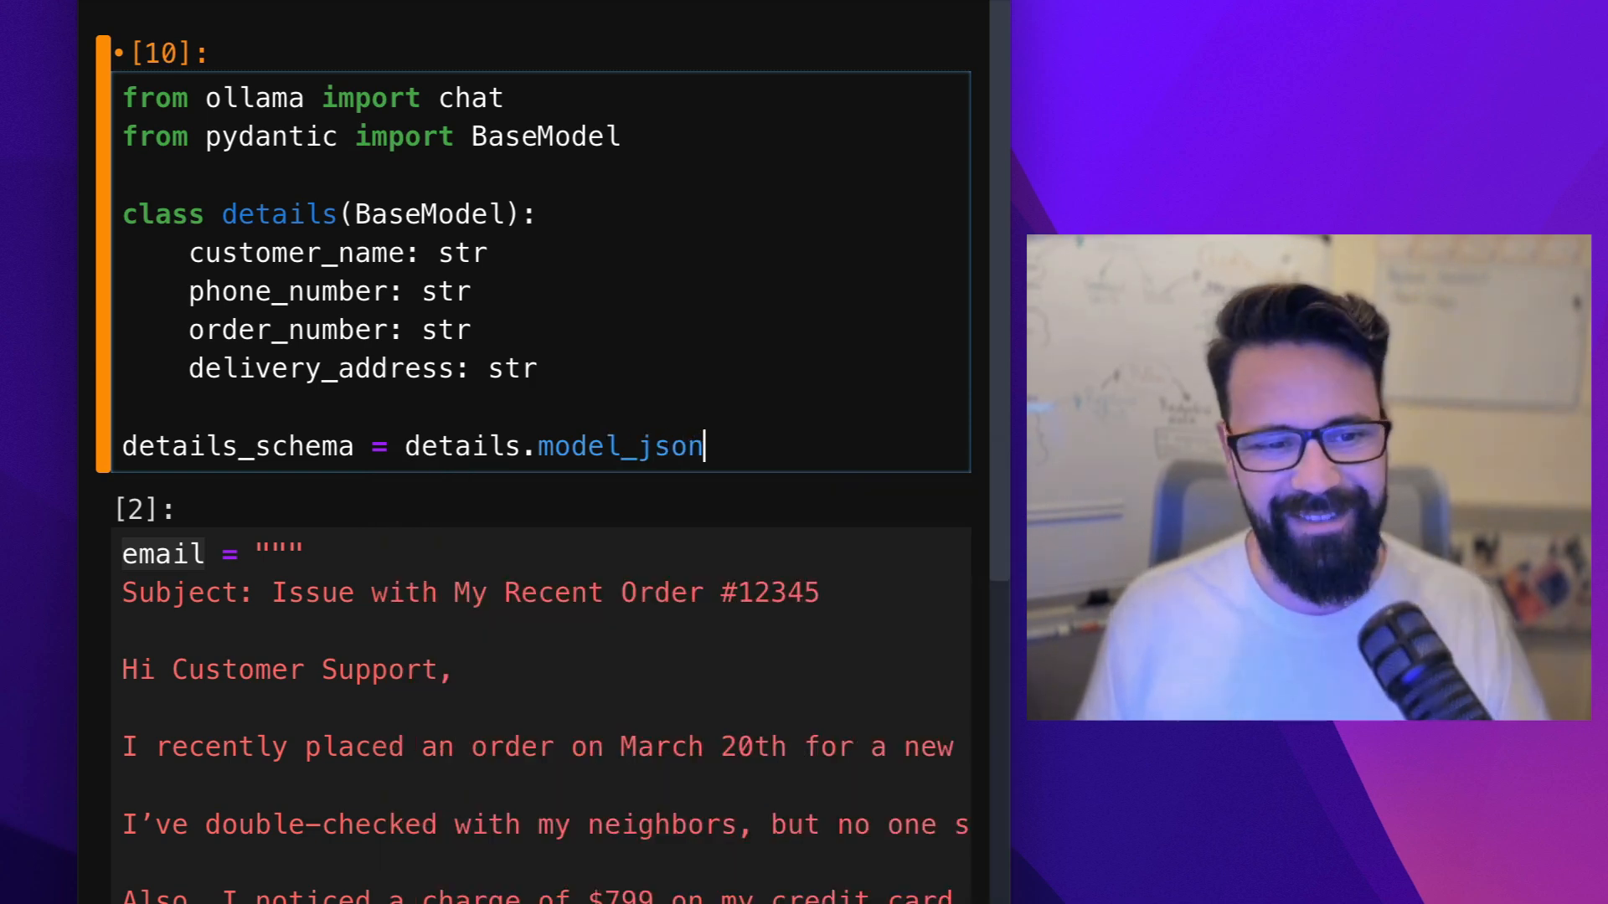
text(_schema())
text(details_schema)
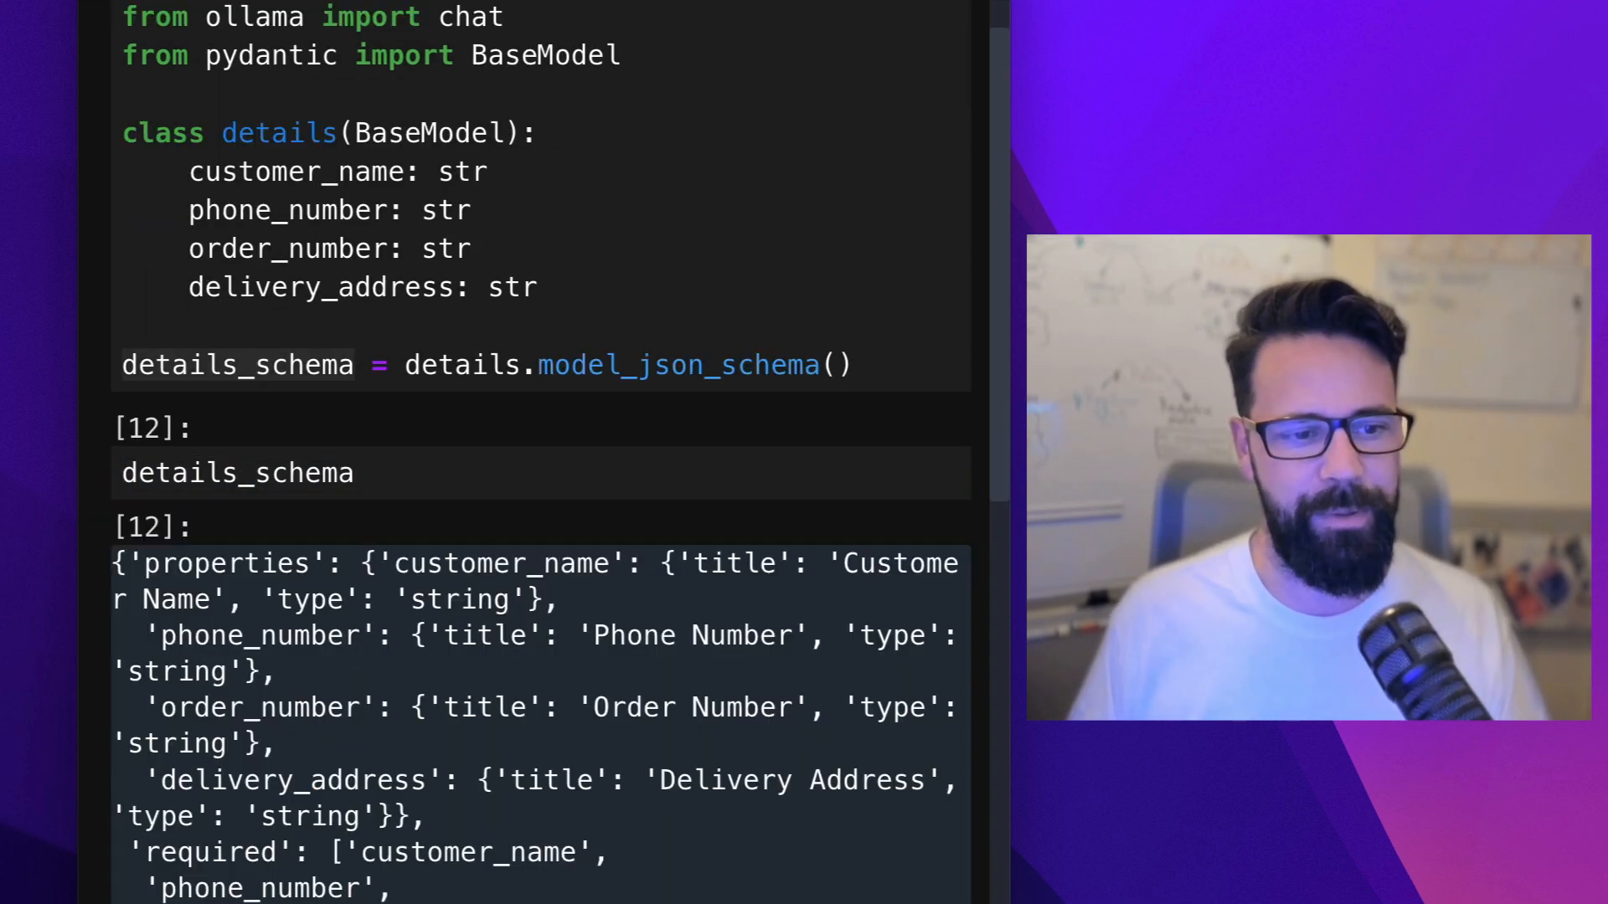
scroll(down, 3)
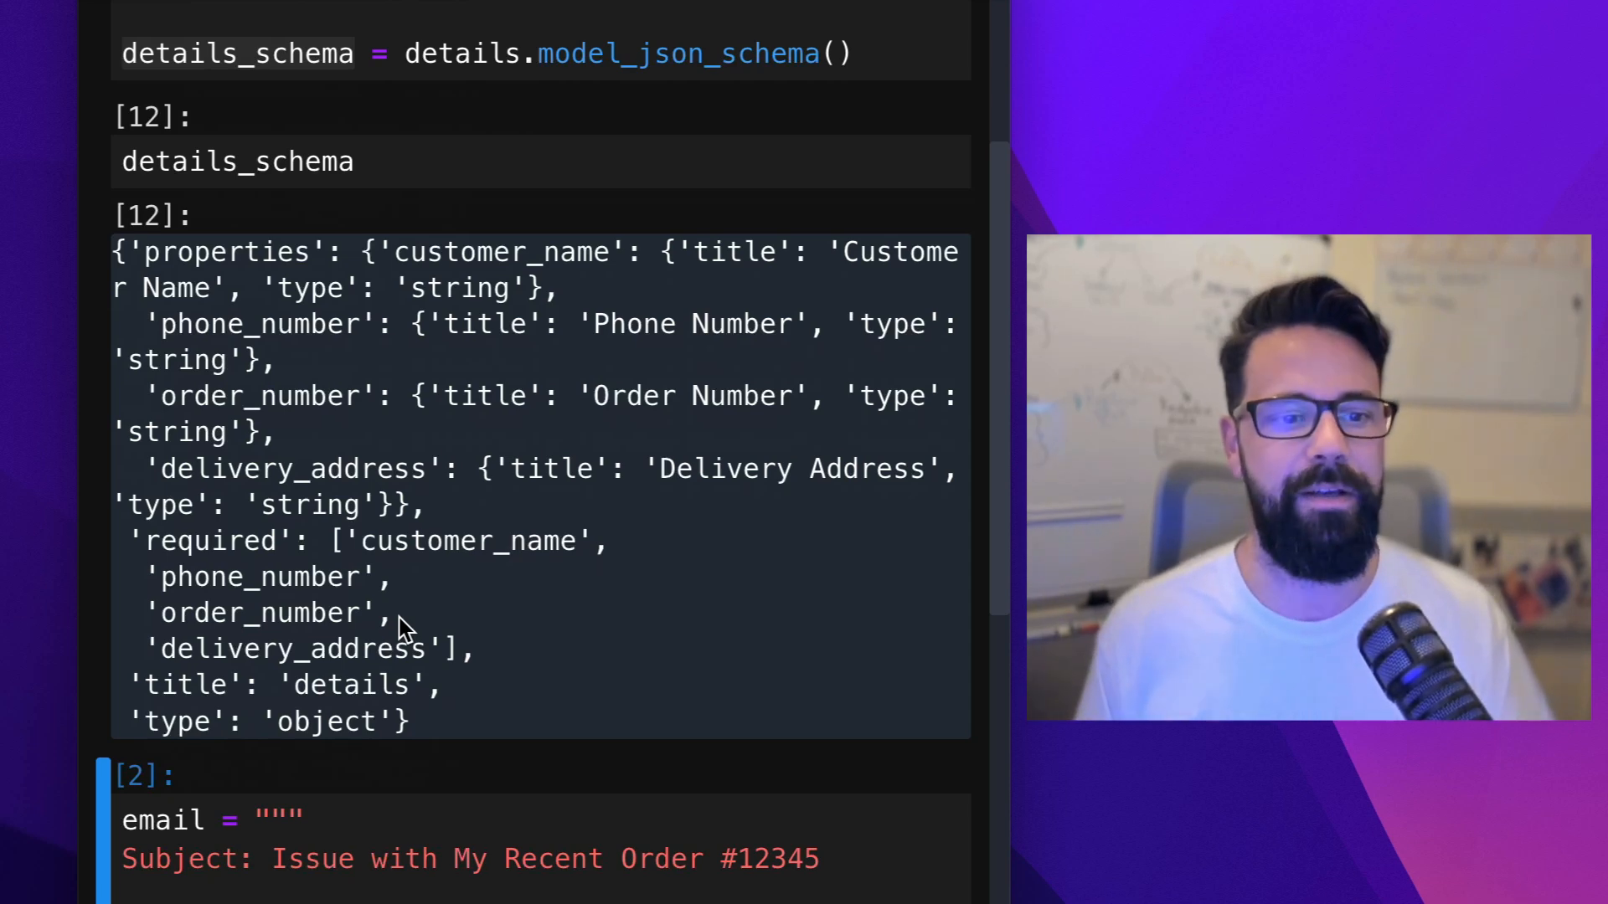
double_click(499, 251)
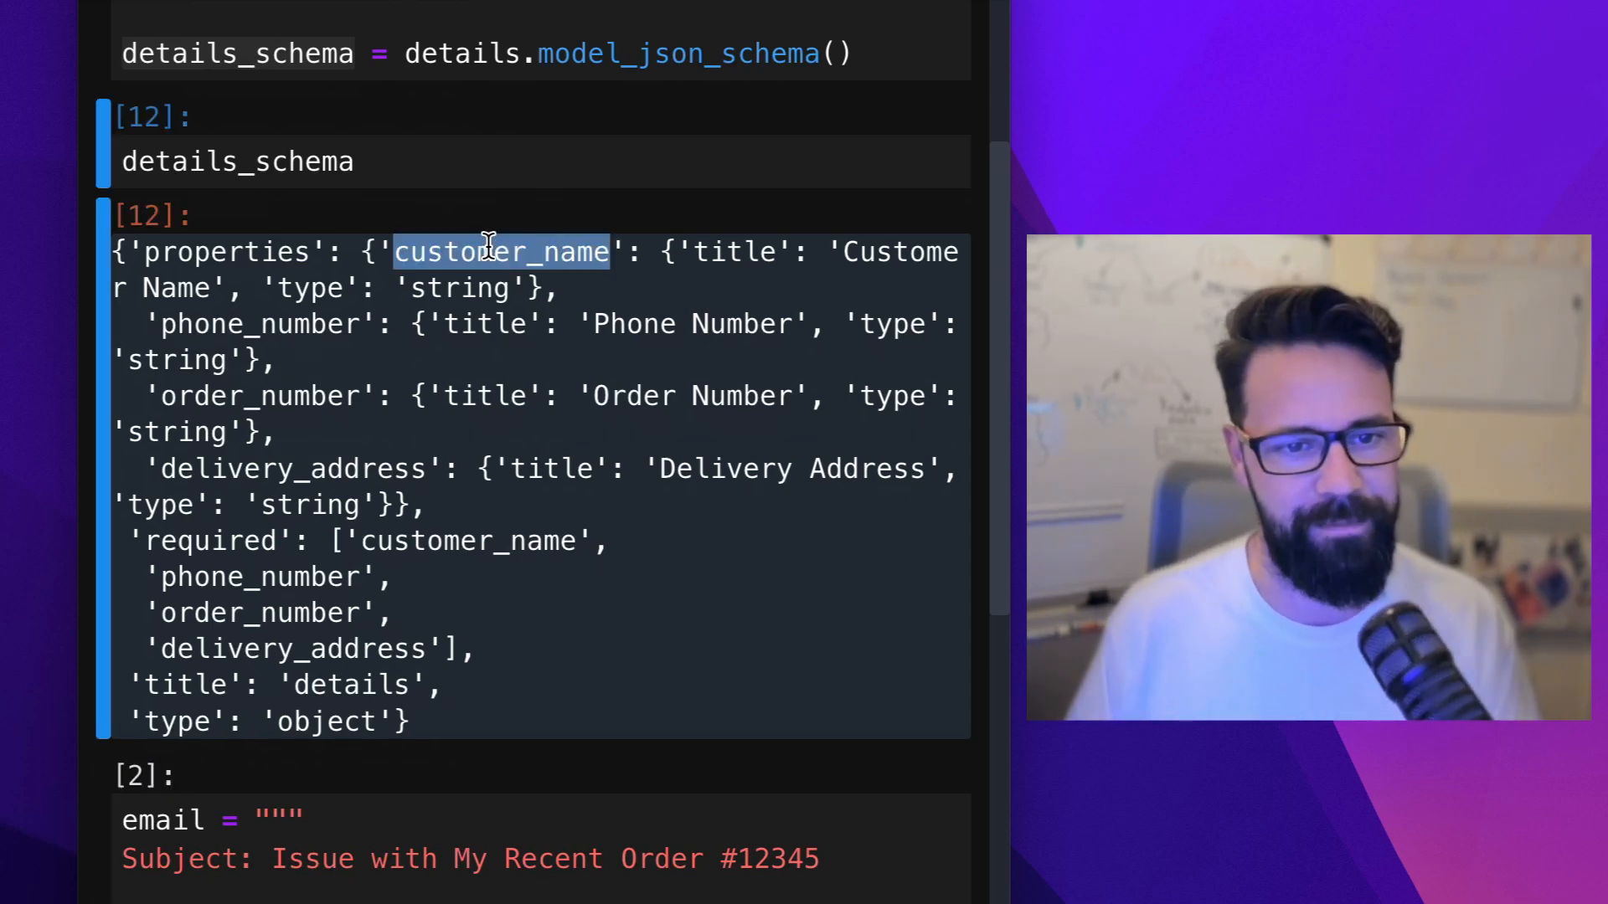
double_click(257, 396)
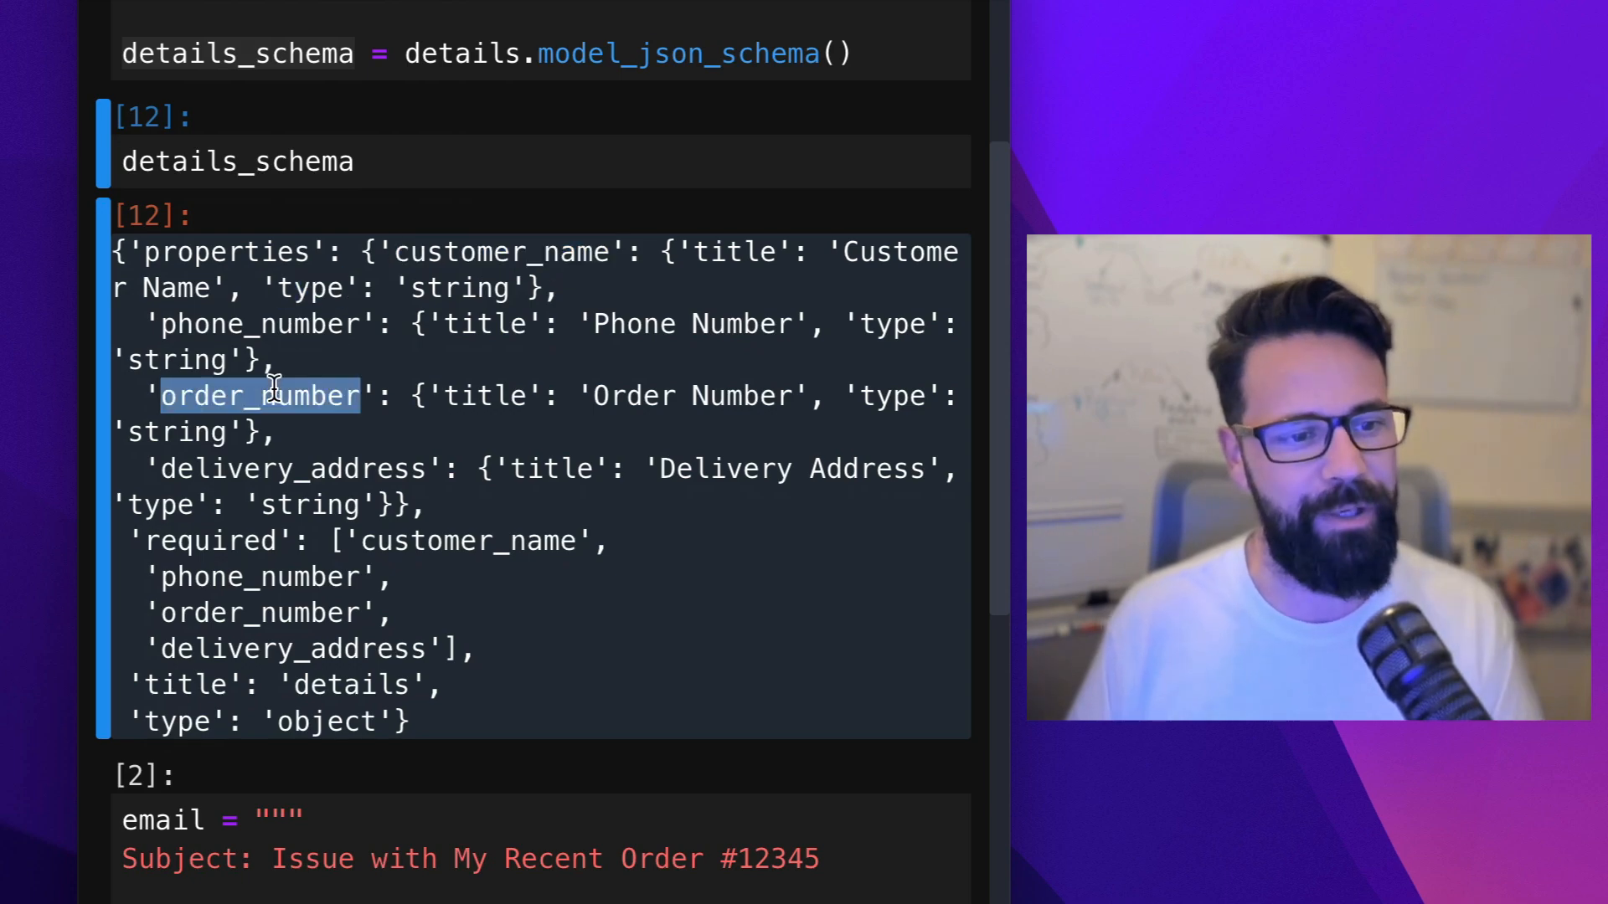
double_click(292, 469)
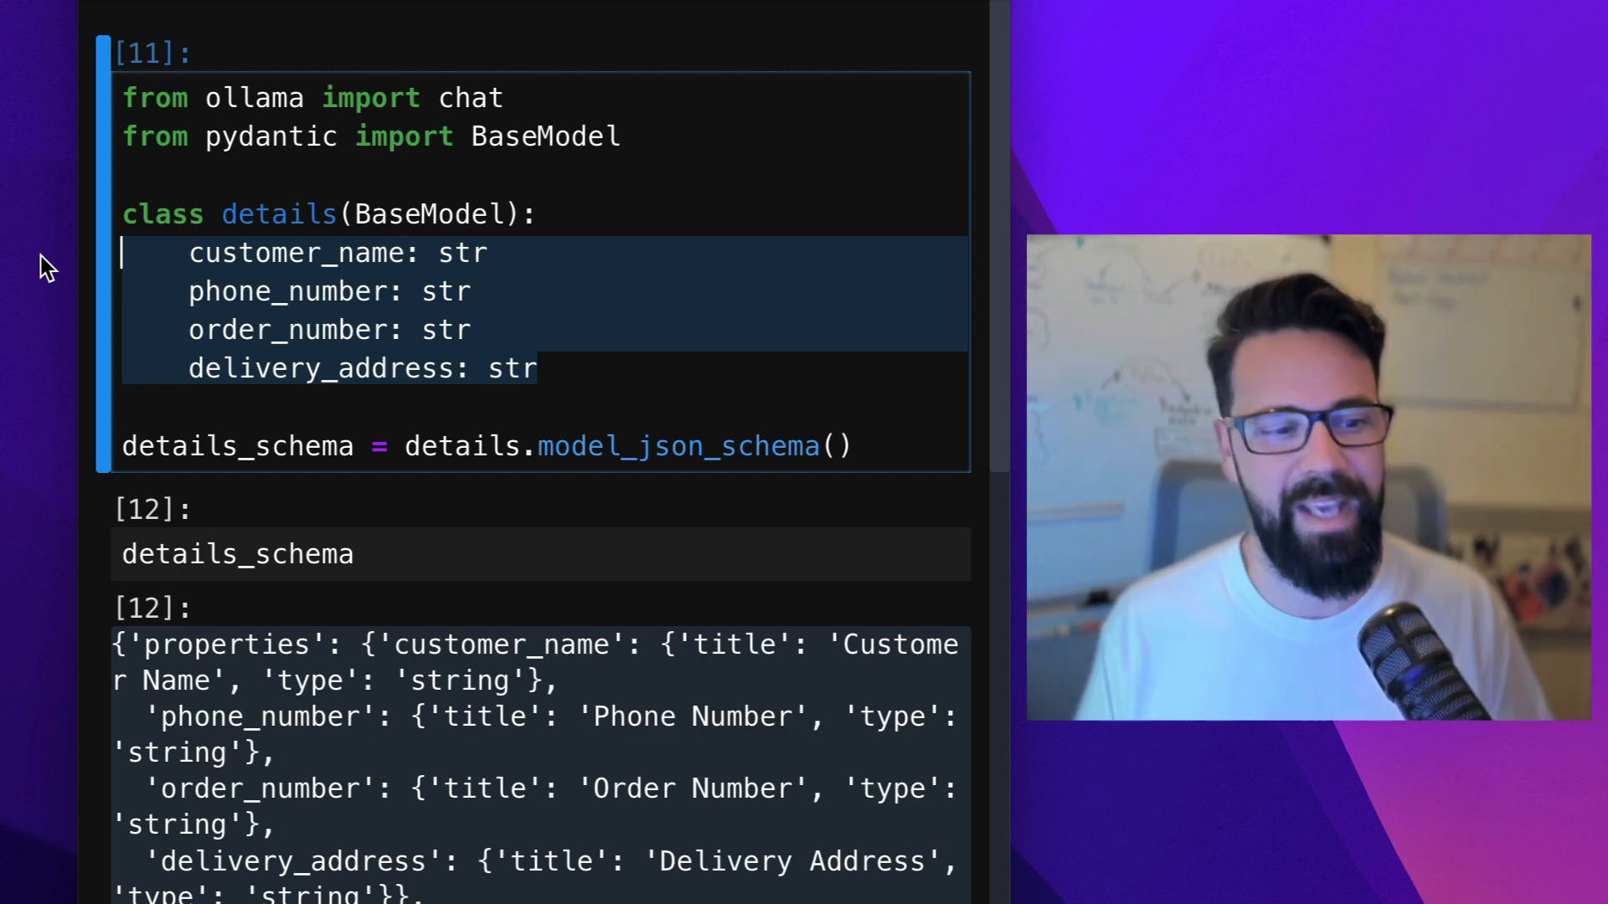
Step: Pass format = details_schema to the chat() call, then switch to the ollama.com tab
click(545, 554)
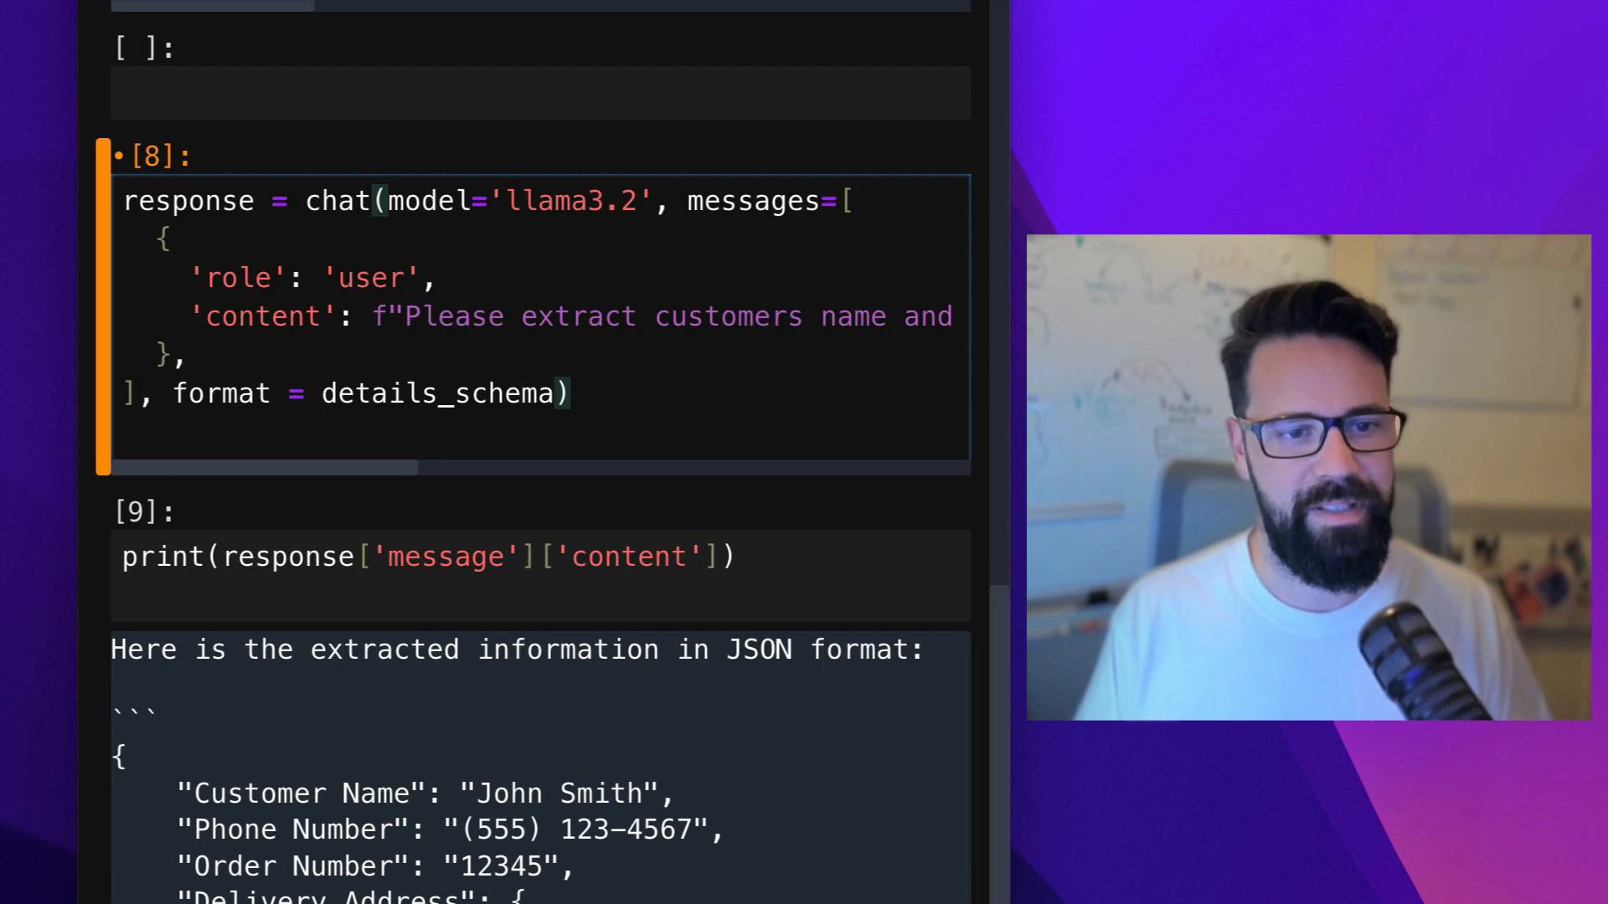
double_click(584, 201)
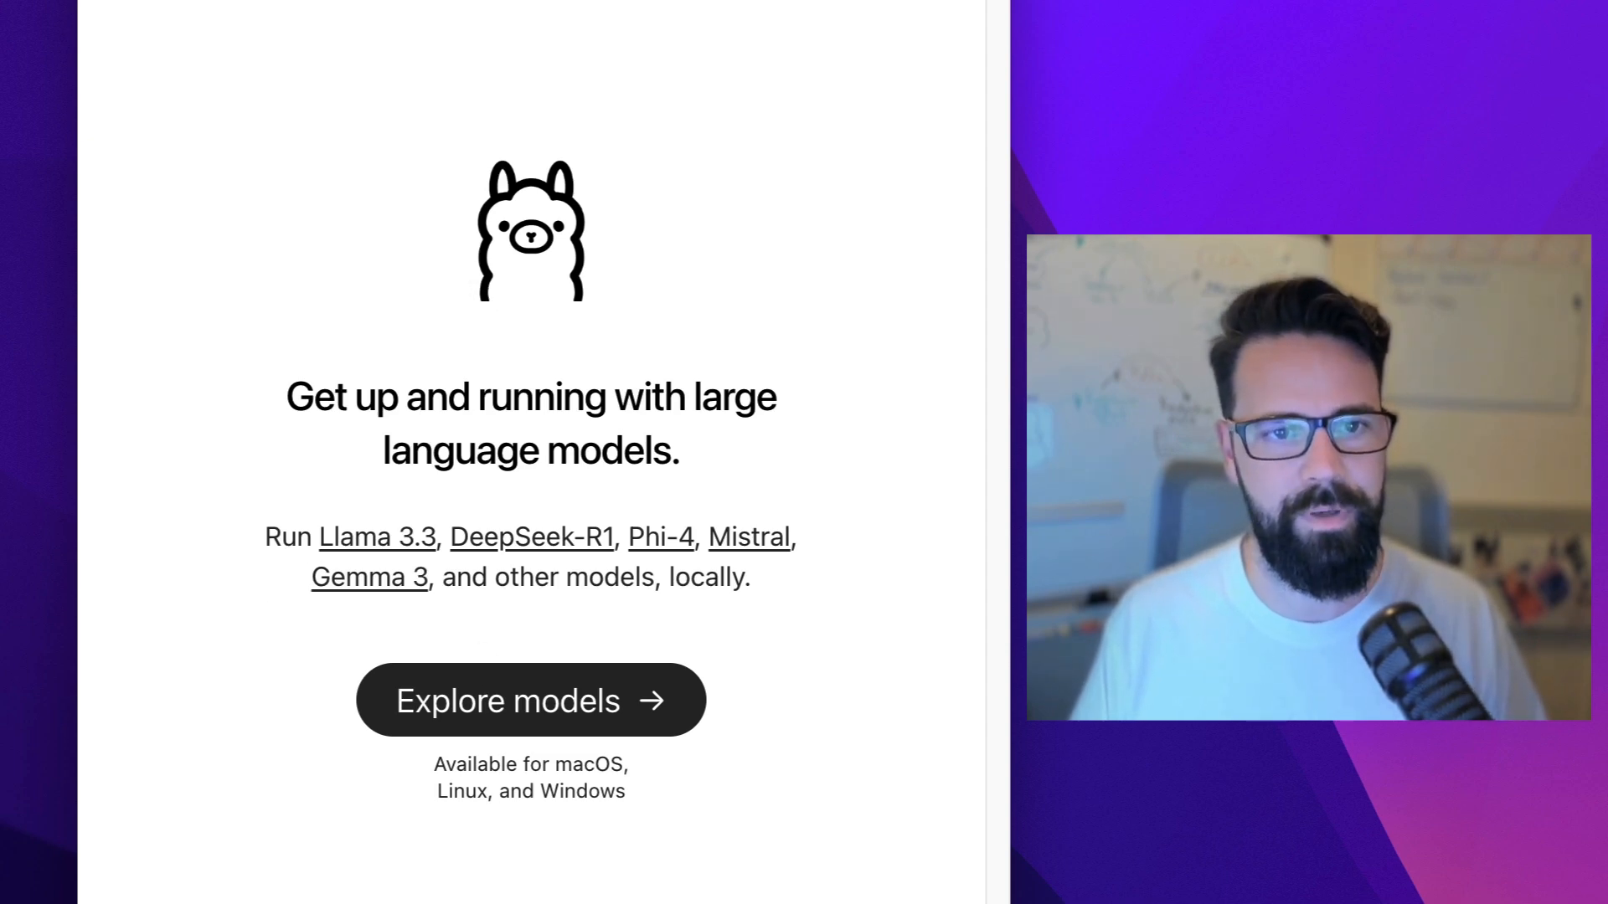
Step: Browse the Ollama model catalogue, including gemma3, qwq, deepseek-r1 and llama3.3
click(528, 700)
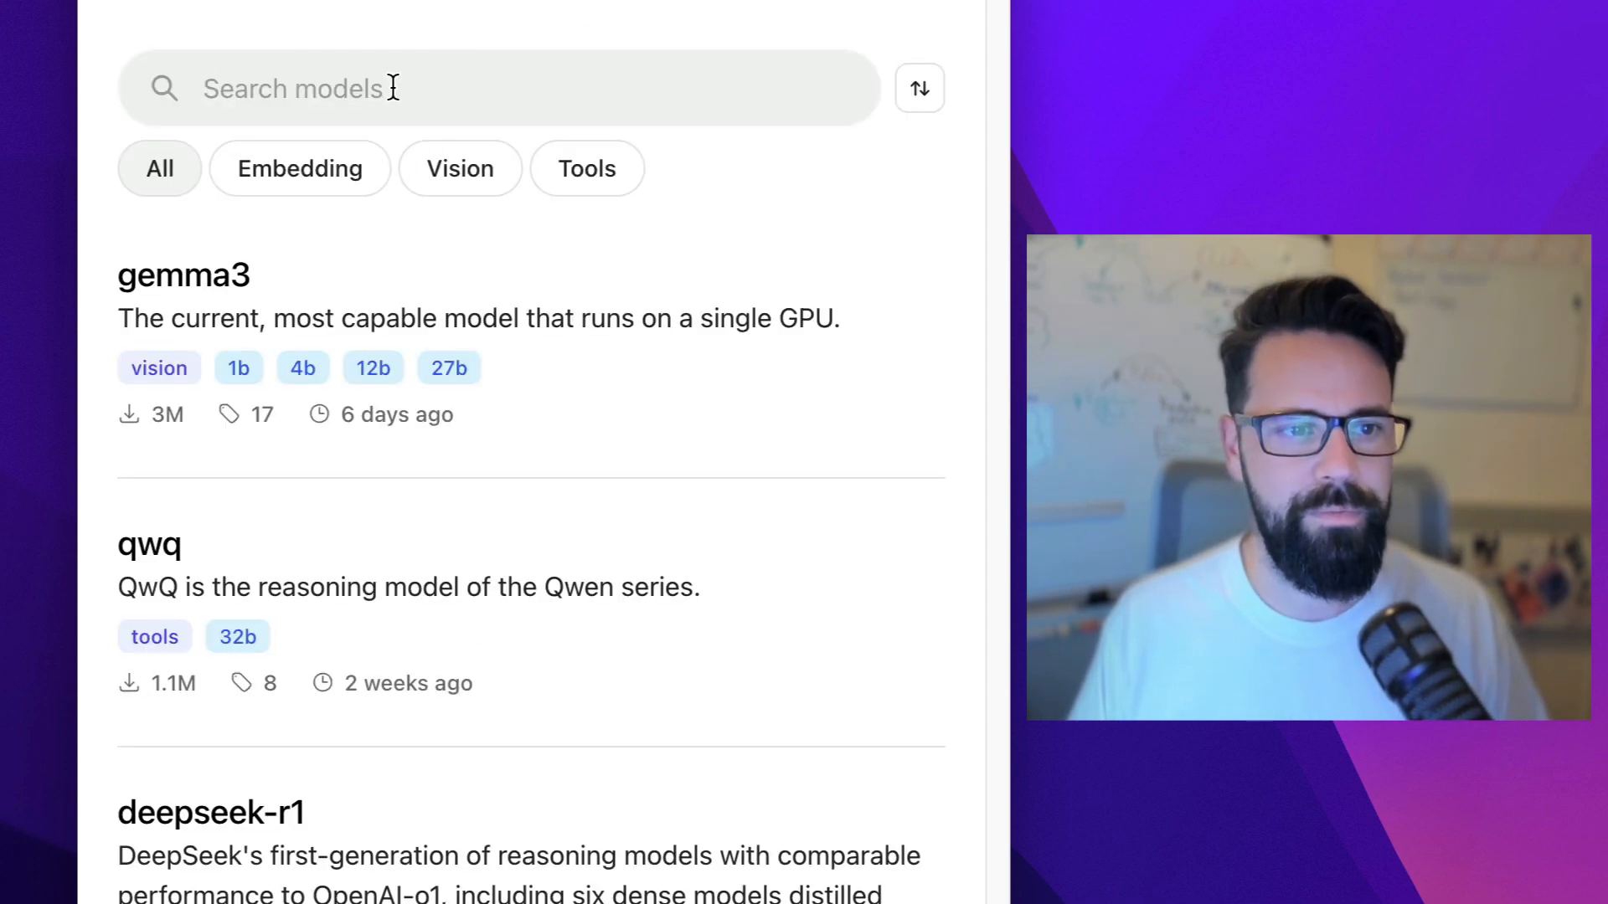
scroll(down, 3)
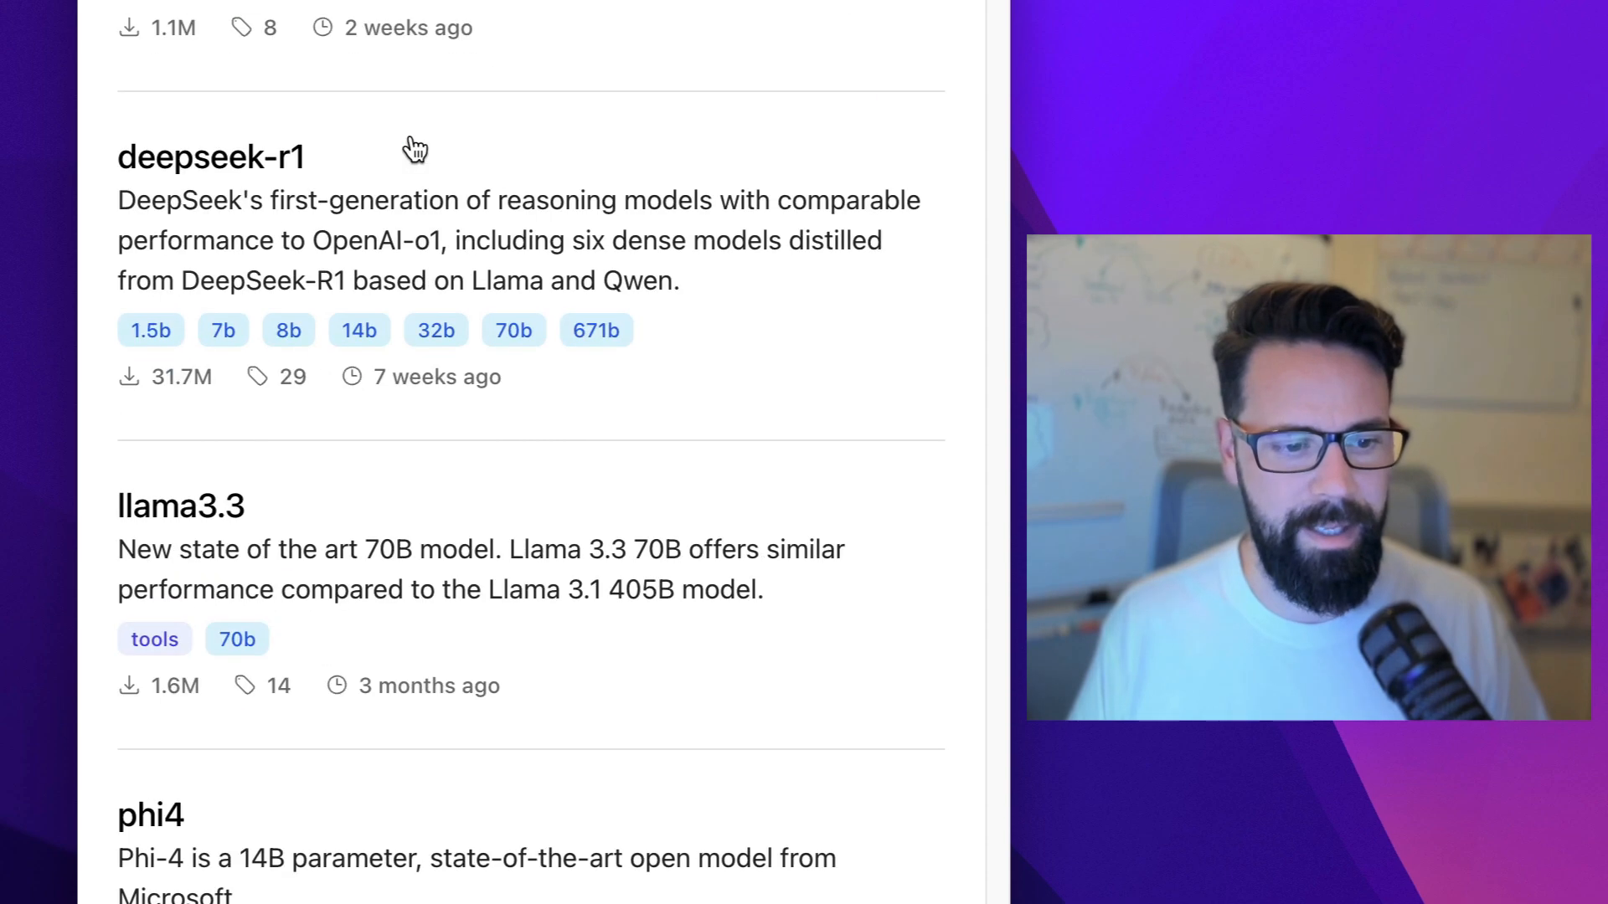
scroll(down, 3)
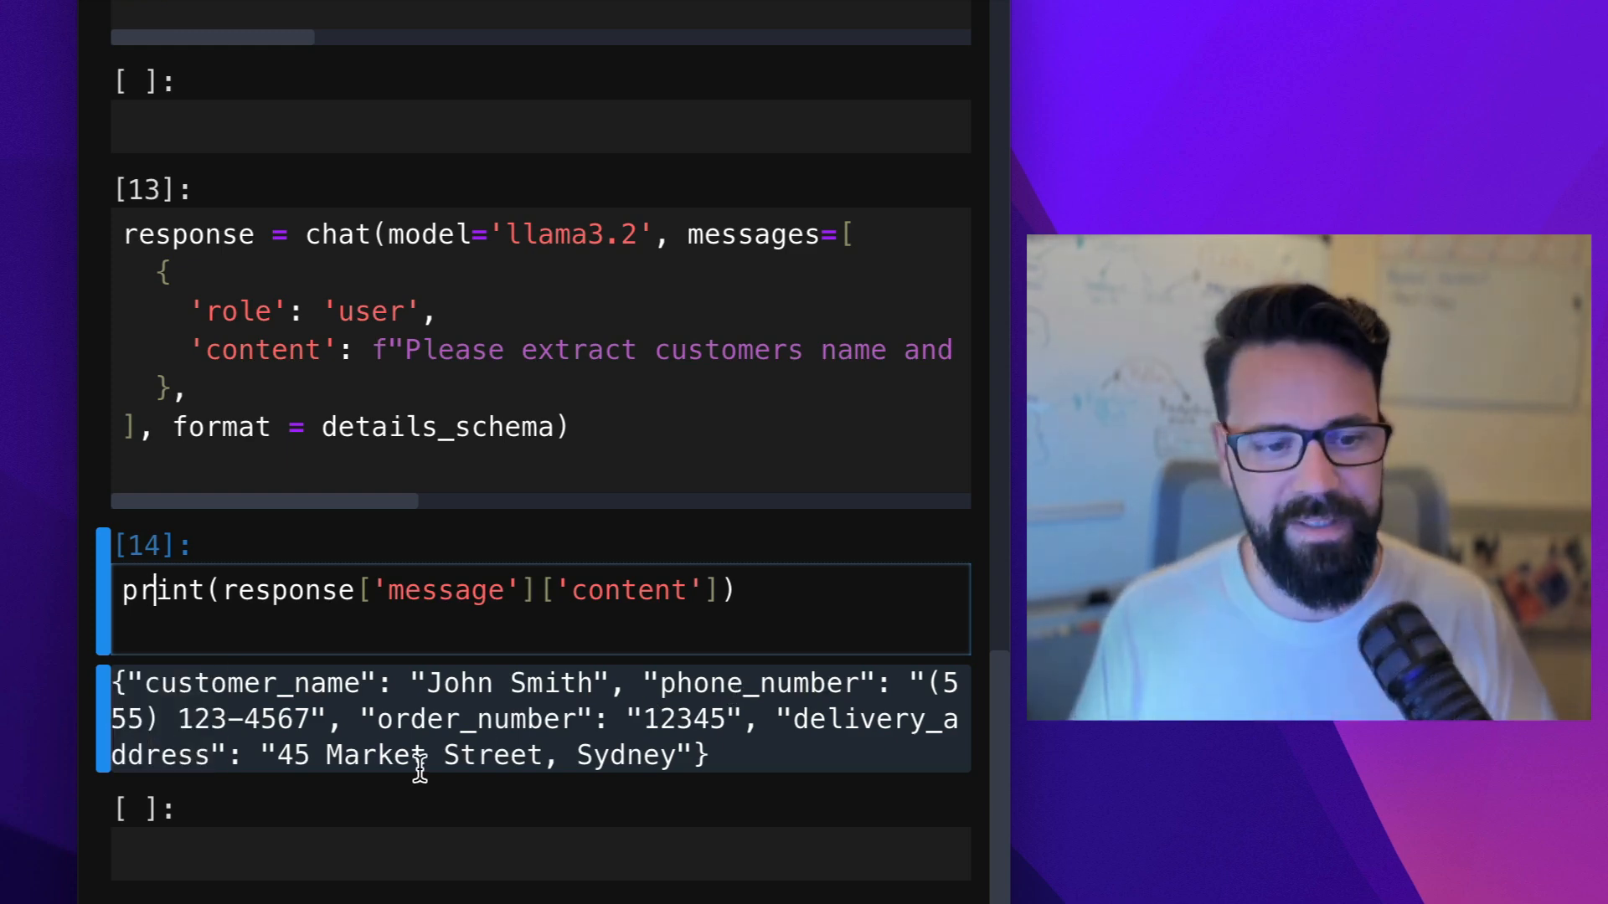
Step: Change the details class so phone_number is typed uint instead of str
double_click(683, 720)
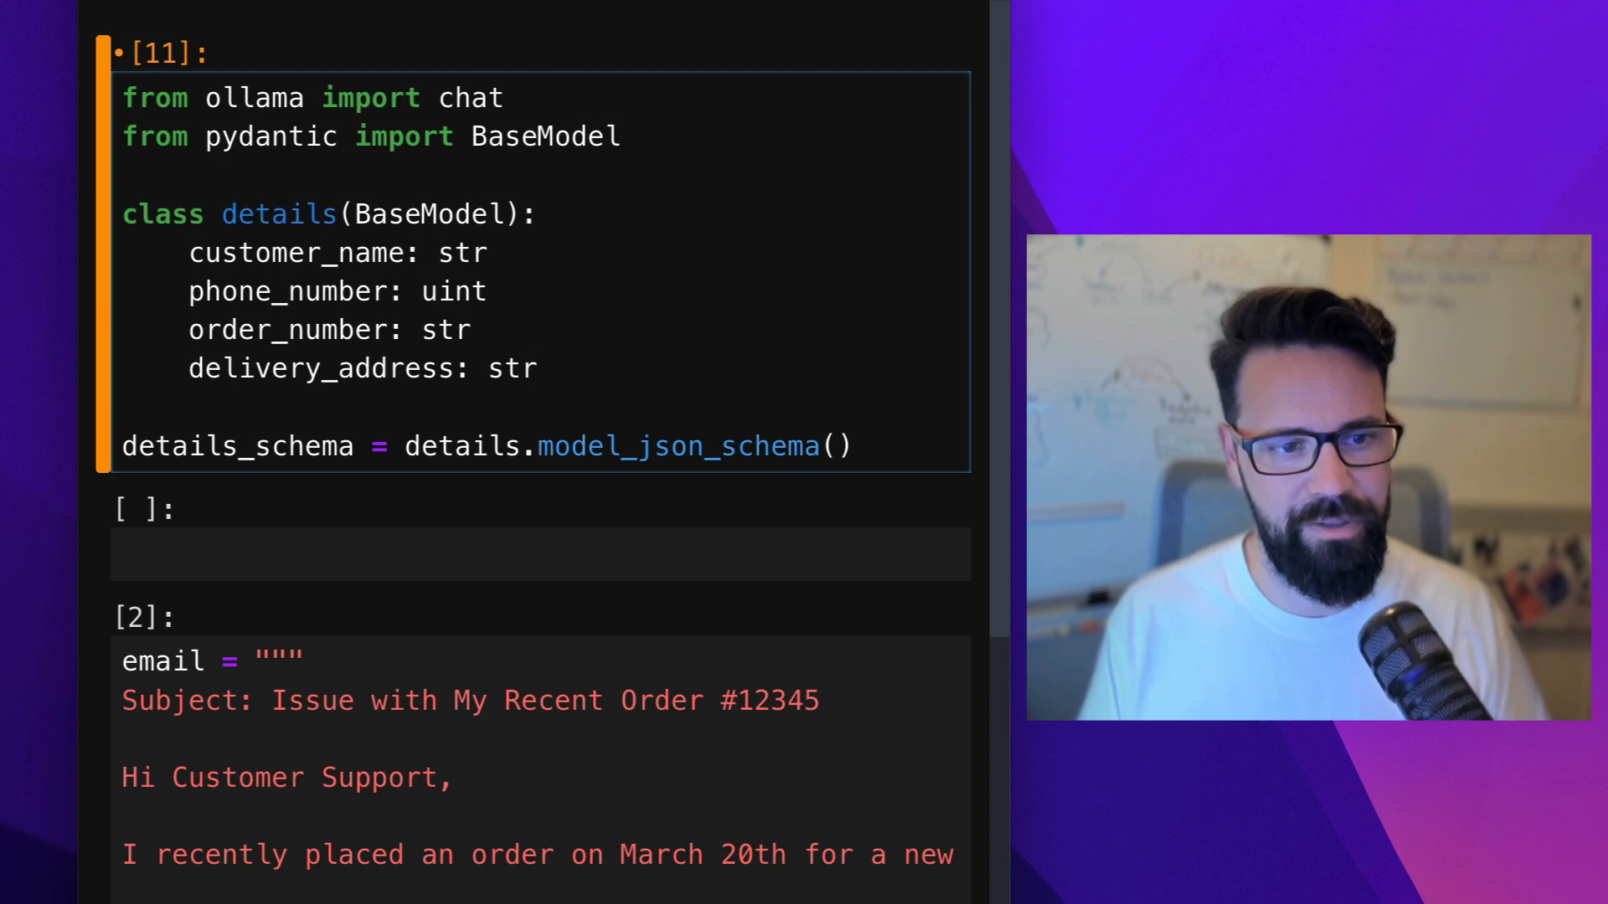
scroll(down, 3)
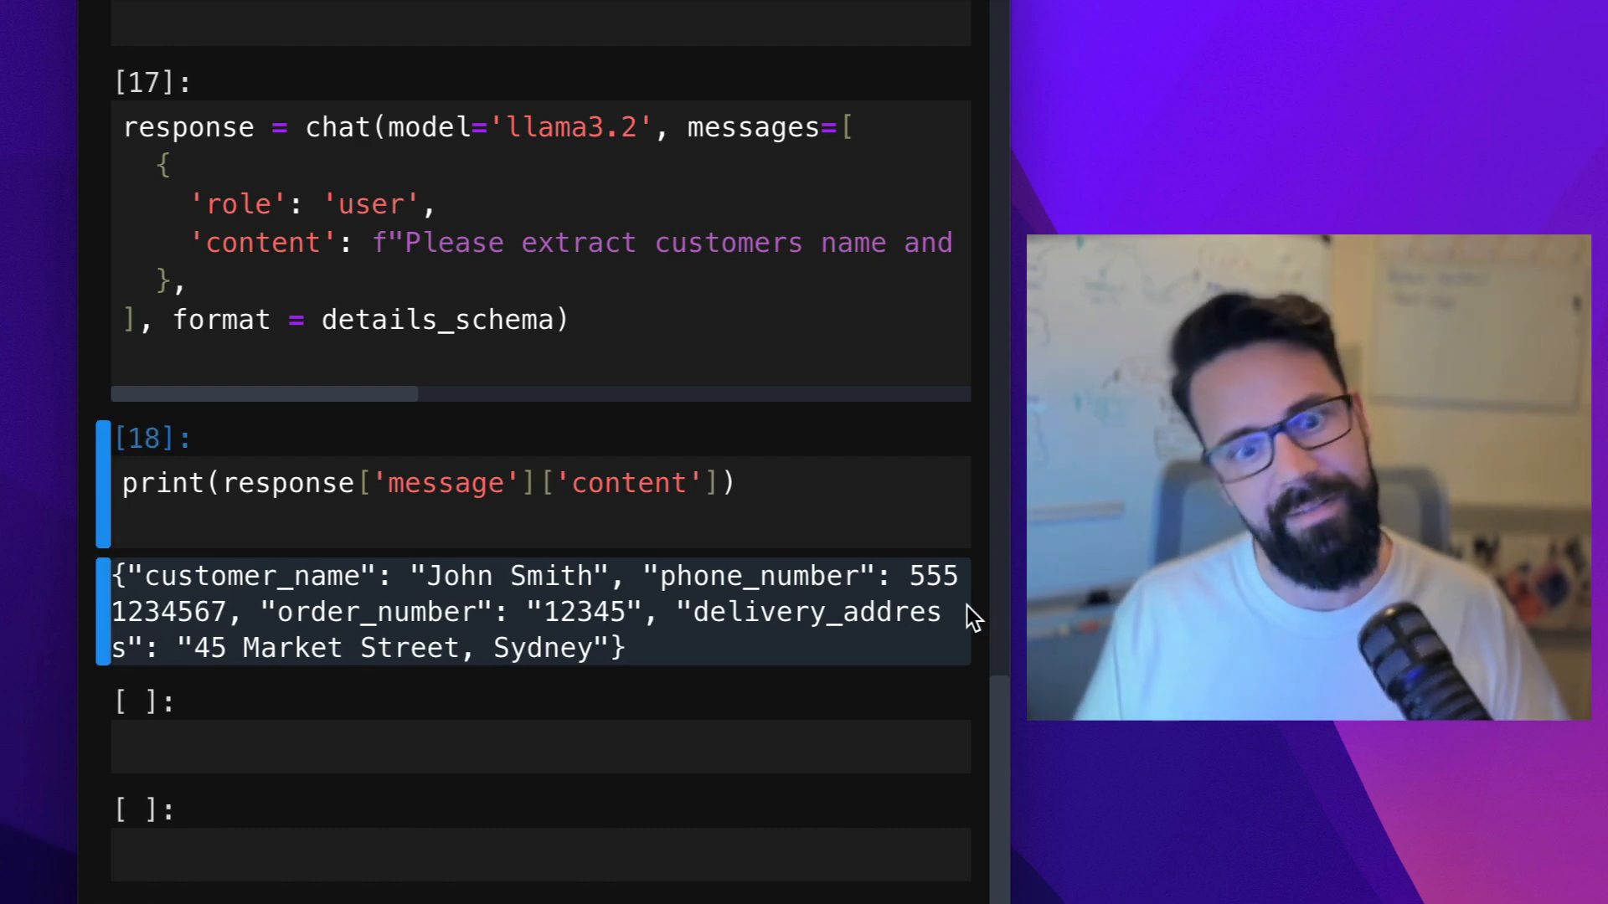
drag(906, 575, 302, 612)
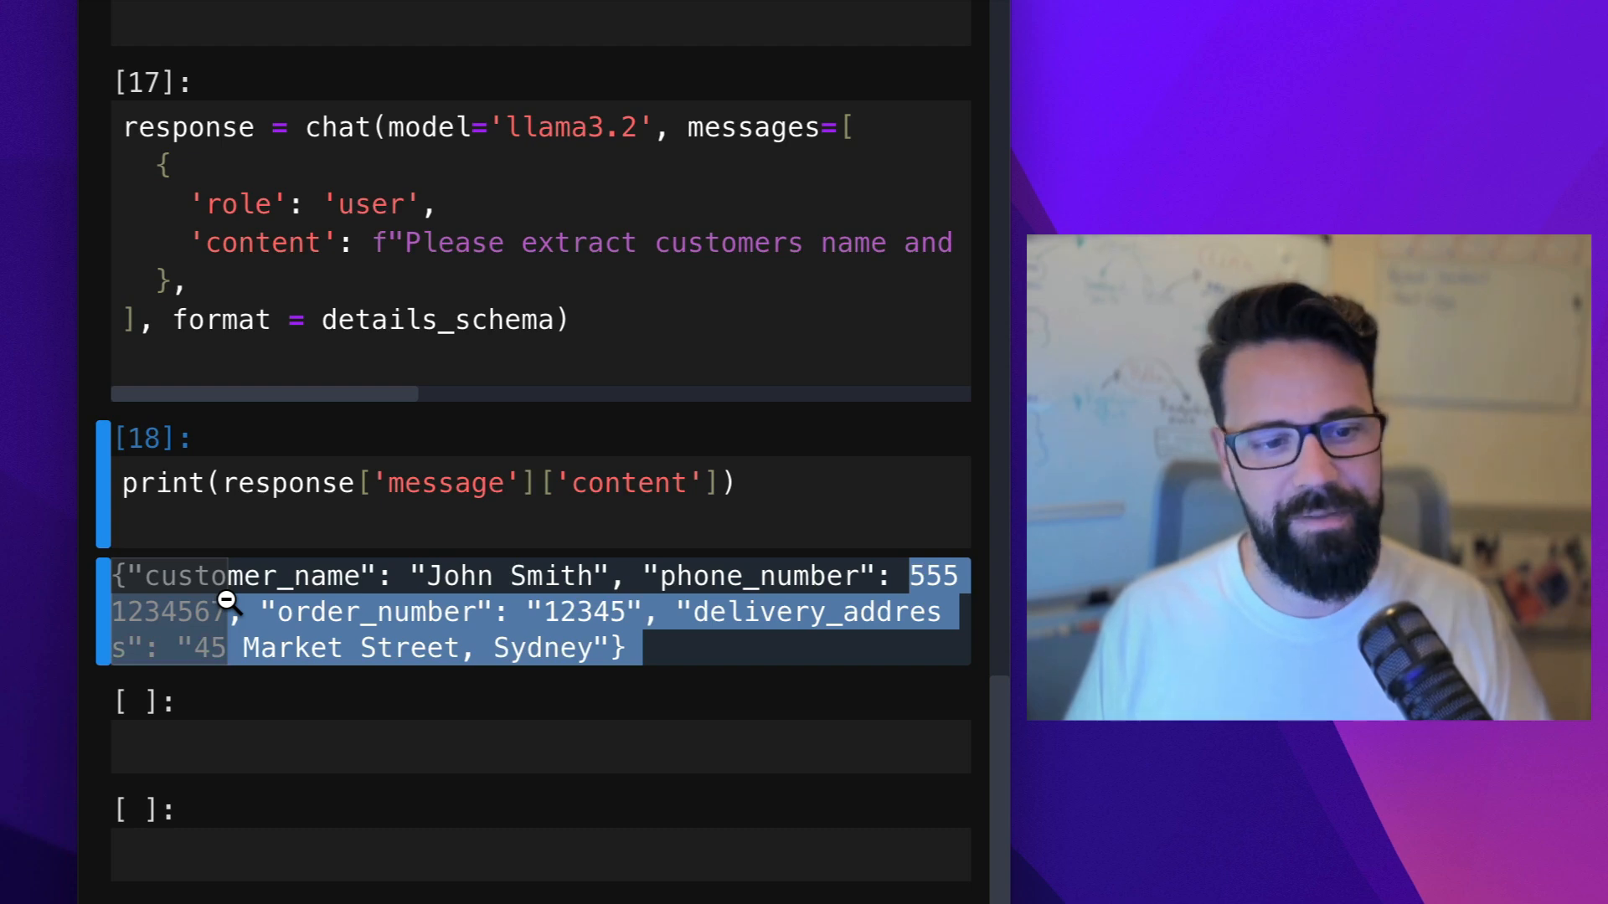
click(706, 664)
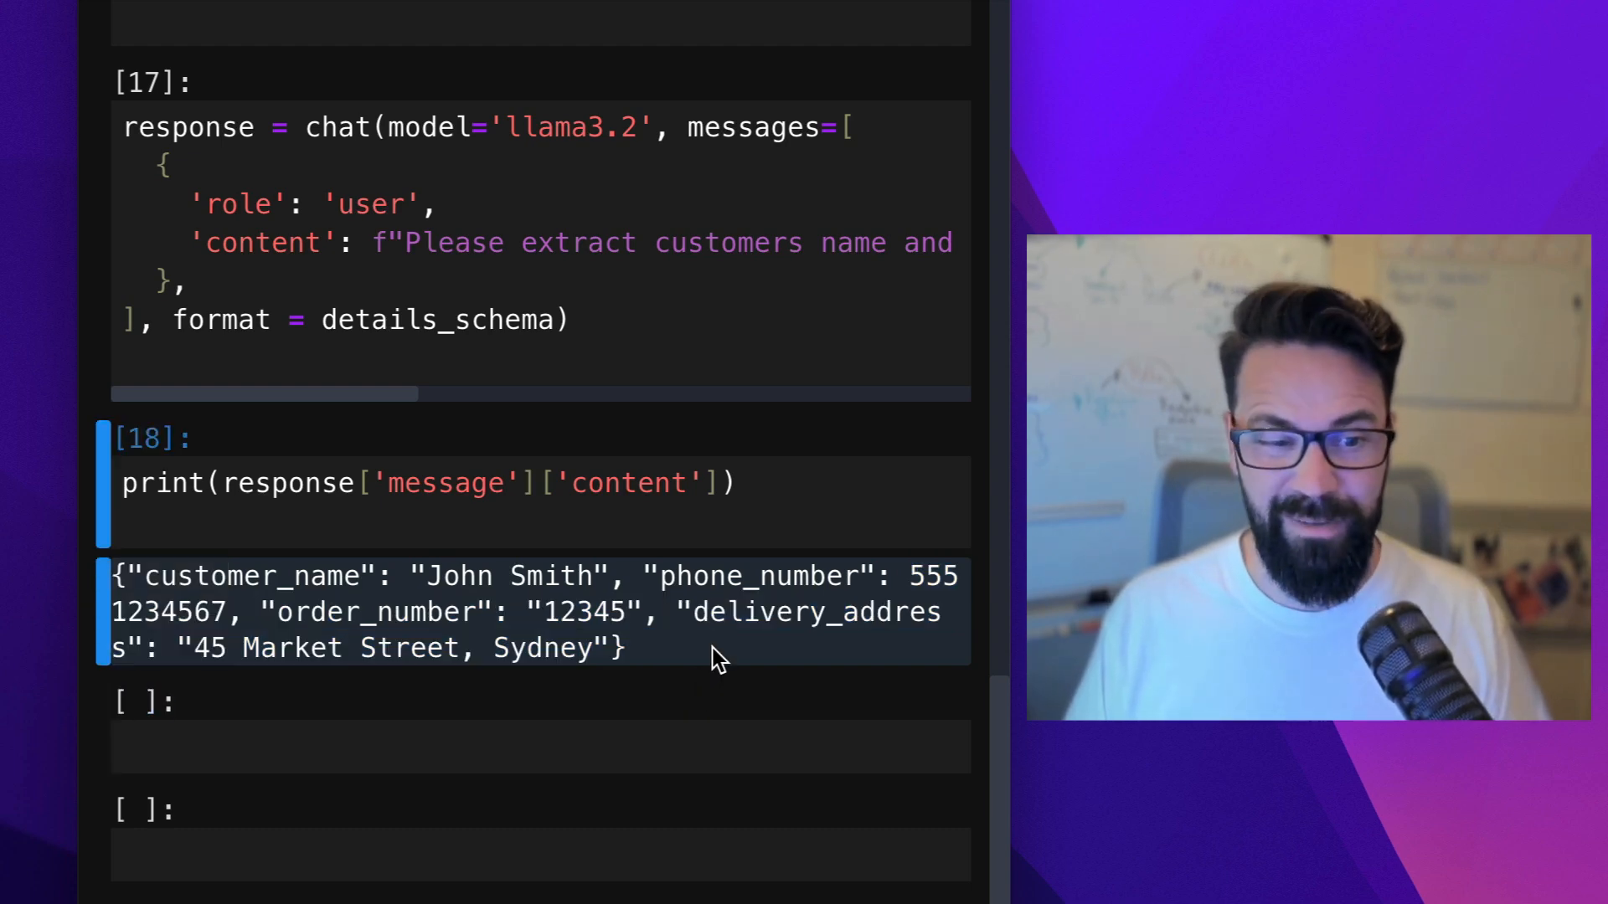
mouse_move(402, 494)
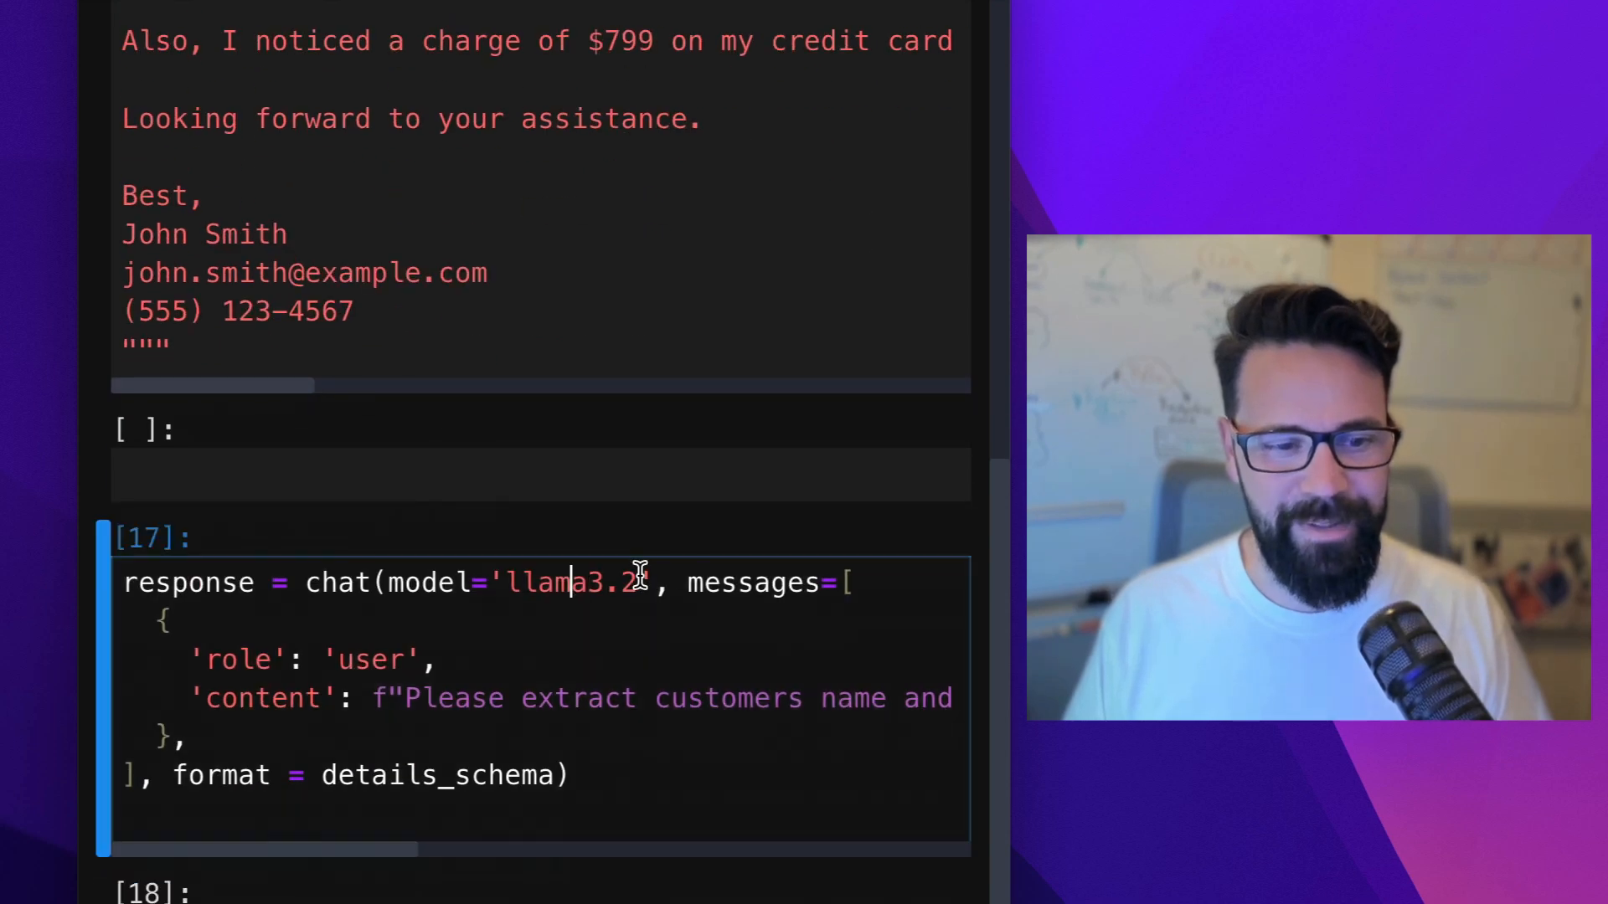
Step: Switch the chat() model from llama3.2 to granite3.2 and rerun for indented JSON
key(Backspace)
text(granite)
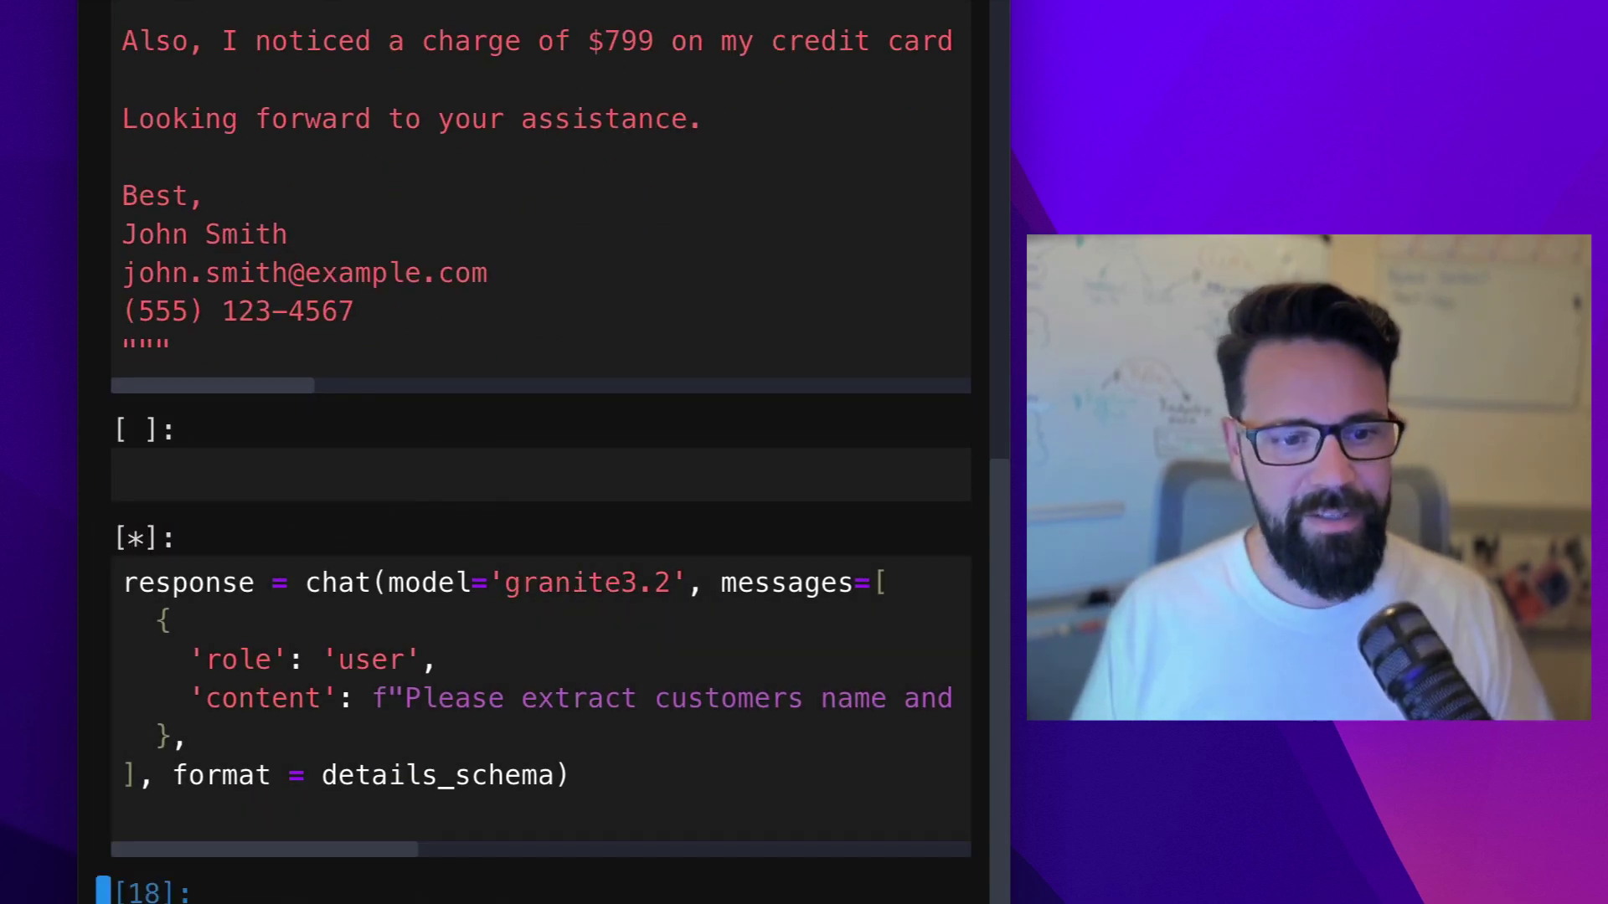
scroll(down, 3)
text(print()
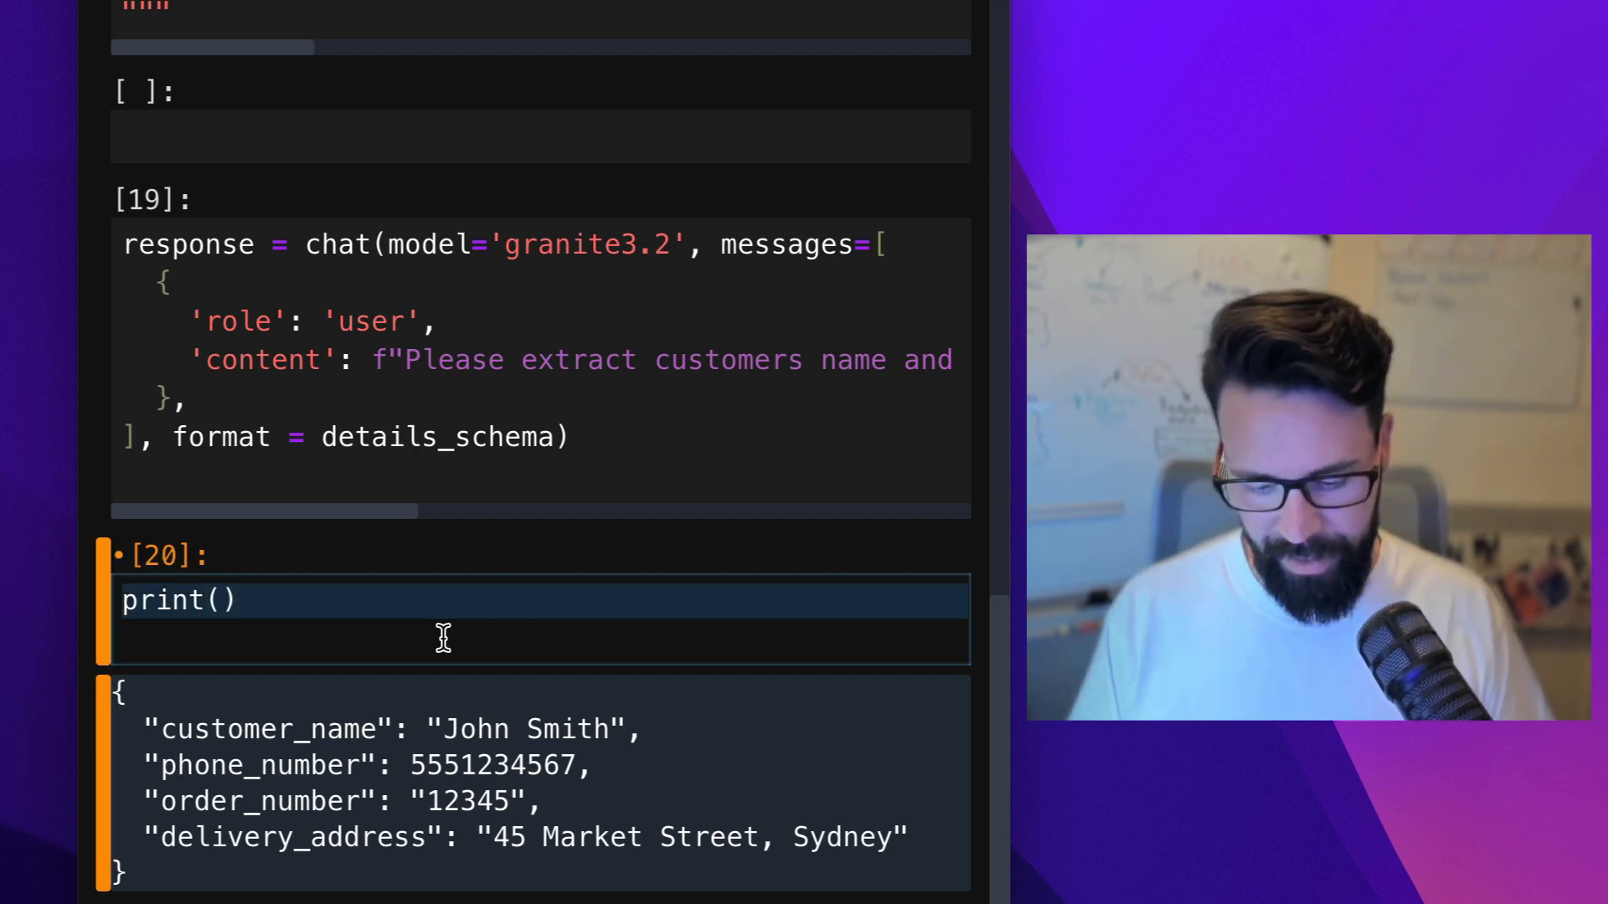
Step: Import pandas as pd and pass response['message']['content'] to pd.DataFrame, raising a ValueError
text(import pand)
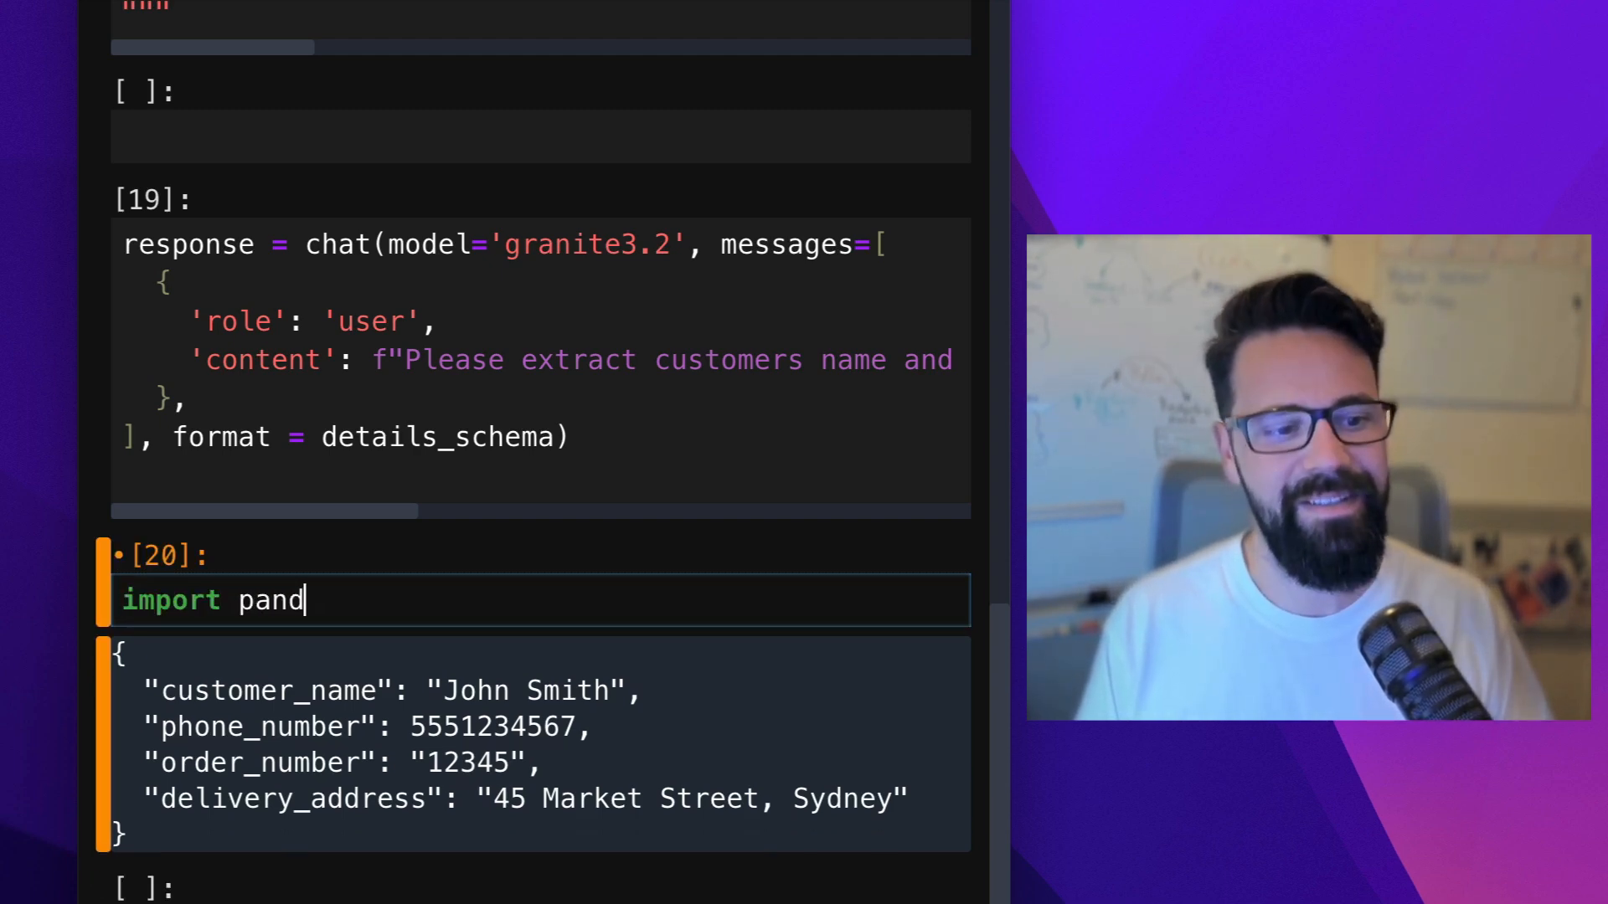
text(as pd)
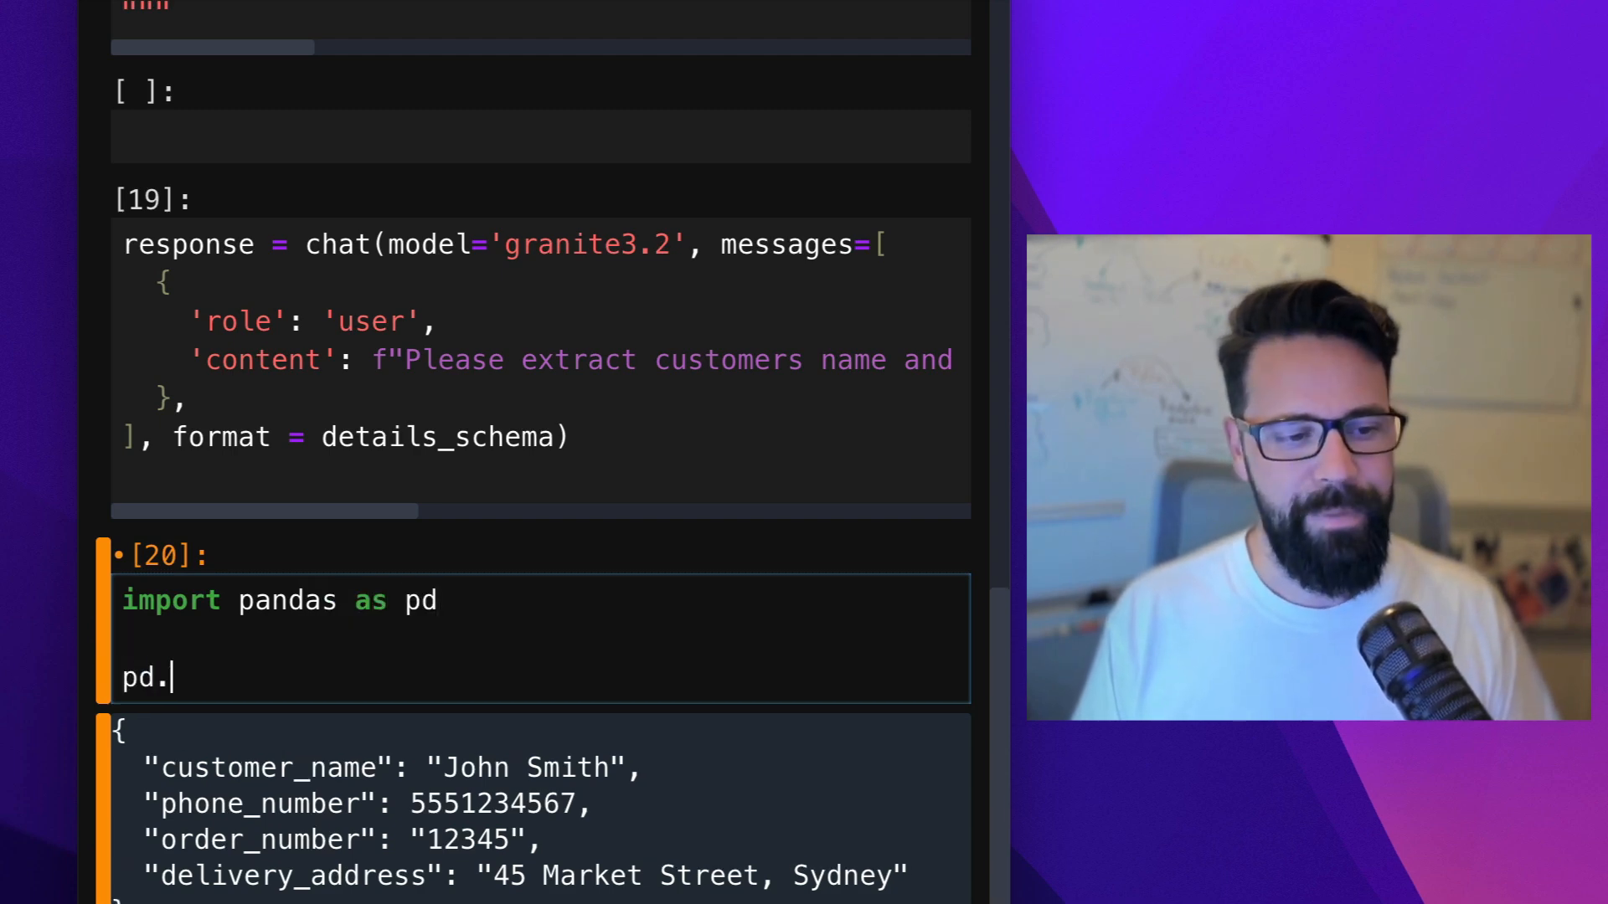
text(DataFrame(response['message']['content)
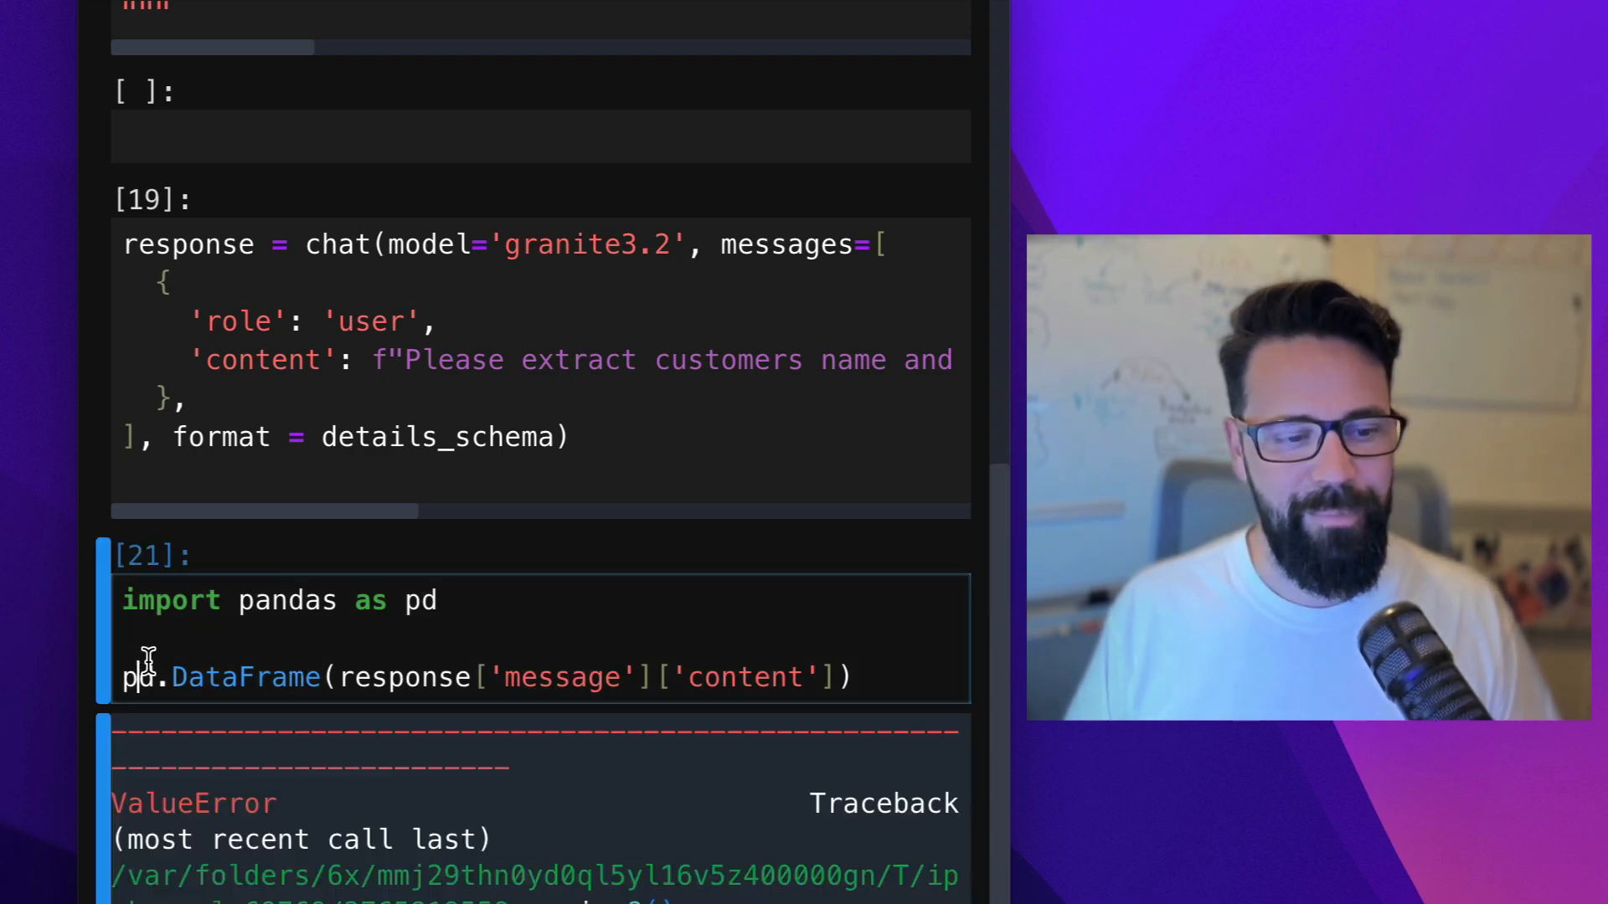
scroll(down, 3)
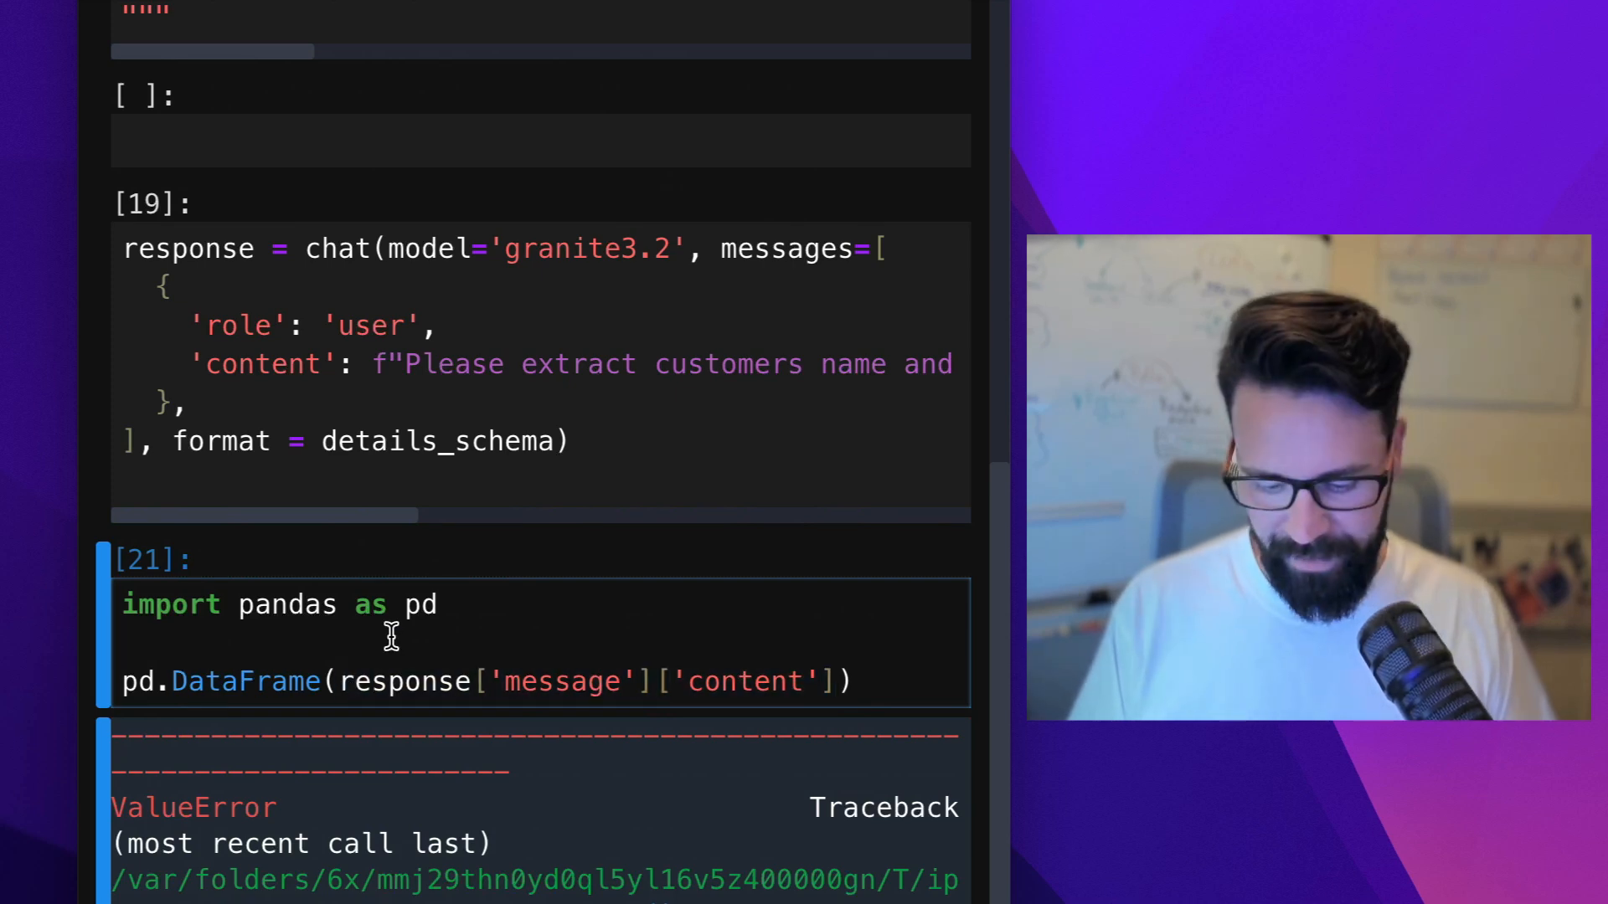
Step: Add import json, parse the response content into output_json, and pass it to pd.DataFrame
text(import json)
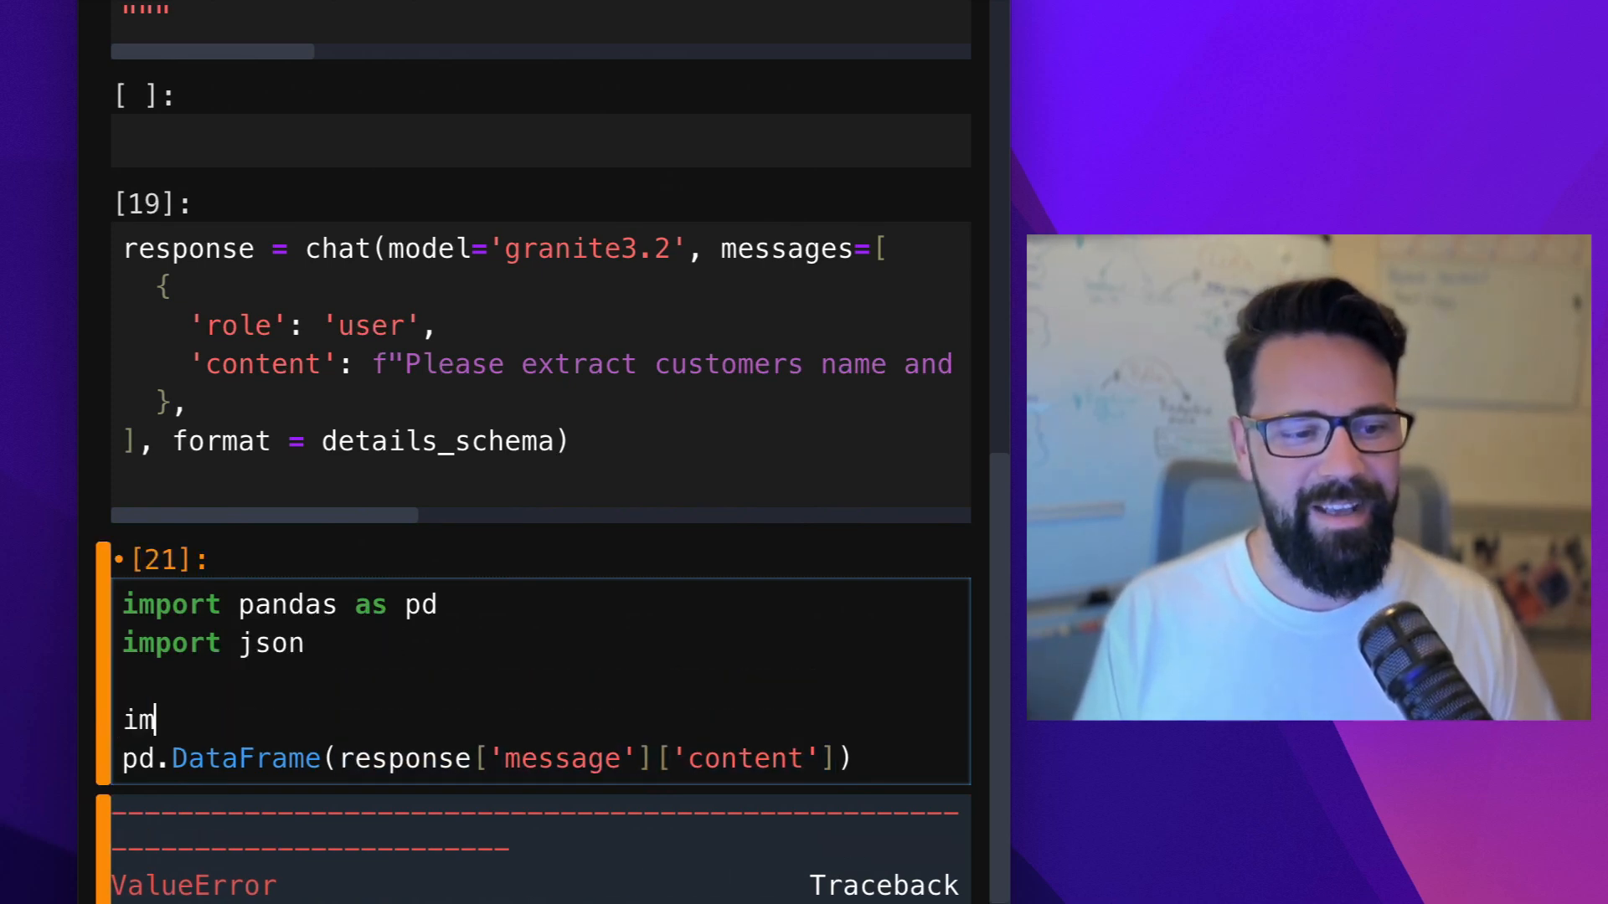
text(son.loads)
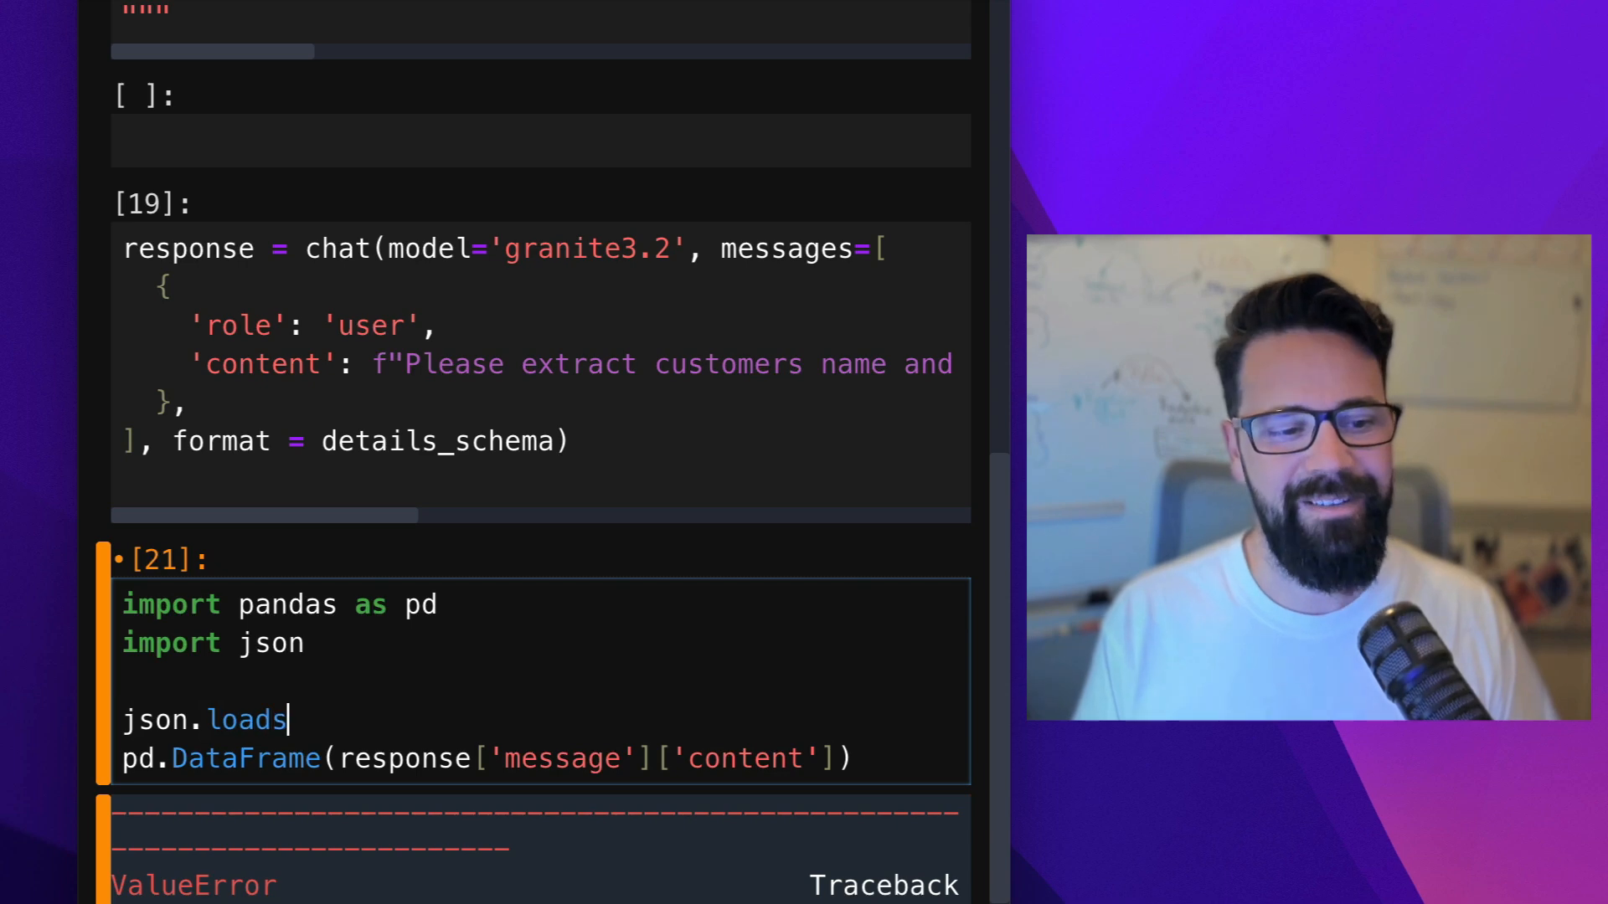
text(())
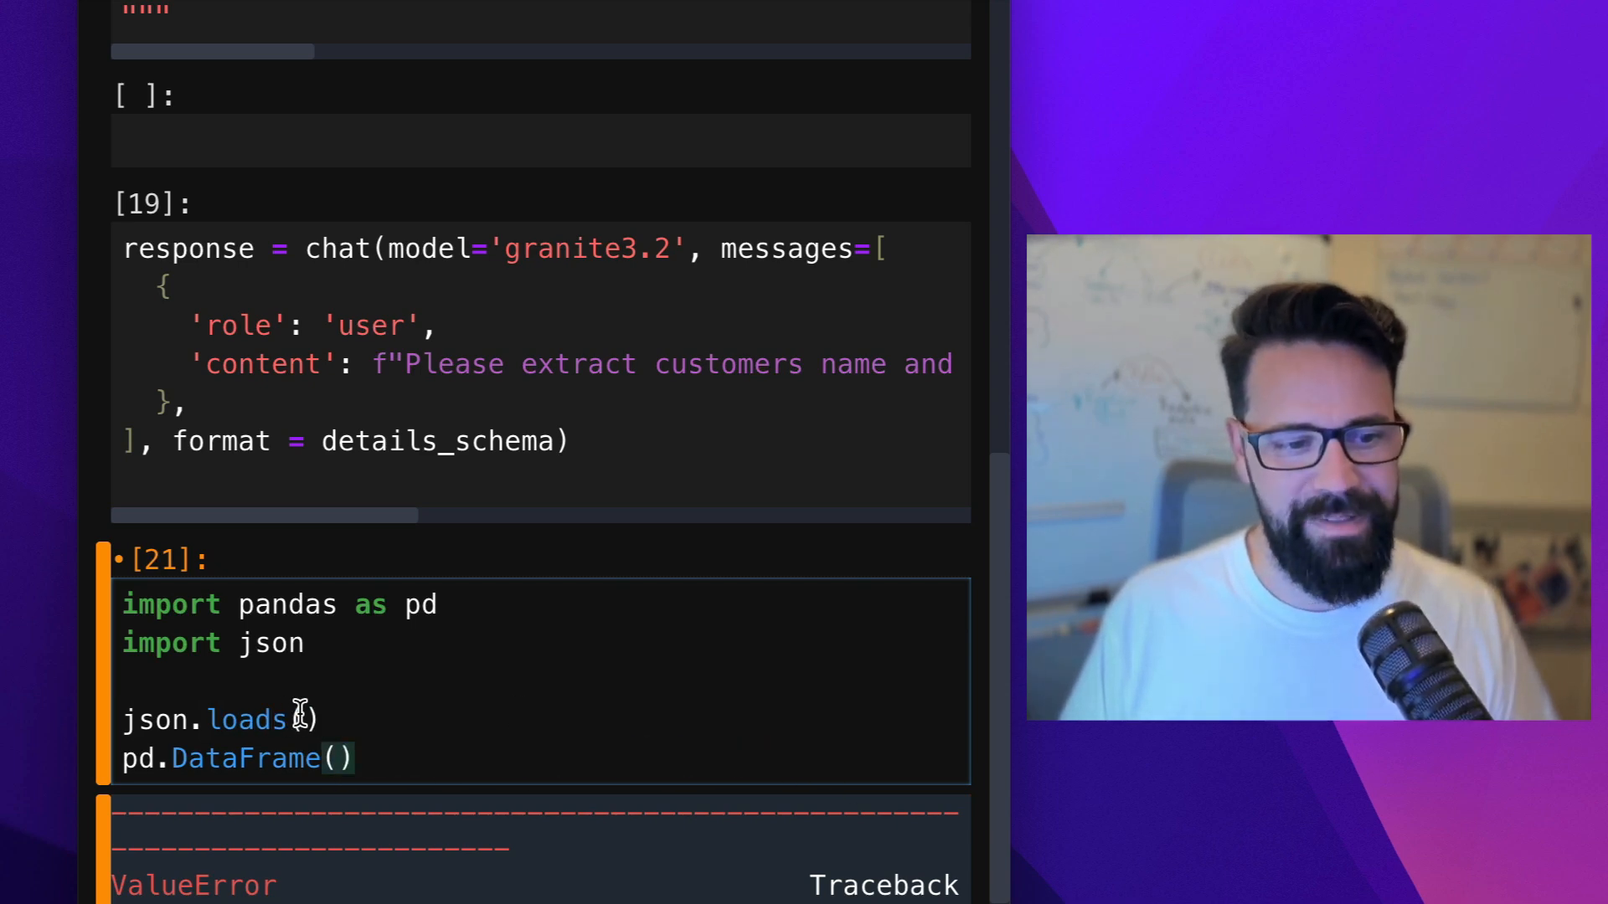
text(response['message']['content'])
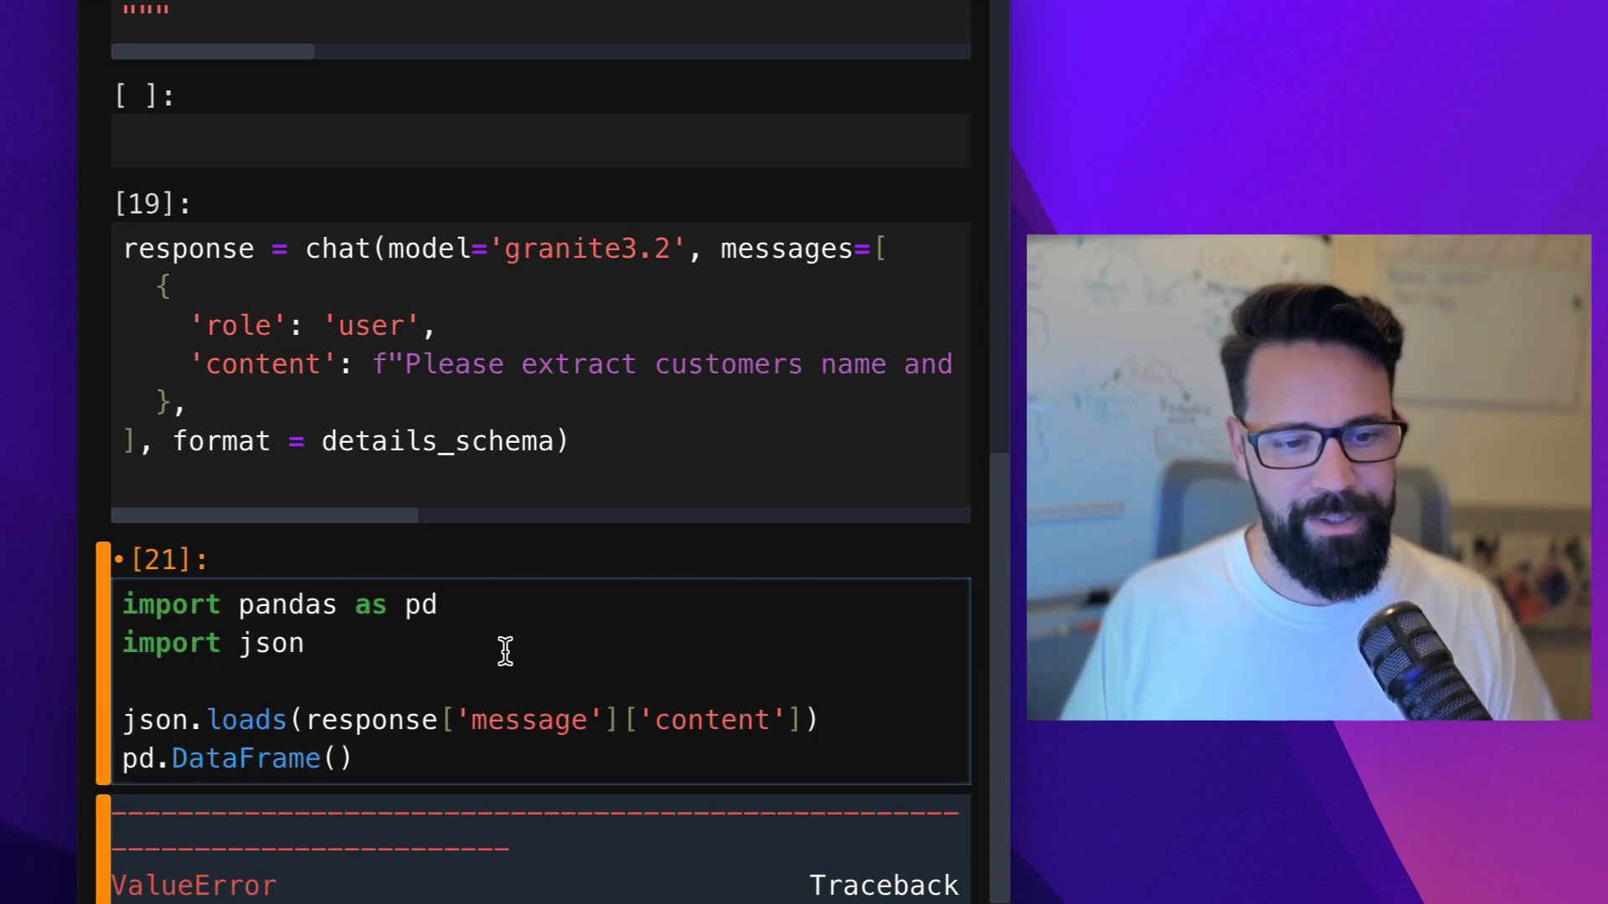
text(output_json =)
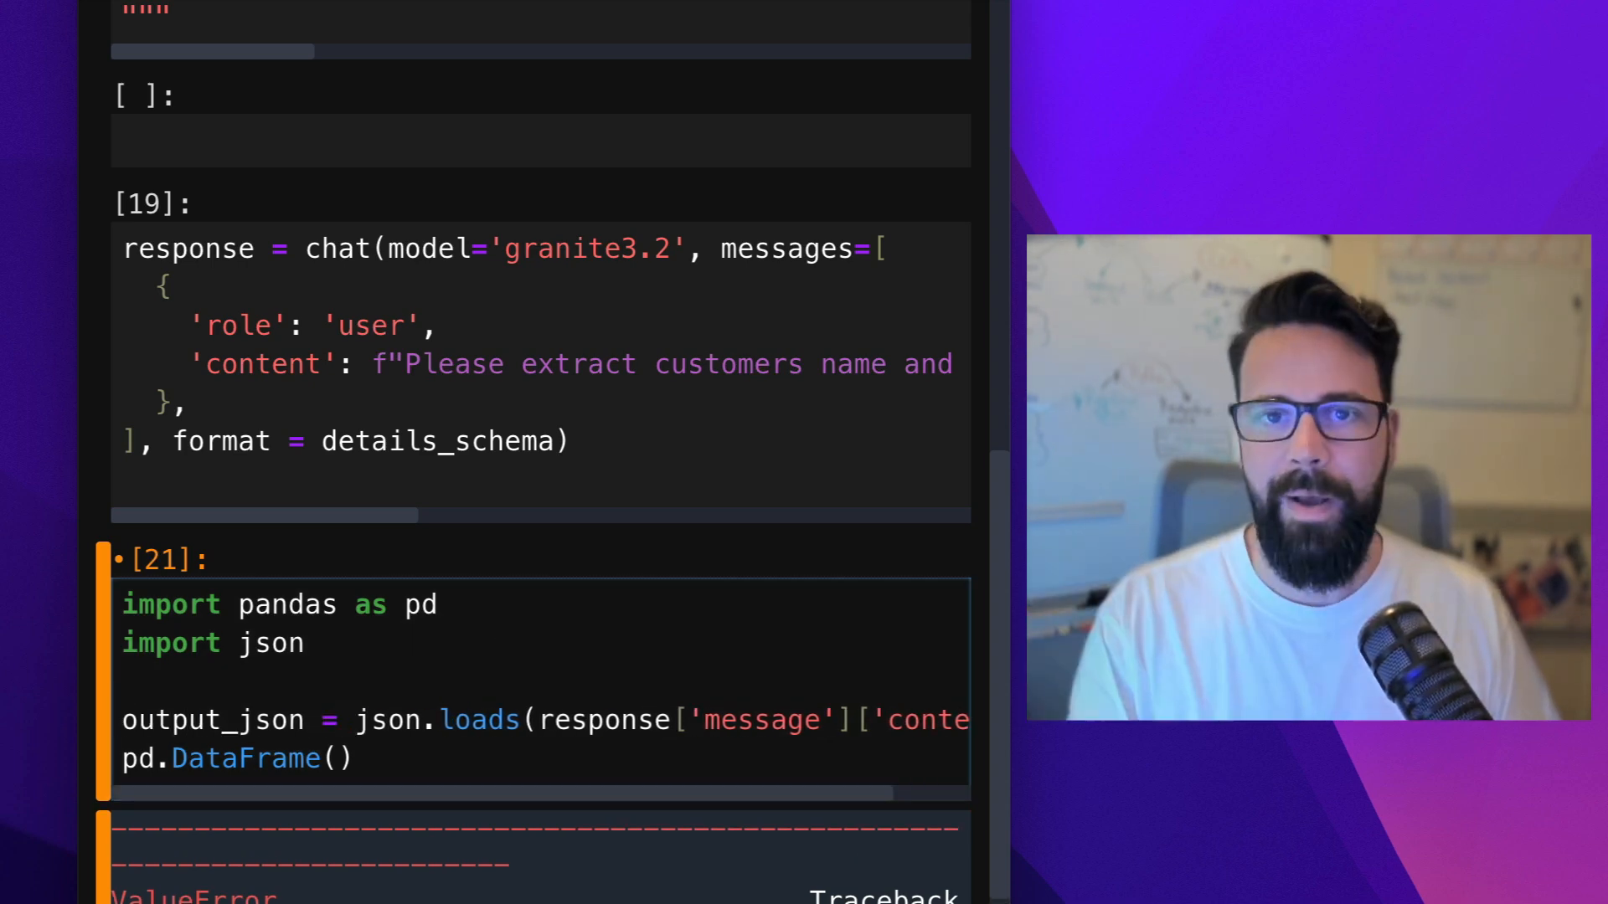
double_click(214, 721)
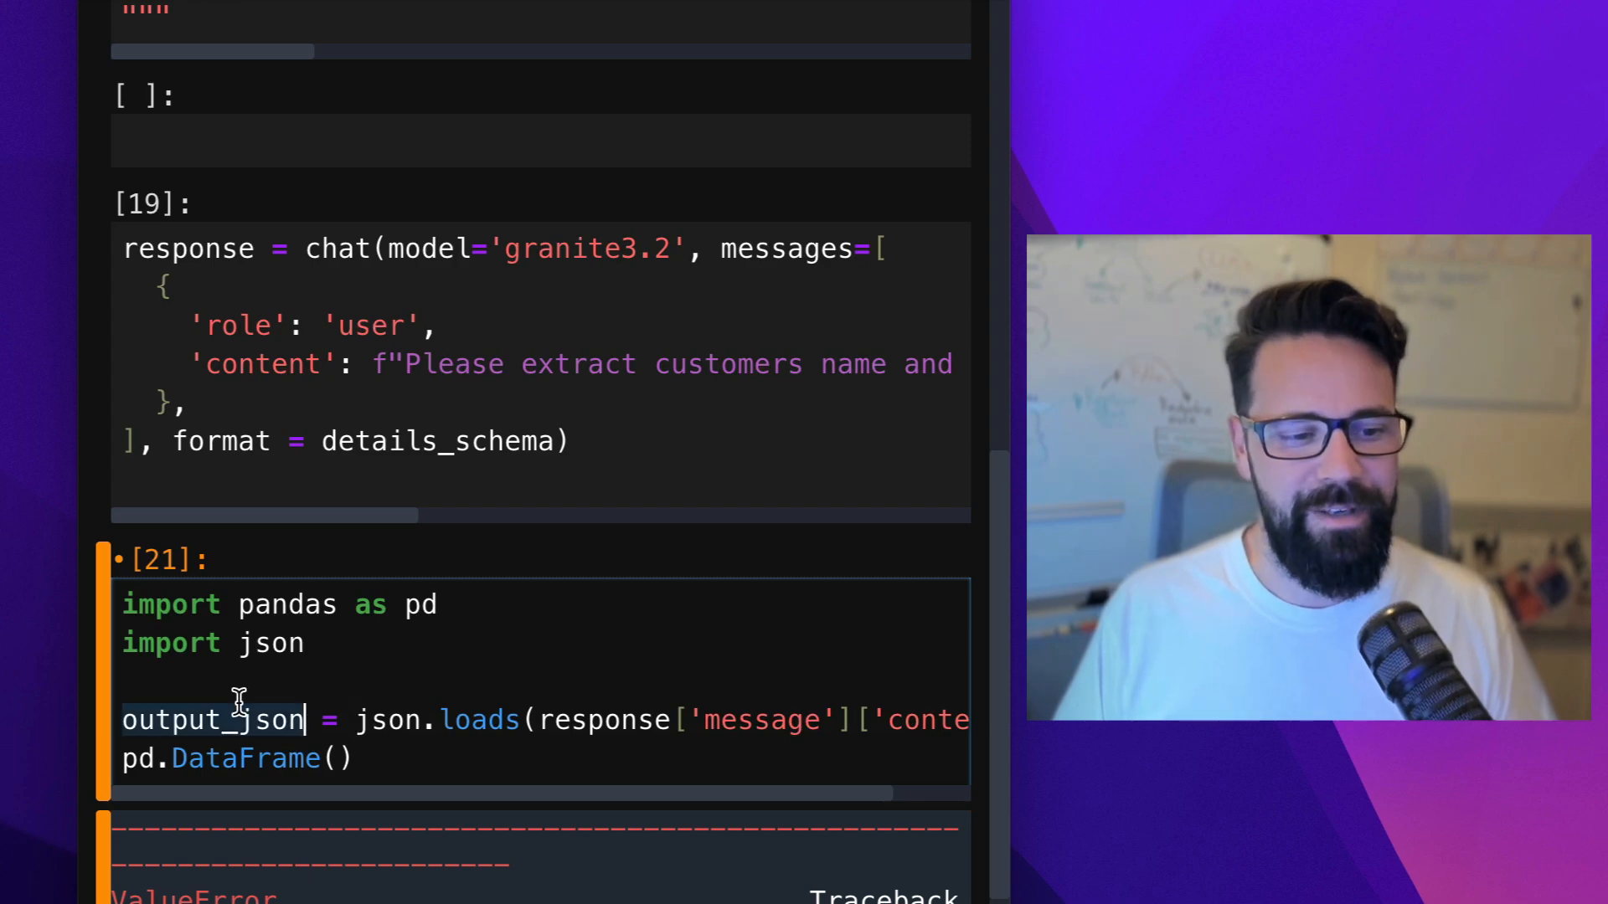
text(output_json)
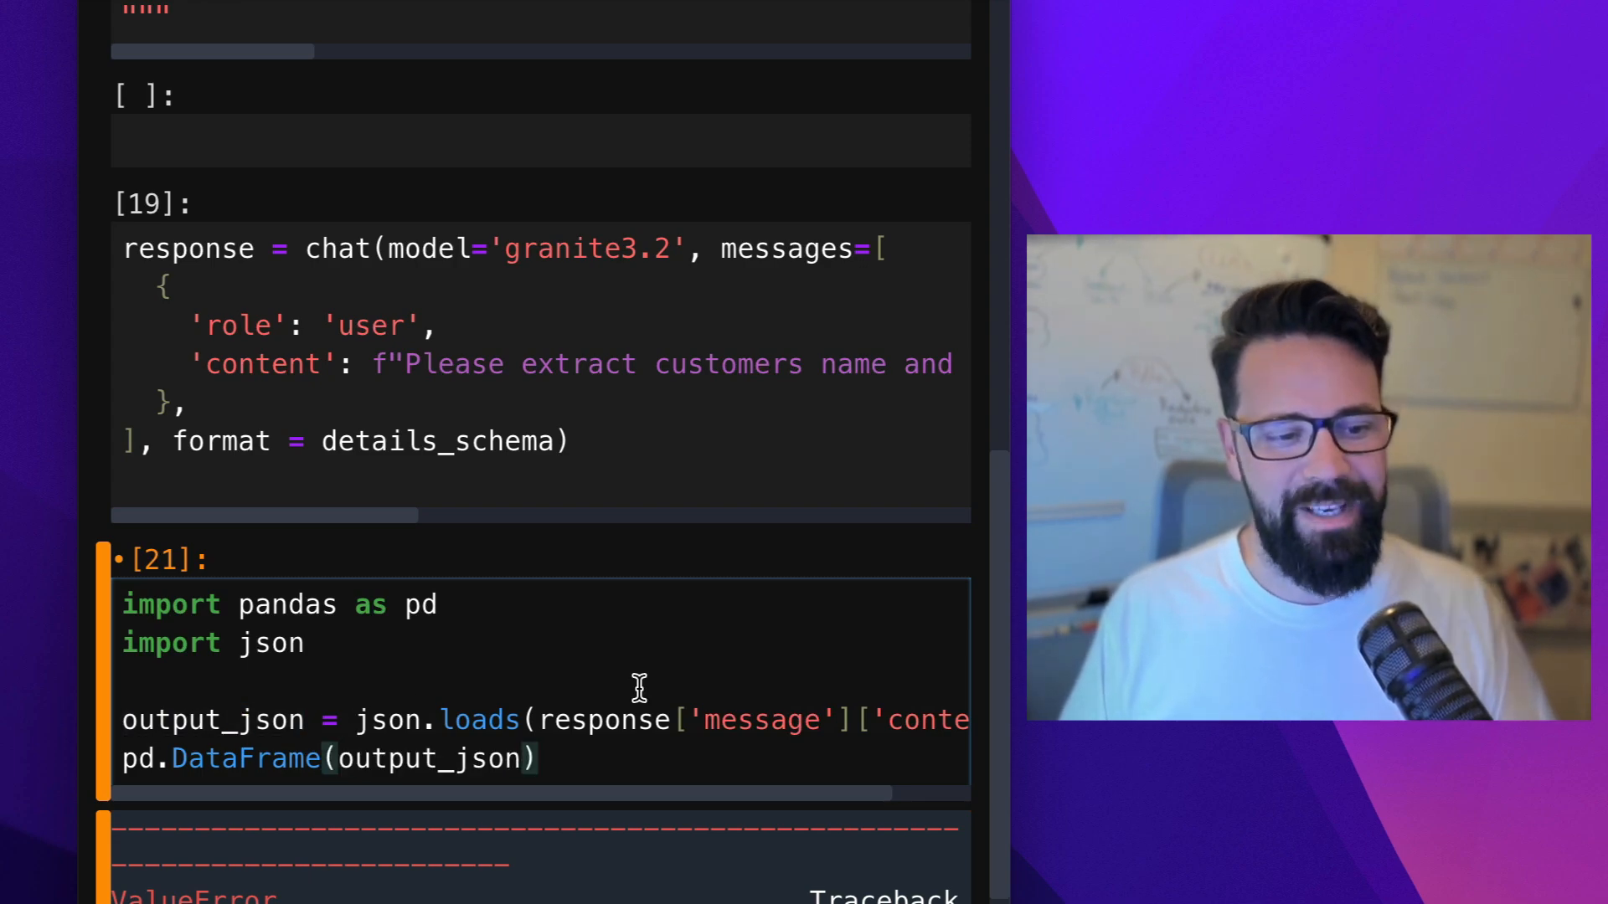
Step: After the ValueError persists, begin adding an index=[] argument to the DataFrame call
scroll(down, 3)
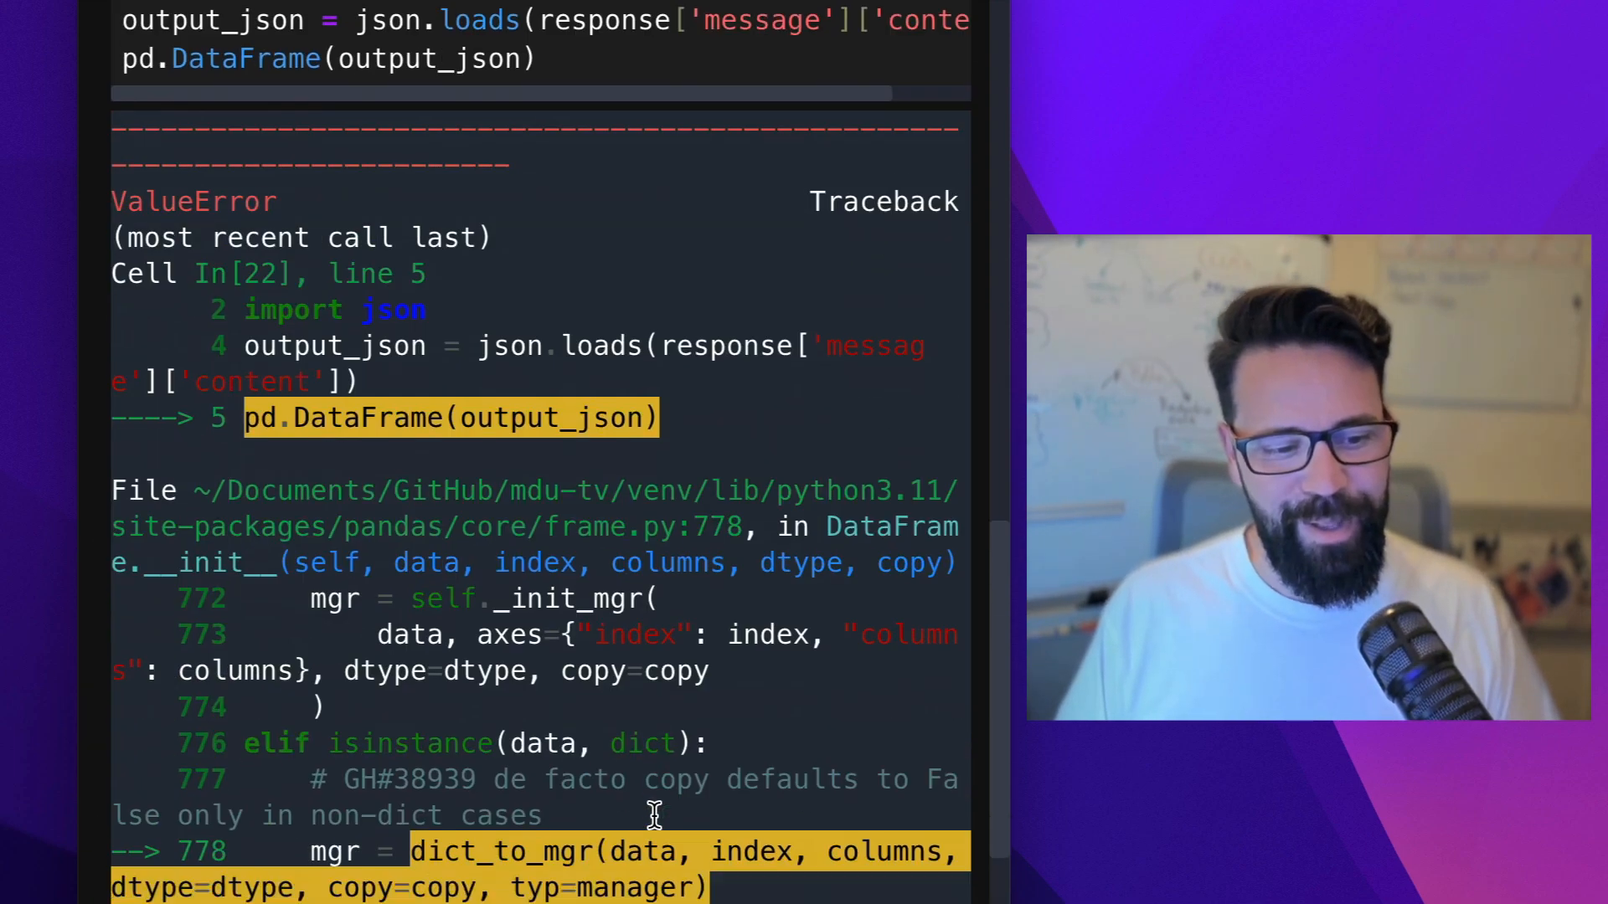
scroll(down, 3)
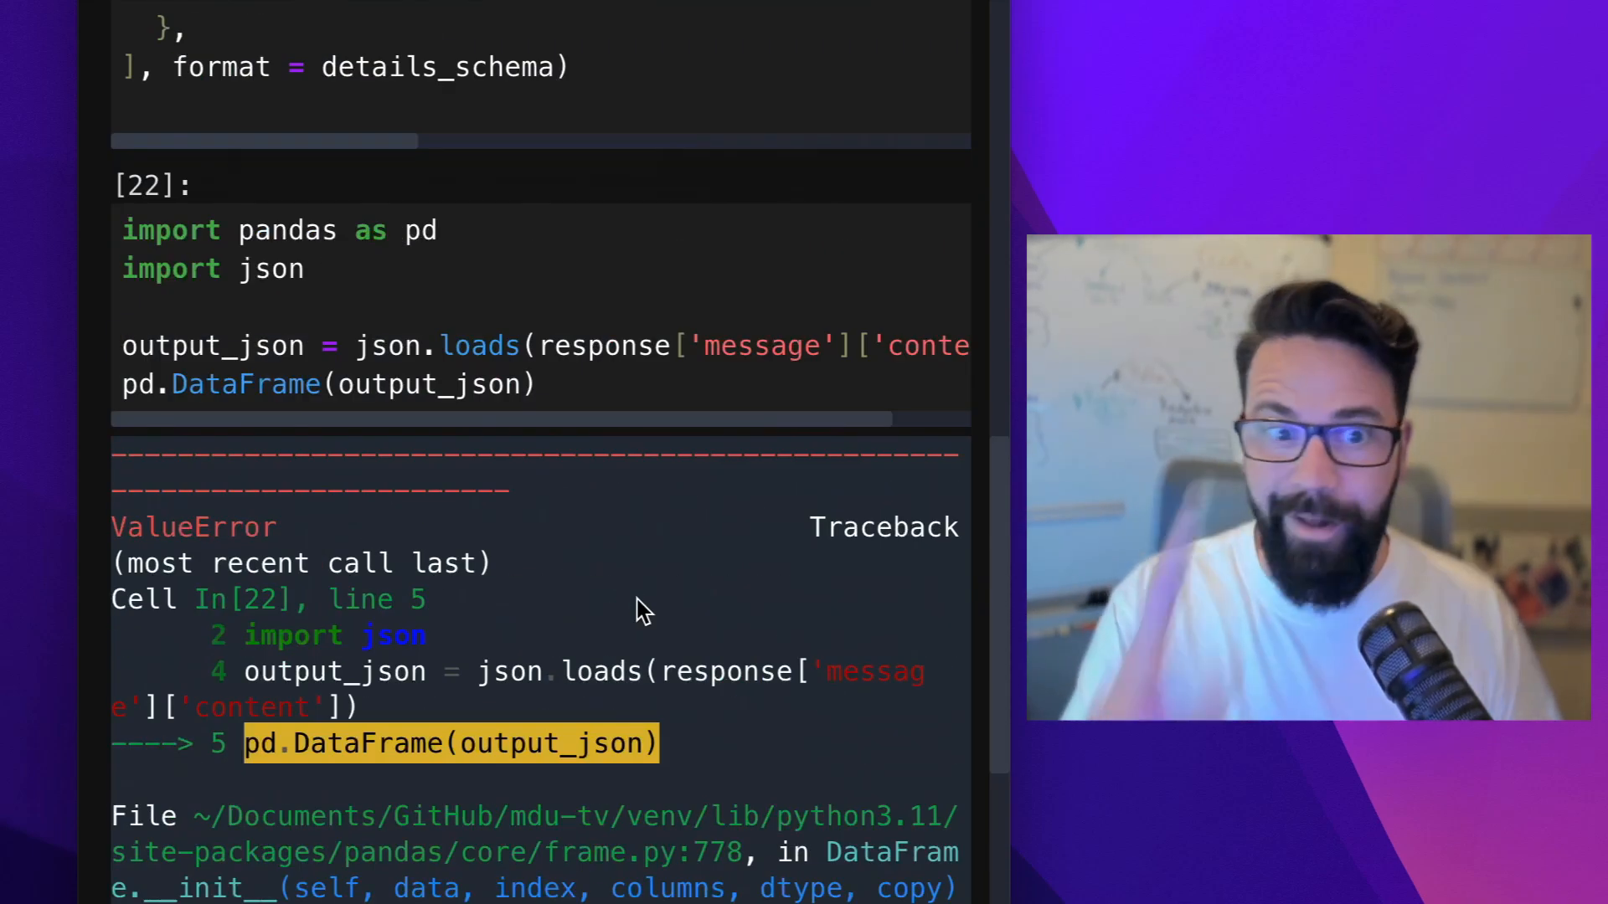
text(,)
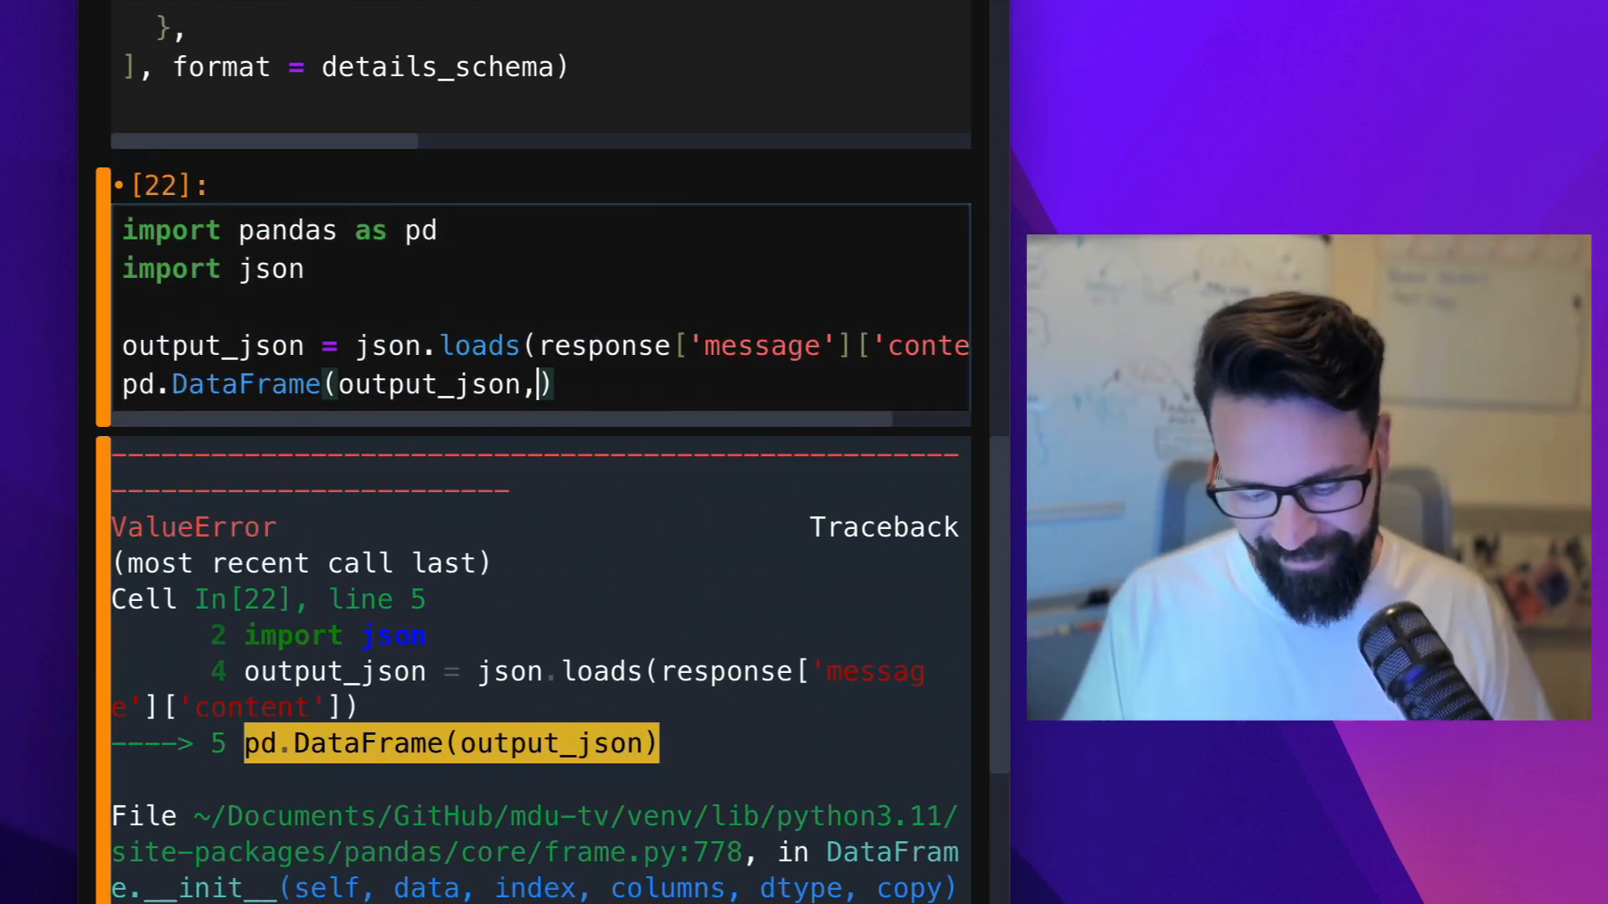
text(index=[])
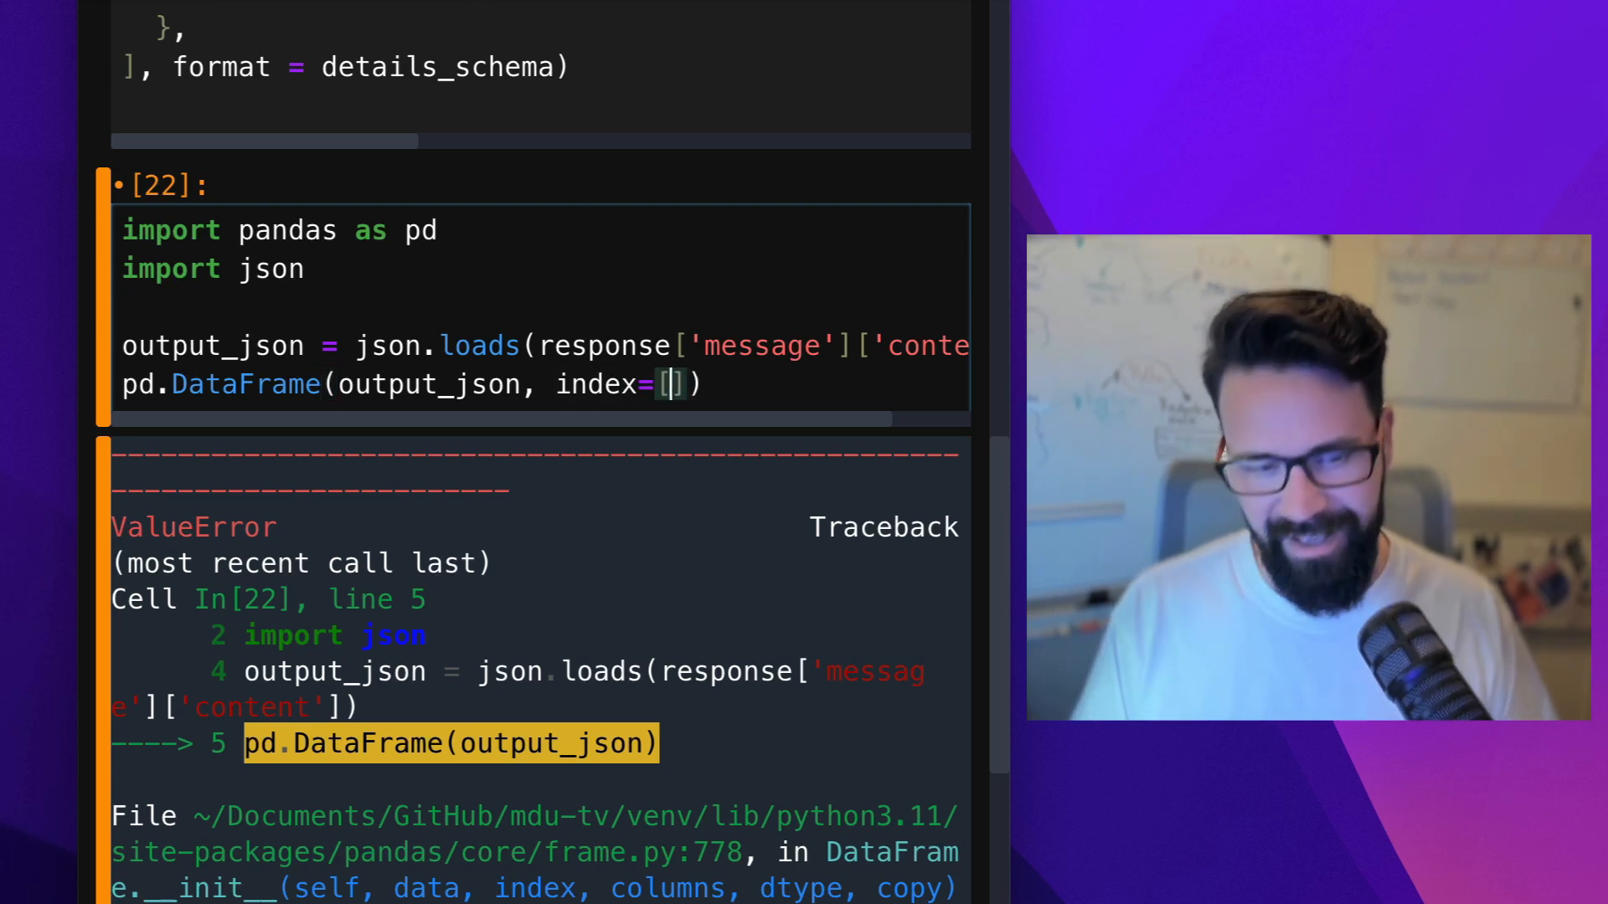